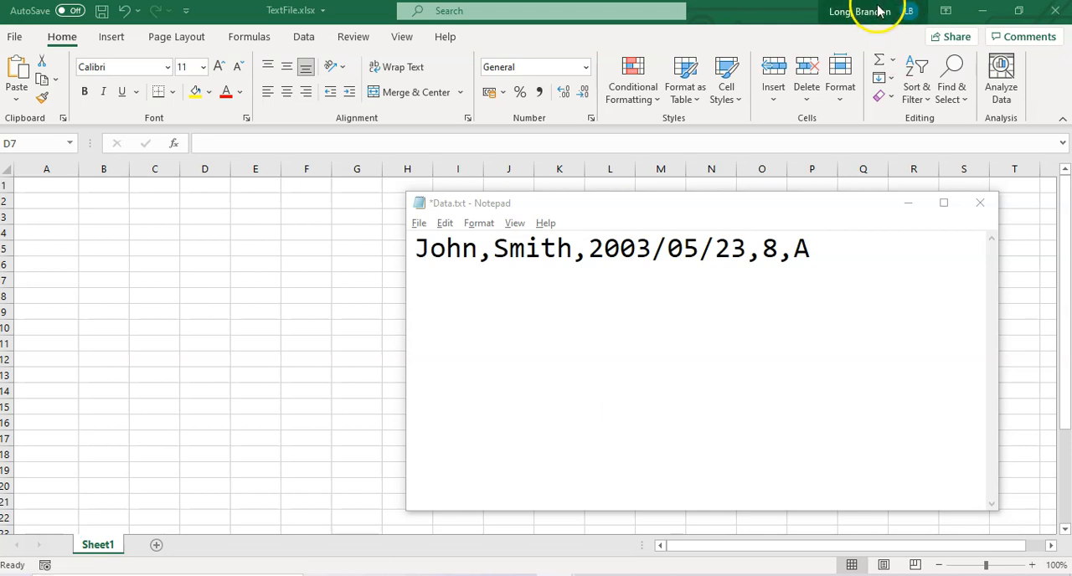
{"action": "mouse_move", "coordinate": [519, 206]}
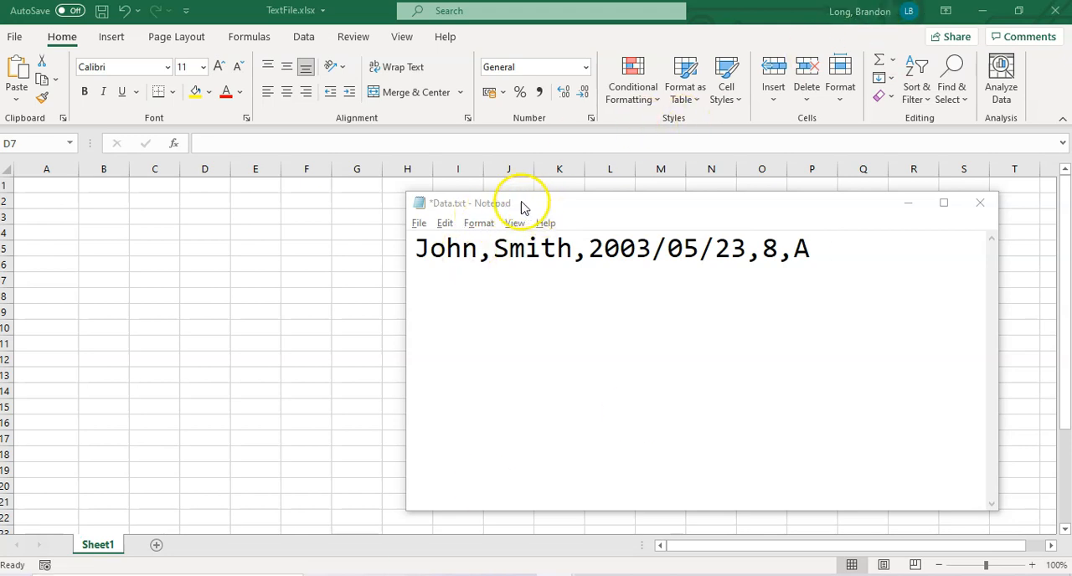
{"action": "mouse_move", "coordinate": [541, 287]}
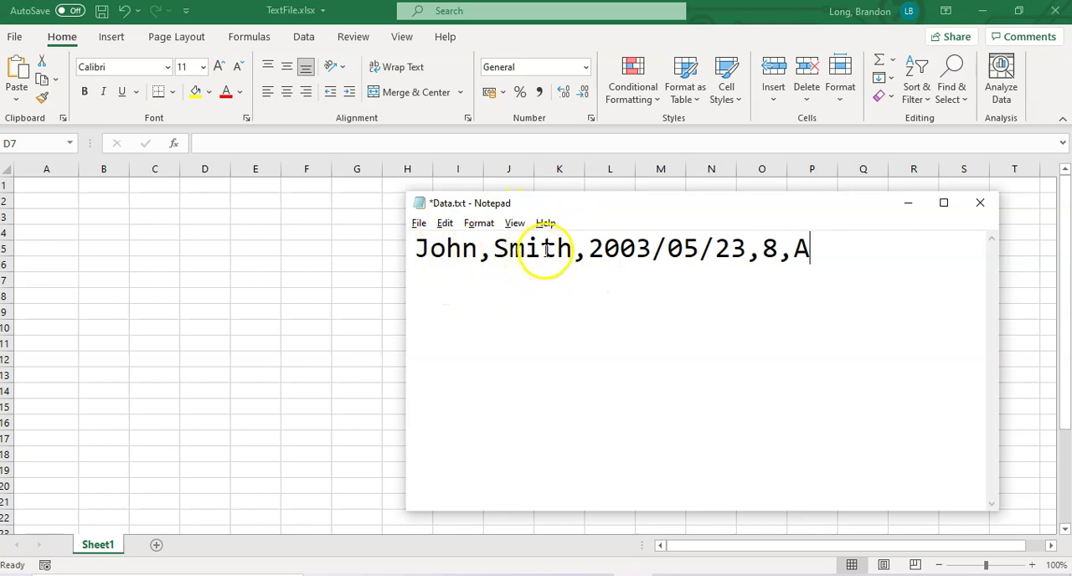
{"action": "mouse_move", "coordinate": [658, 266]}
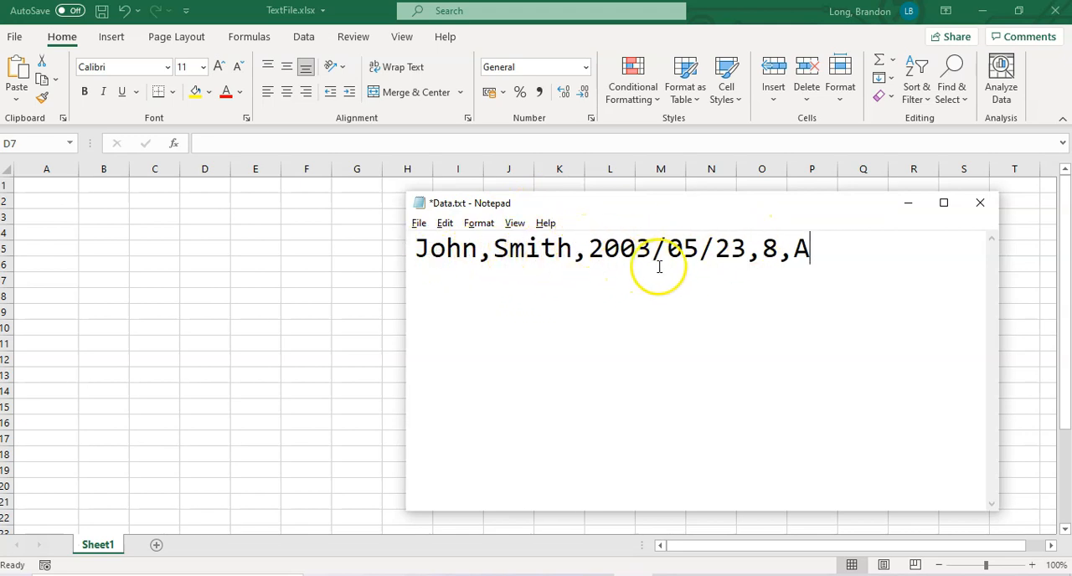
{"action": "mouse_move", "coordinate": [766, 248]}
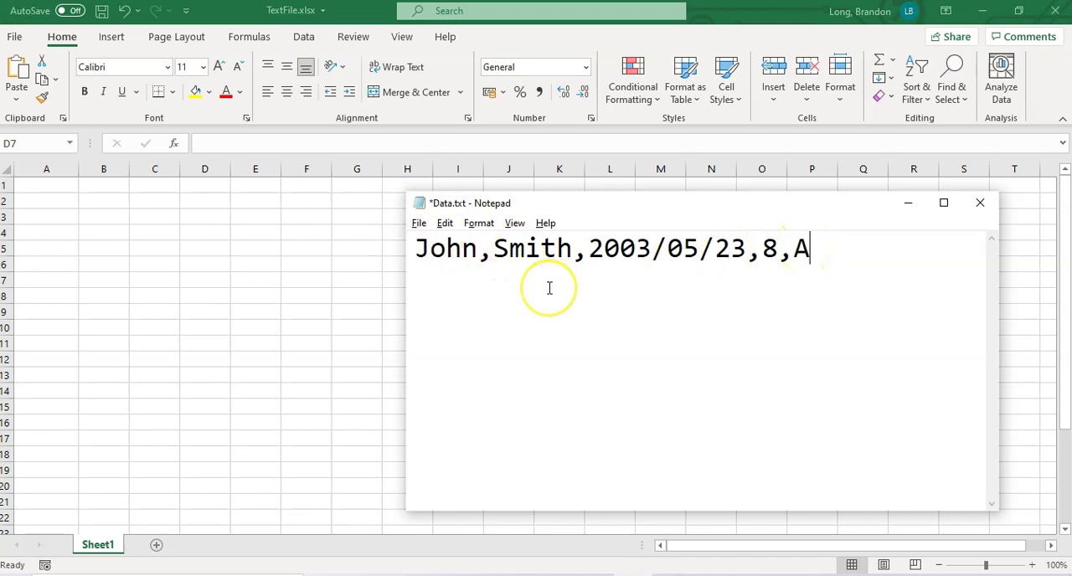
{"action": "mouse_move", "coordinate": [279, 293]}
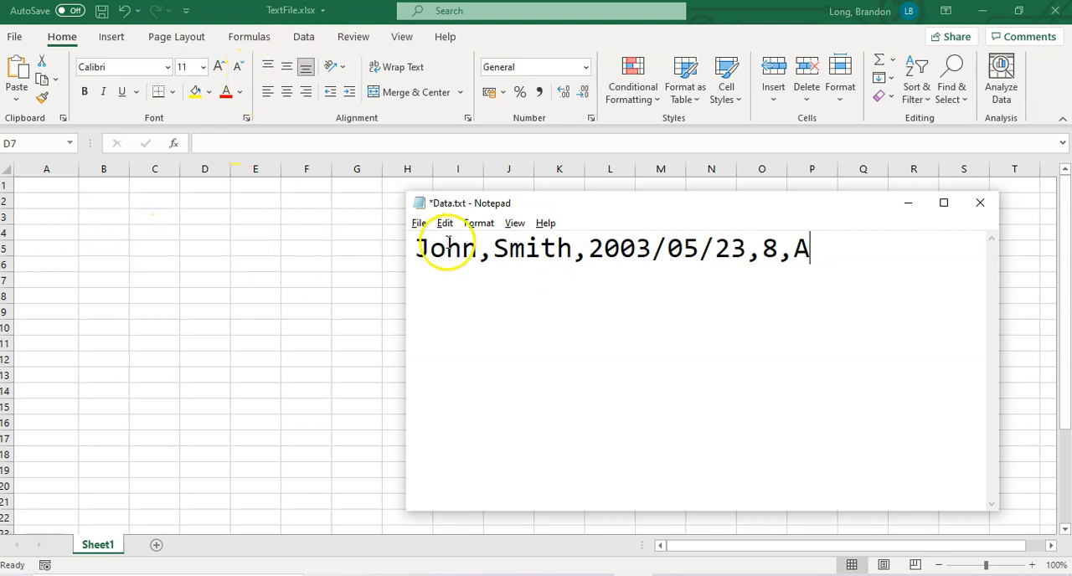
{"action": "mouse_move", "coordinate": [456, 209]}
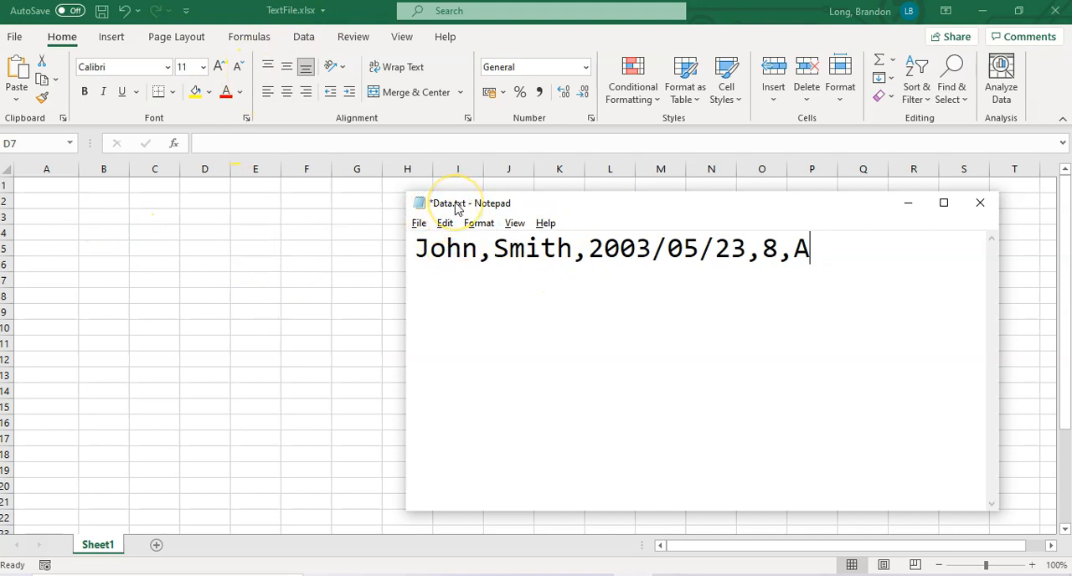
{"action": "mouse_move", "coordinate": [162, 226]}
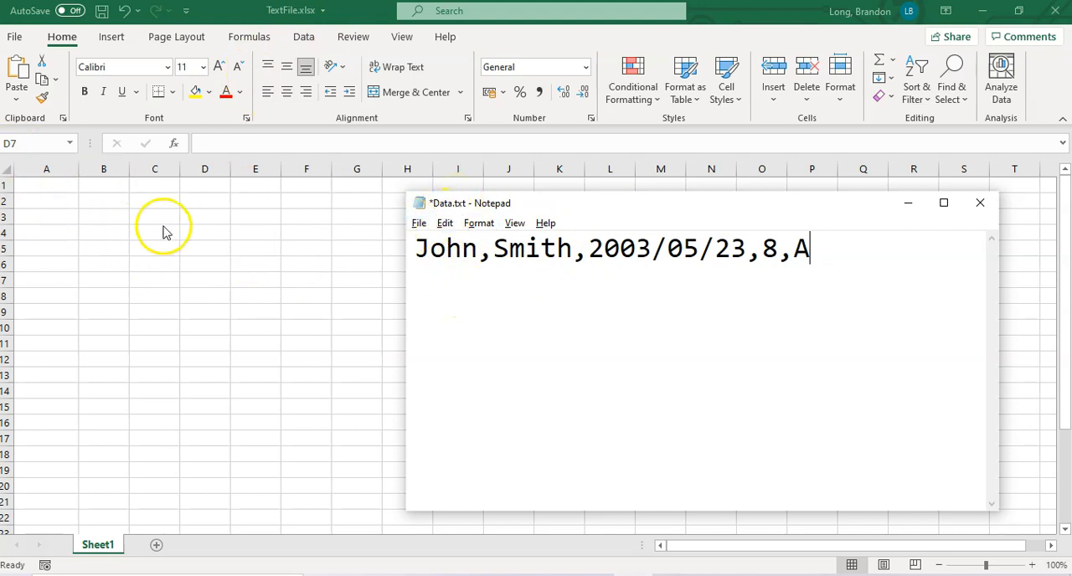
{"action": "mouse_move", "coordinate": [534, 316]}
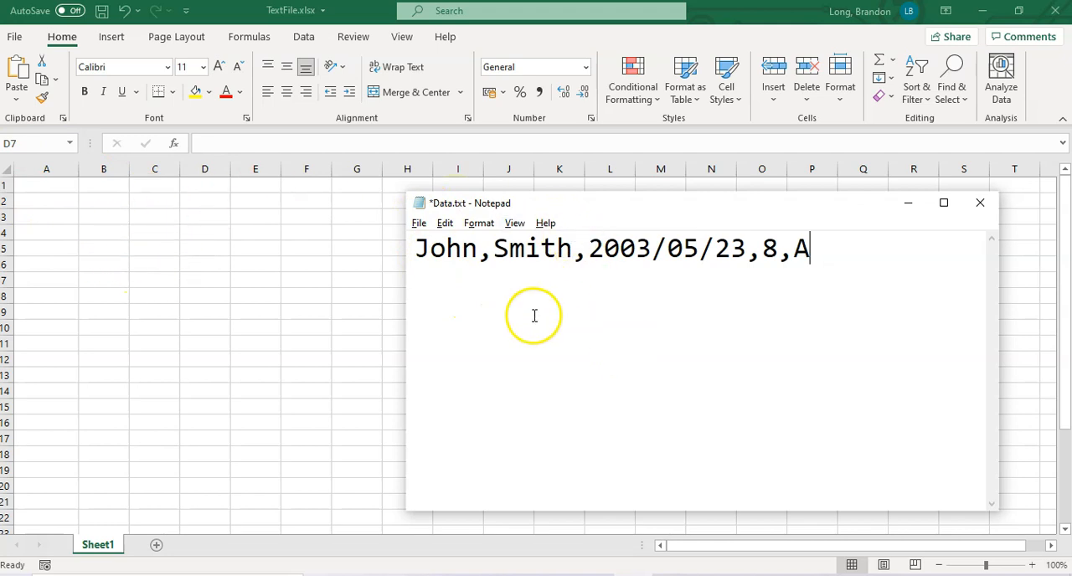
{"action": "mouse_move", "coordinate": [564, 379]}
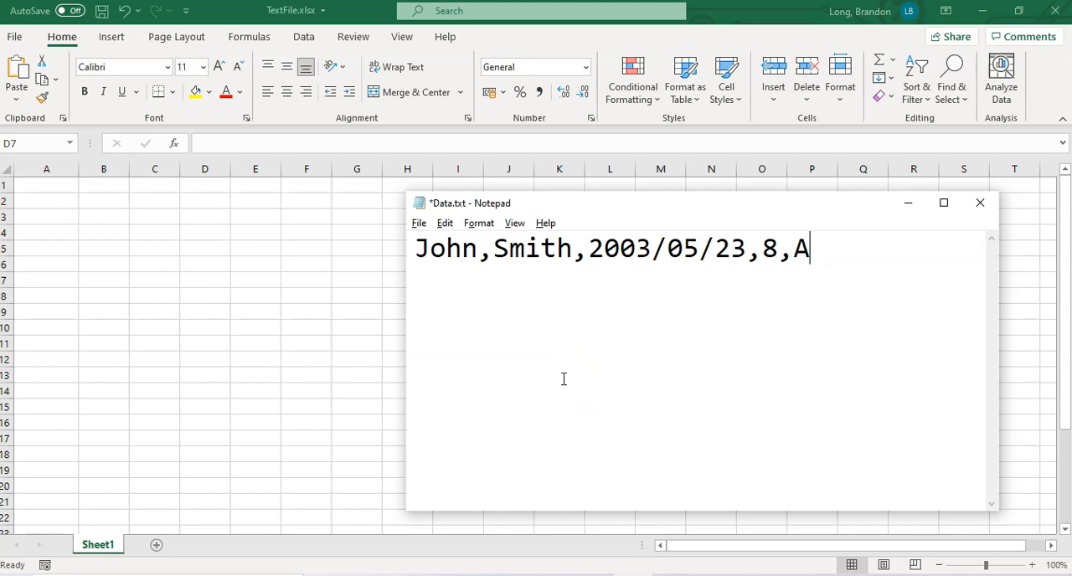
{"action": "mouse_move", "coordinate": [164, 246]}
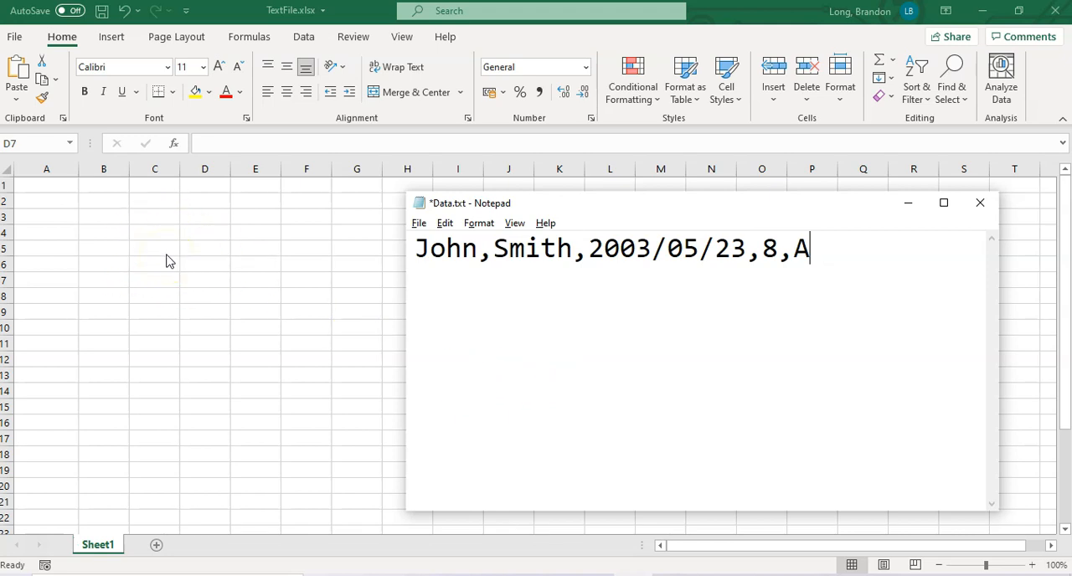
{"action": "mouse_move", "coordinate": [556, 327]}
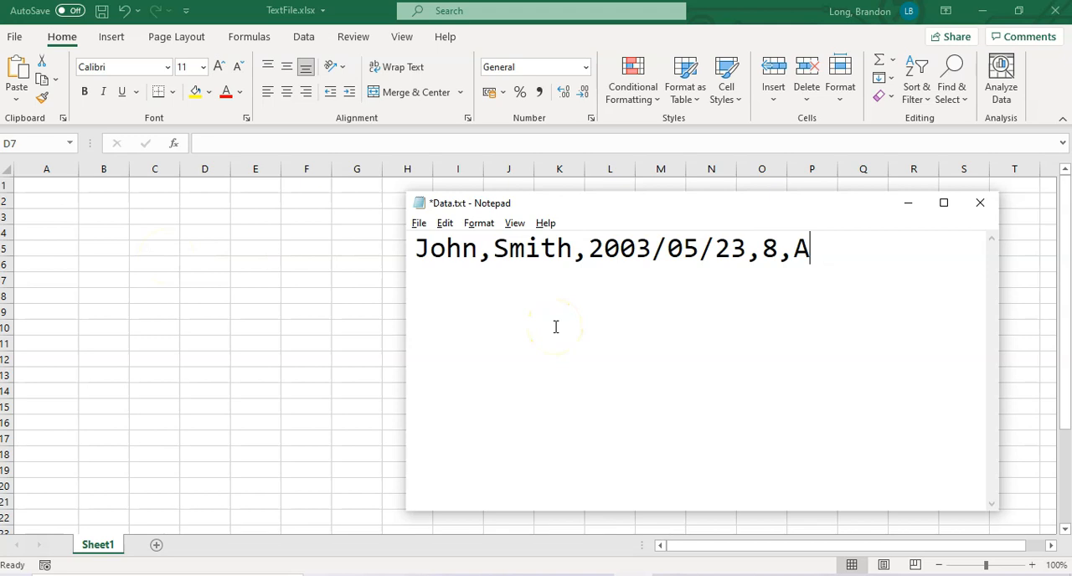
{"action": "mouse_move", "coordinate": [444, 223]}
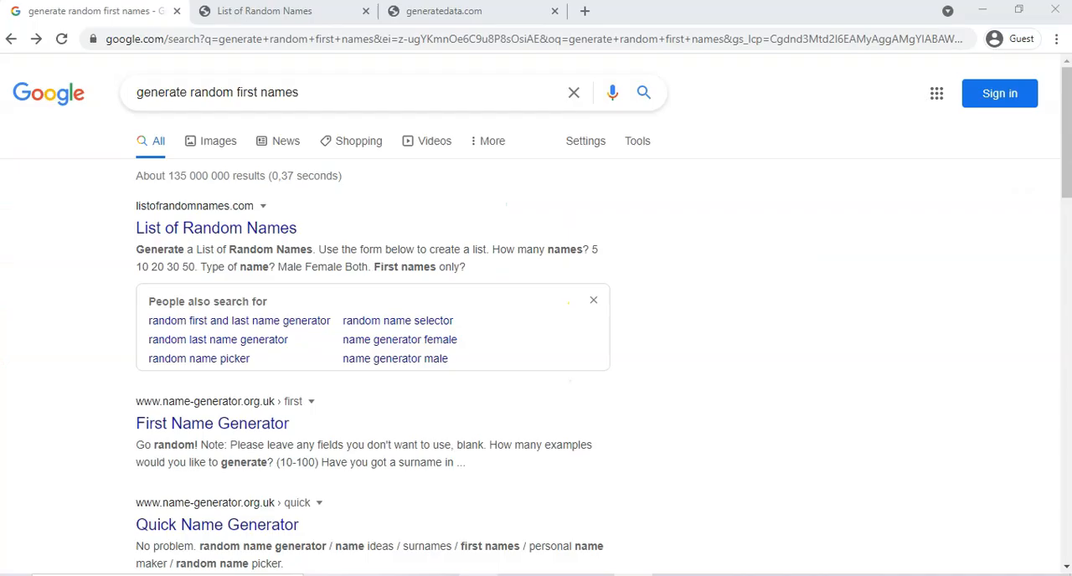
Open List of Random Names and request 30 names, leaving First names only at No.
{"action": "left_click", "coordinate": [239, 92]}
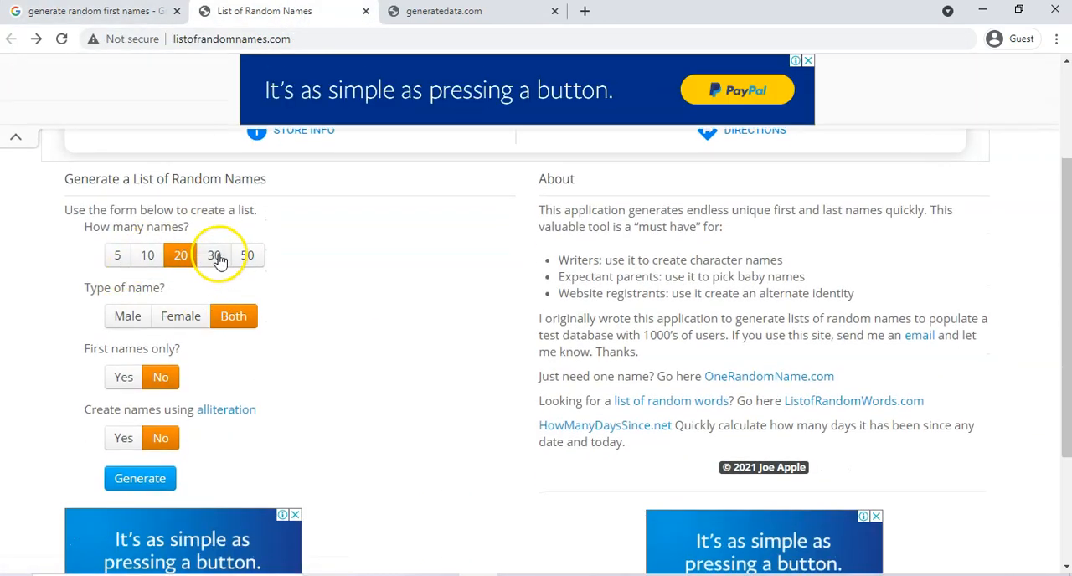
{"action": "left_click", "coordinate": [214, 255]}
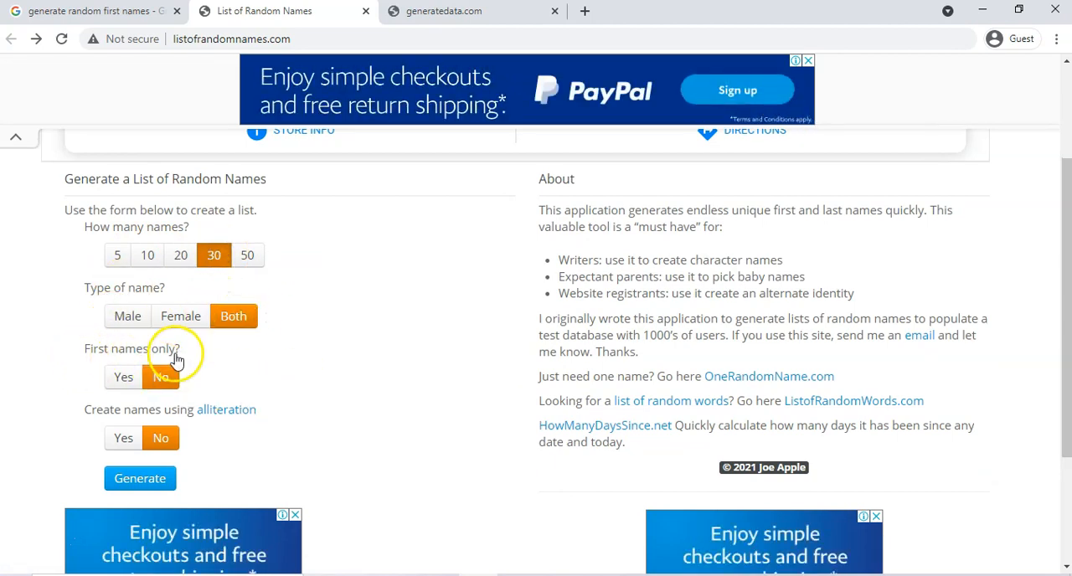
{"action": "left_click", "coordinate": [123, 377]}
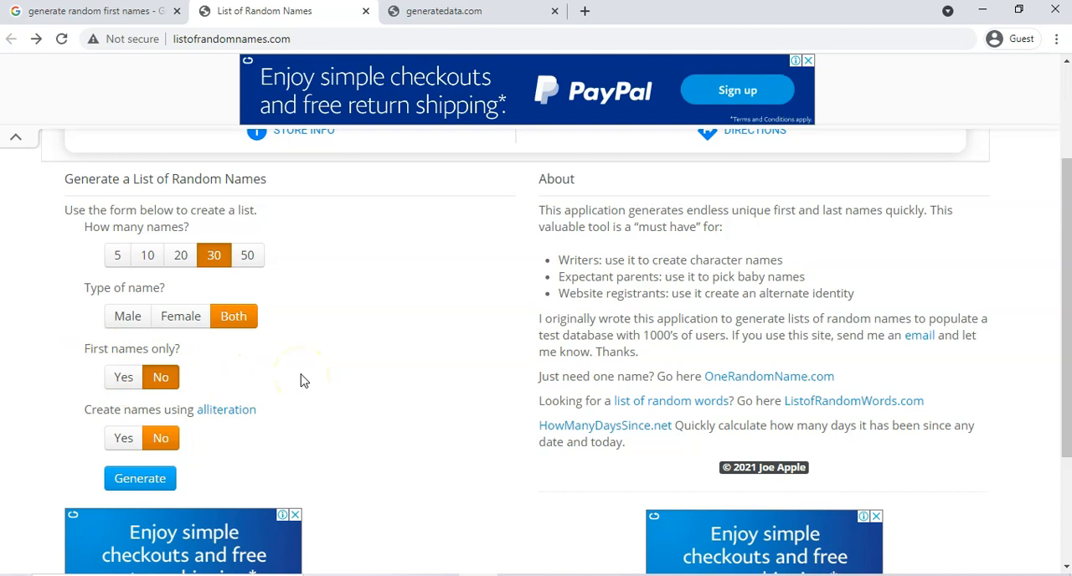
Generate the 30 random names and display them in a copyable text area.
{"action": "left_click", "coordinate": [140, 478]}
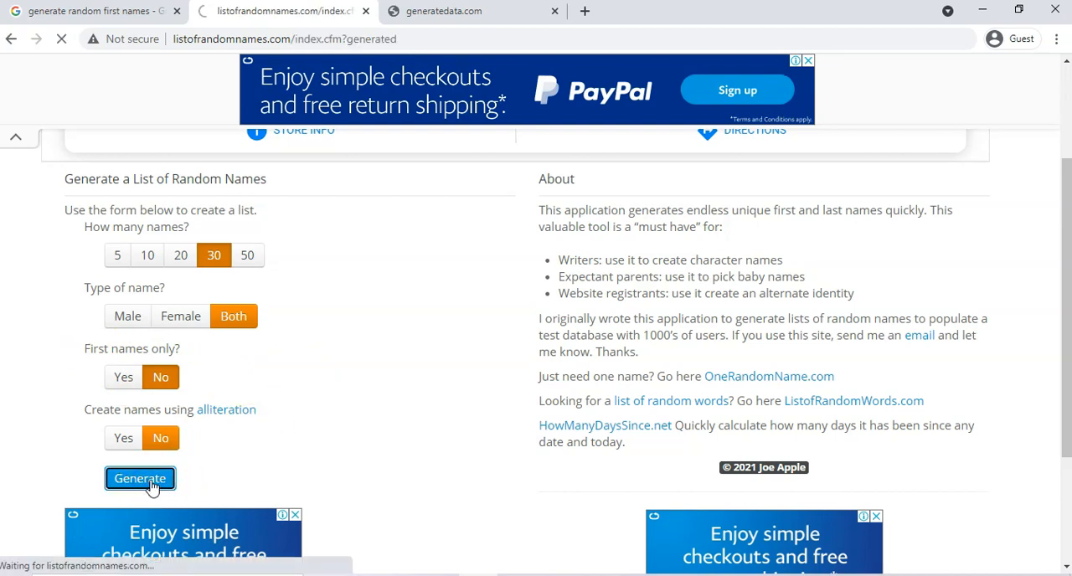
{"action": "left_click", "coordinate": [139, 478]}
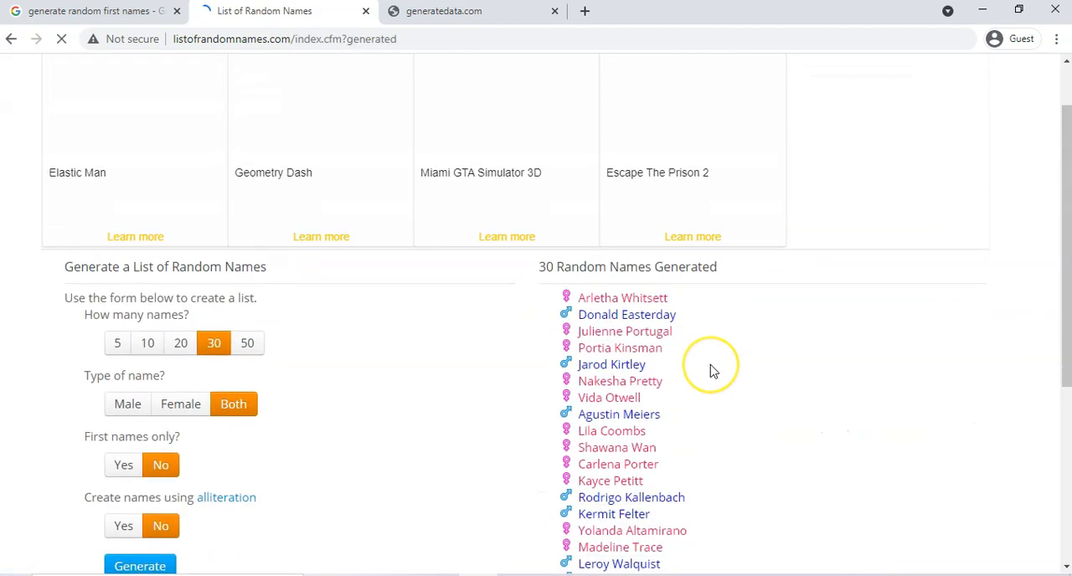
{"action": "scroll", "scroll_direction": "down", "scroll_amount": 3}
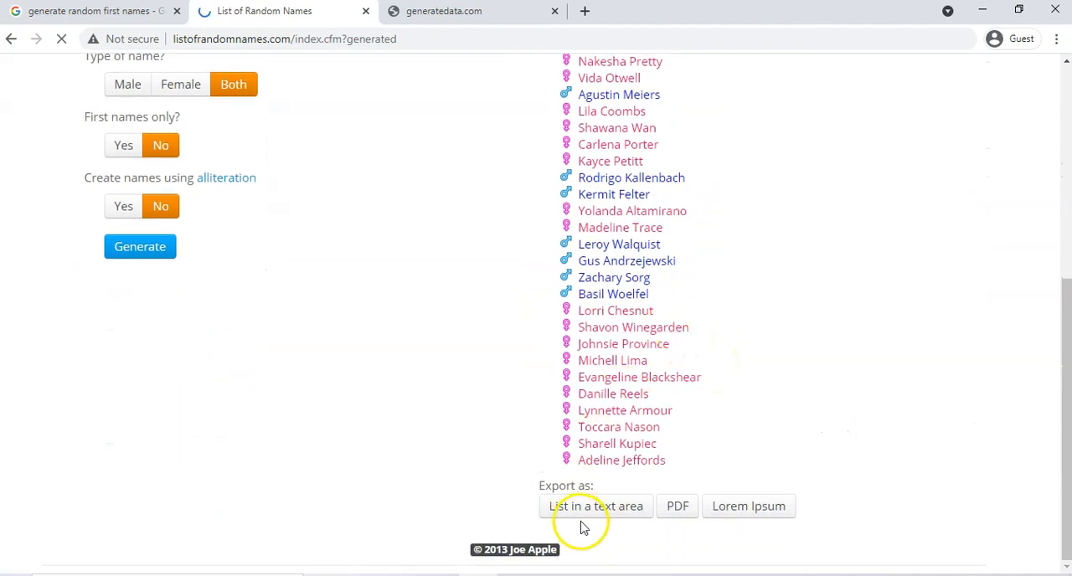
{"action": "left_click", "coordinate": [596, 505]}
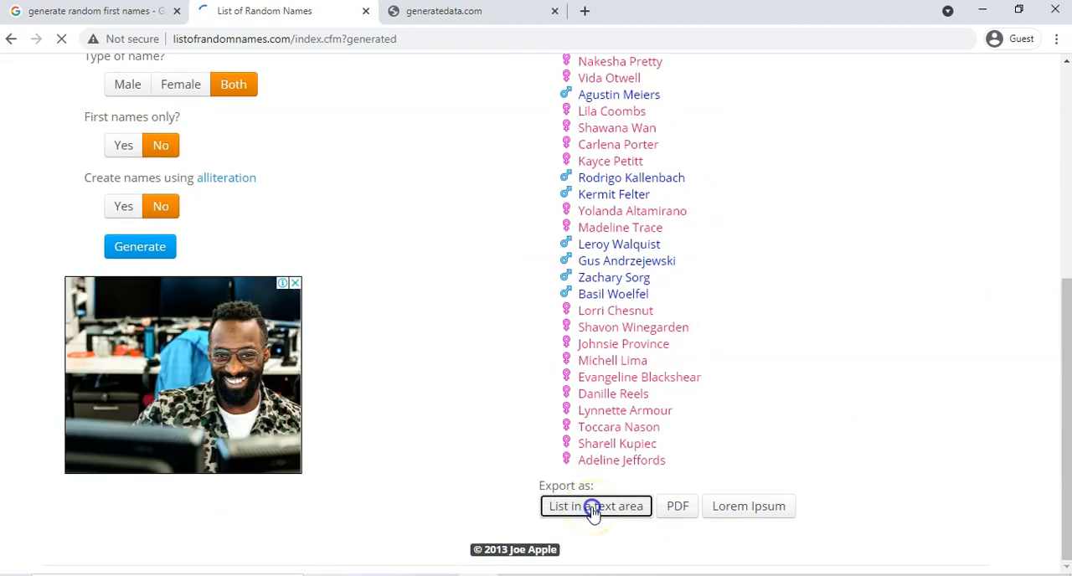
{"action": "left_click", "coordinate": [594, 505]}
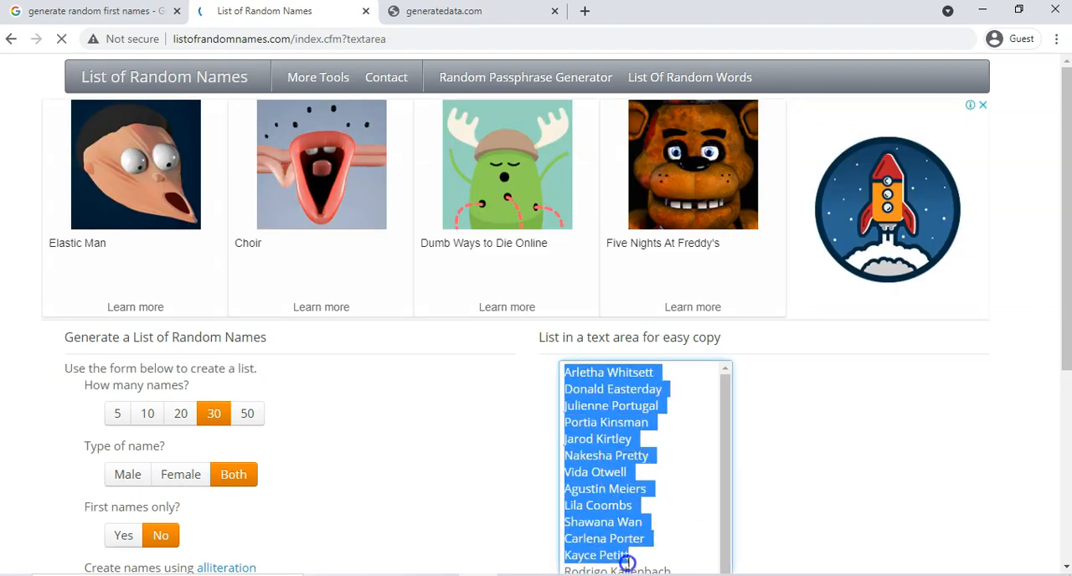
{"action": "scroll", "scroll_direction": "down", "scroll_amount": 3}
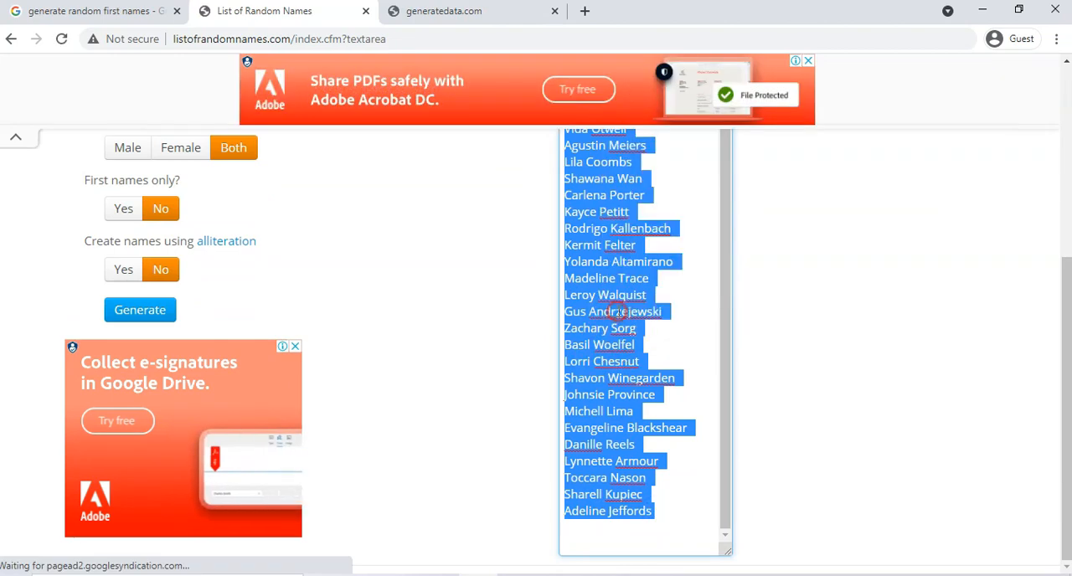
{"action": "mouse_move", "coordinate": [483, 504]}
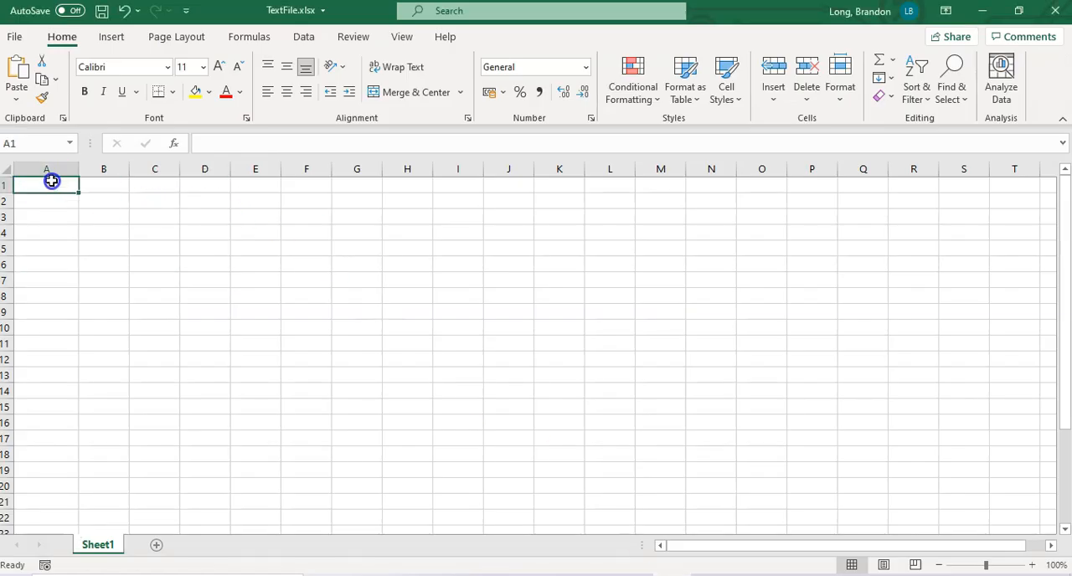
Paste the 30 copied names into column A of Sheet1, starting at A1.
{"action": "key", "text": "ctrl+v"}
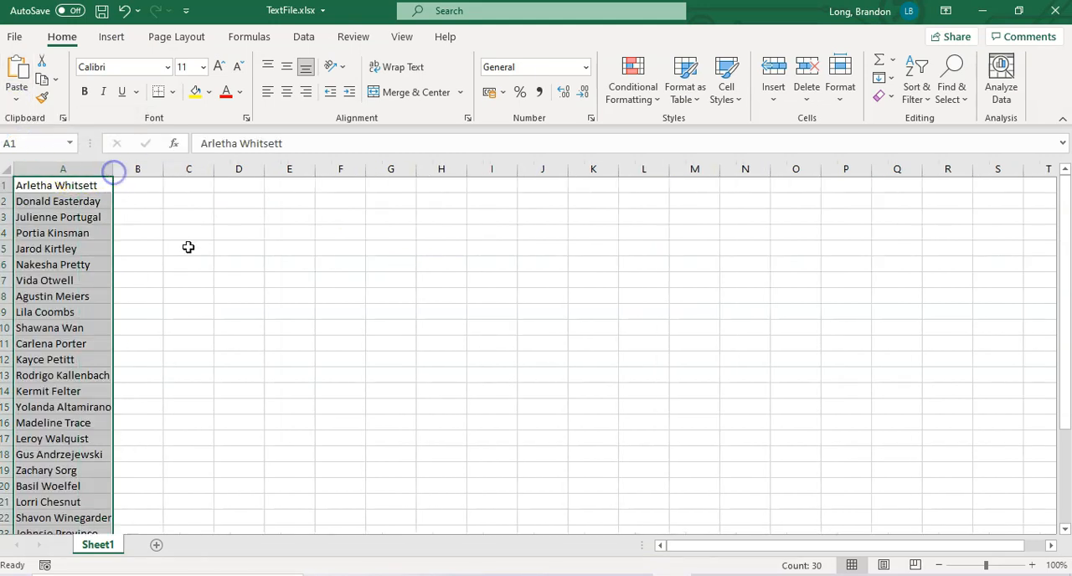
{"action": "left_click", "coordinate": [189, 263]}
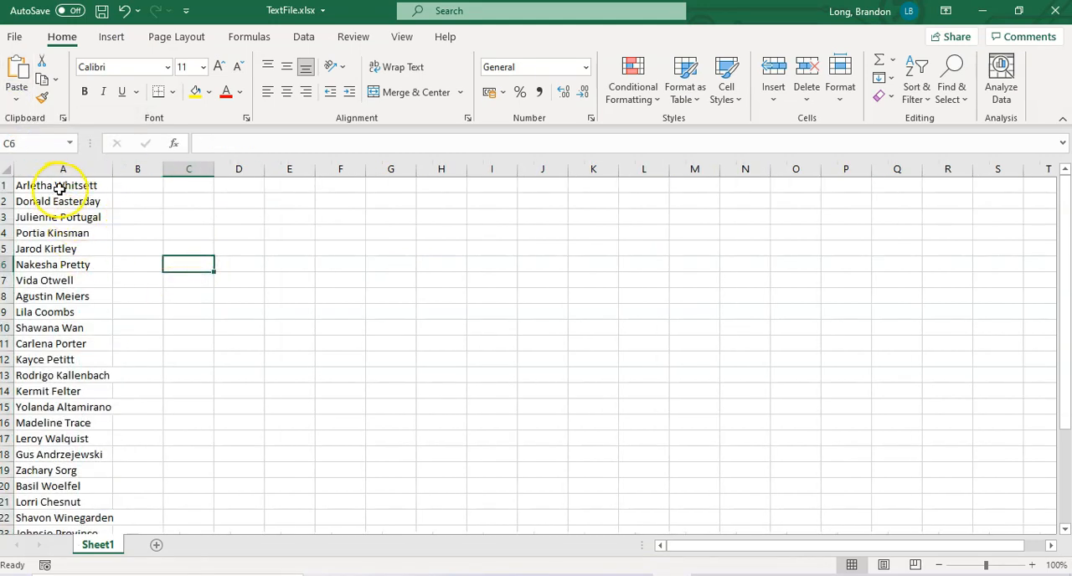
{"action": "left_click", "coordinate": [63, 185]}
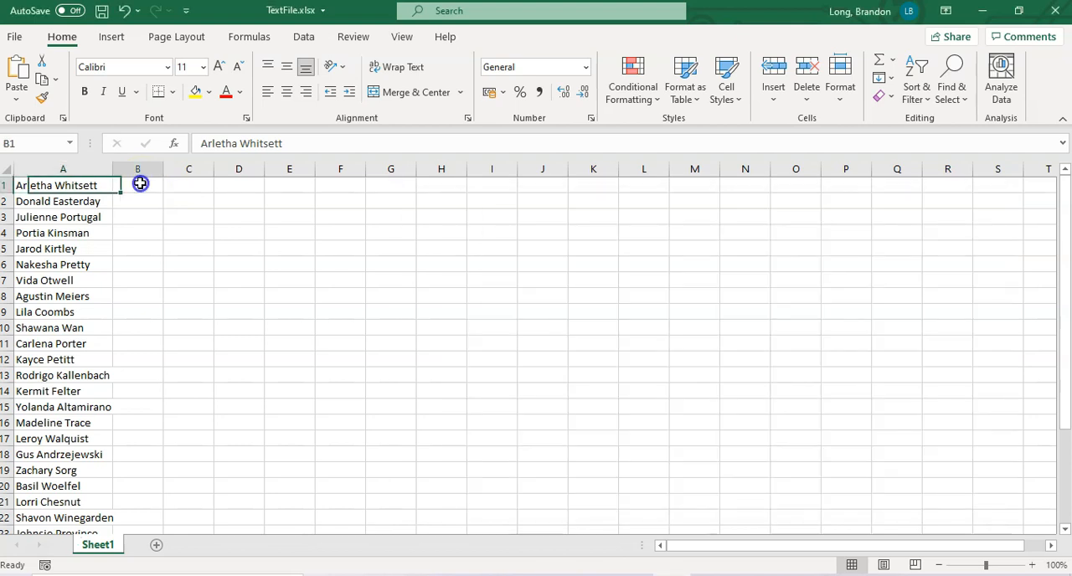
Enter =LEFT(A1,FIND(" ",A1)-1) in B1 to extract the first name.
{"action": "left_click", "coordinate": [137, 184]}
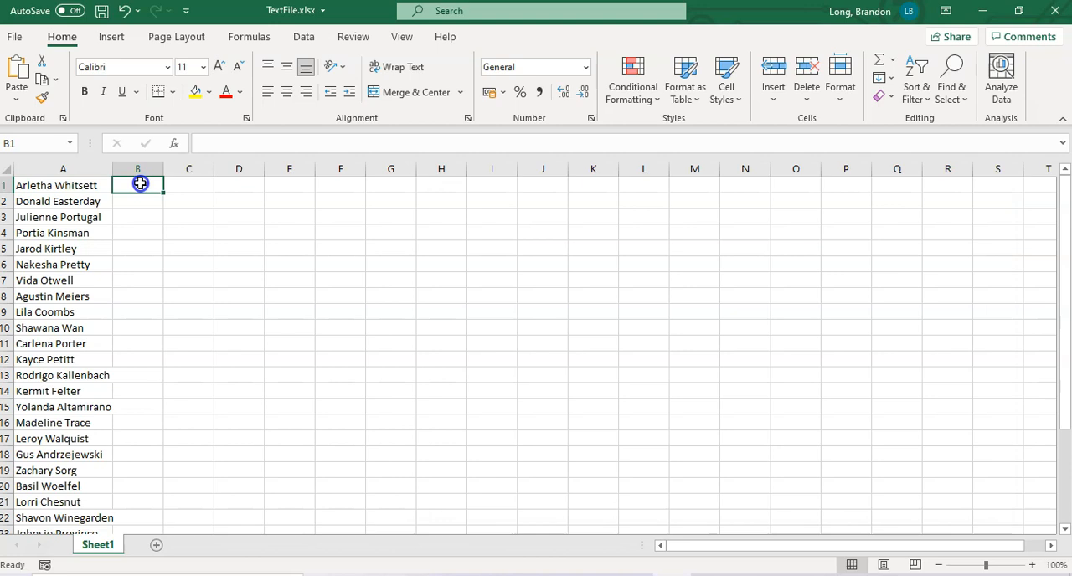
{"action": "type", "text": "=LEFT"}
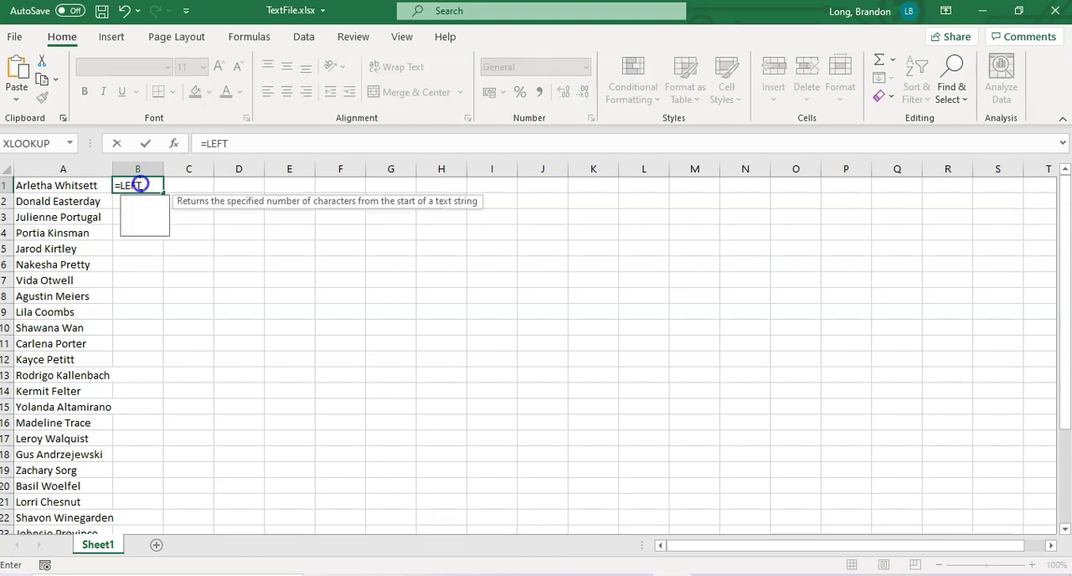
{"action": "type", "text": "("}
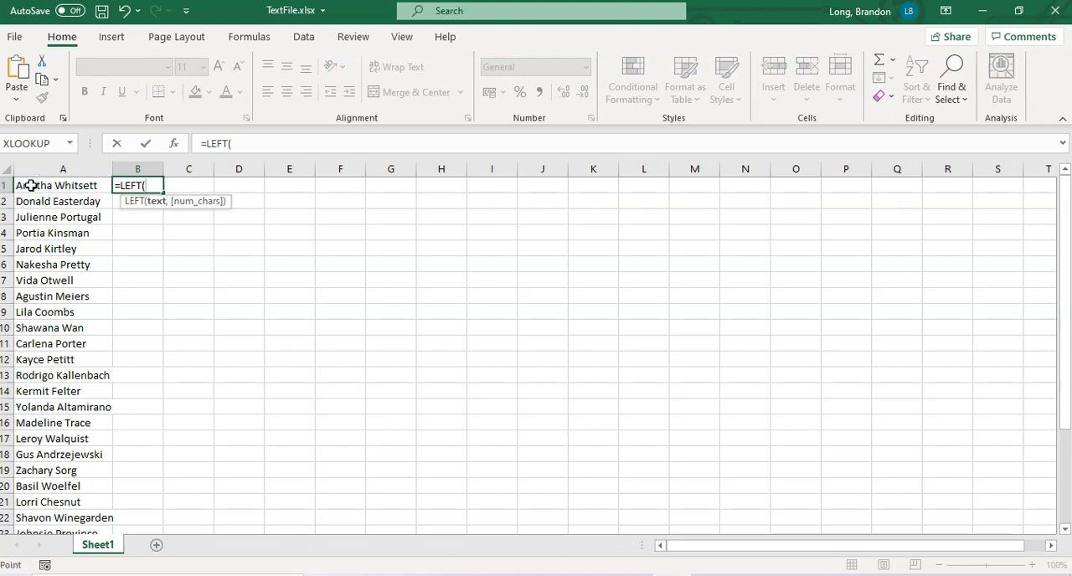
{"action": "left_click", "coordinate": [62, 185]}
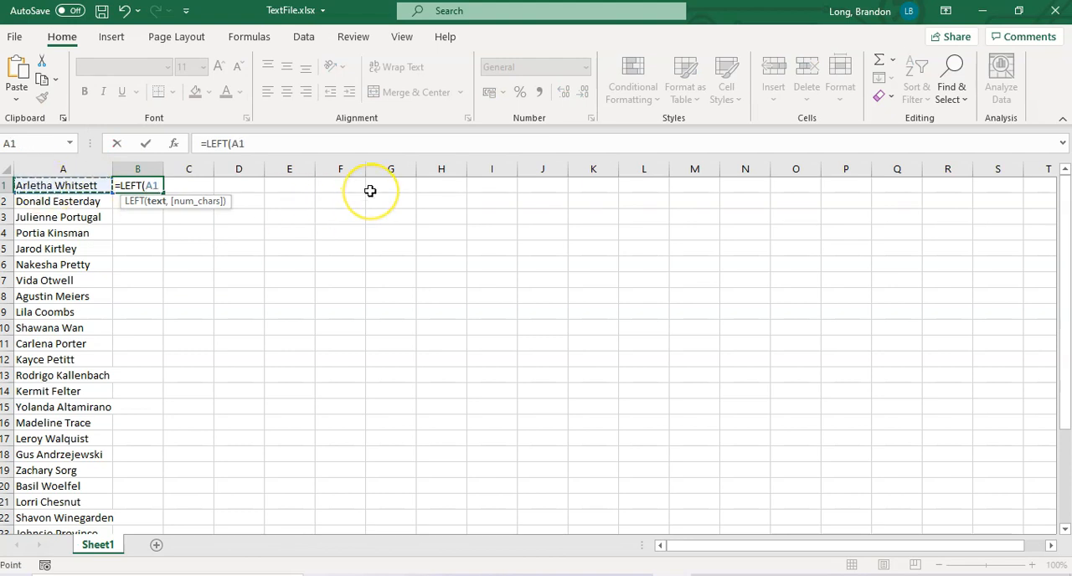
{"action": "type", "text": ","}
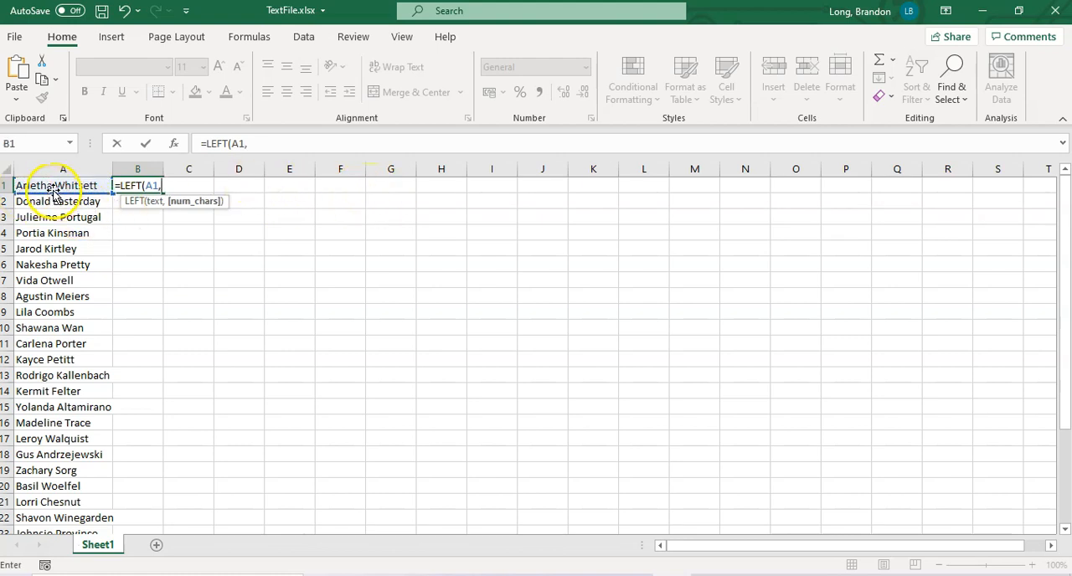
{"action": "mouse_move", "coordinate": [666, 204]}
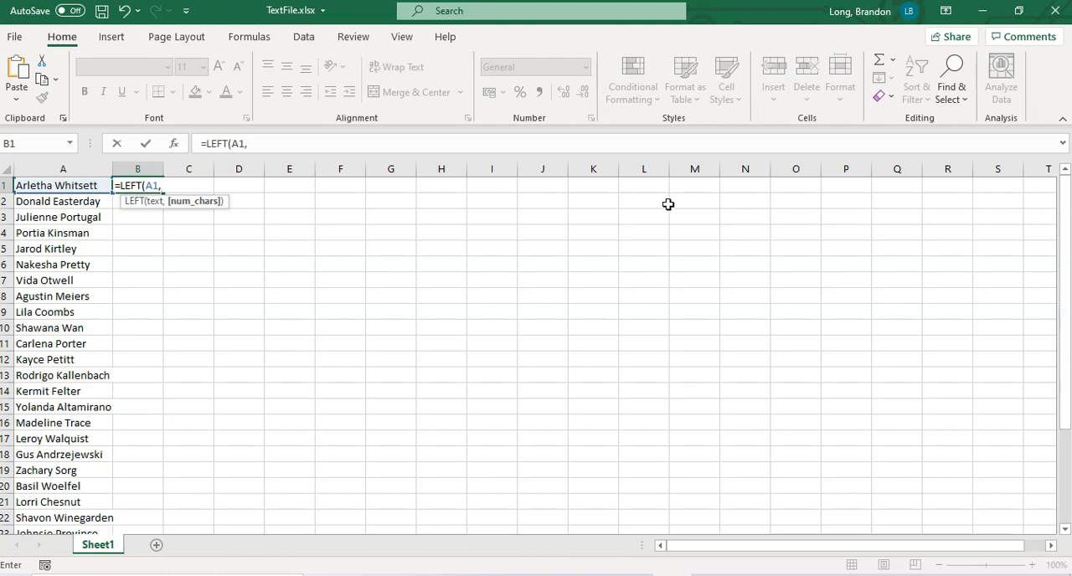
{"action": "type", "text": "FIND("}
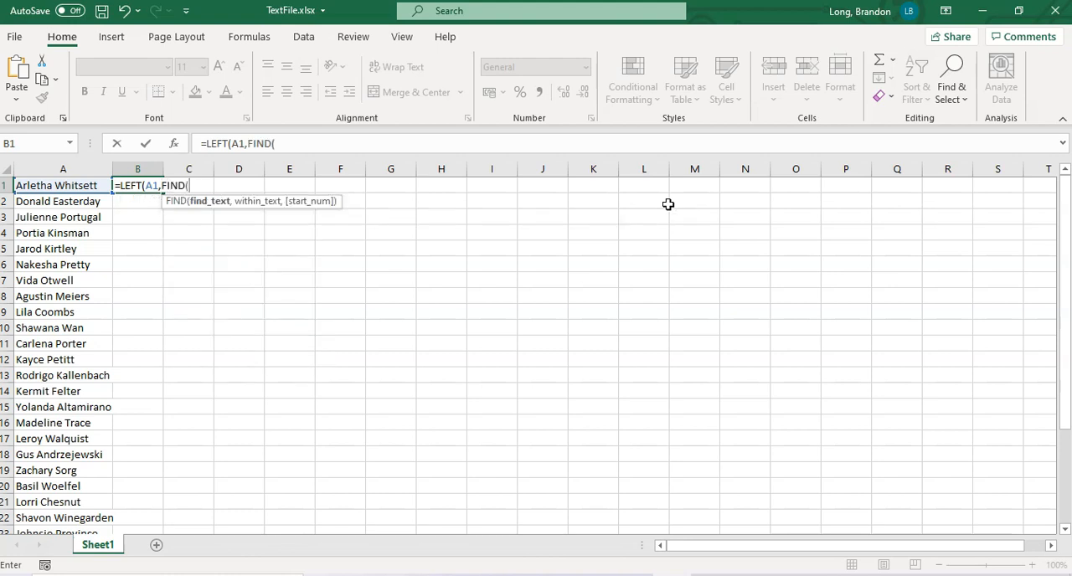
{"action": "type", "text": "\""}
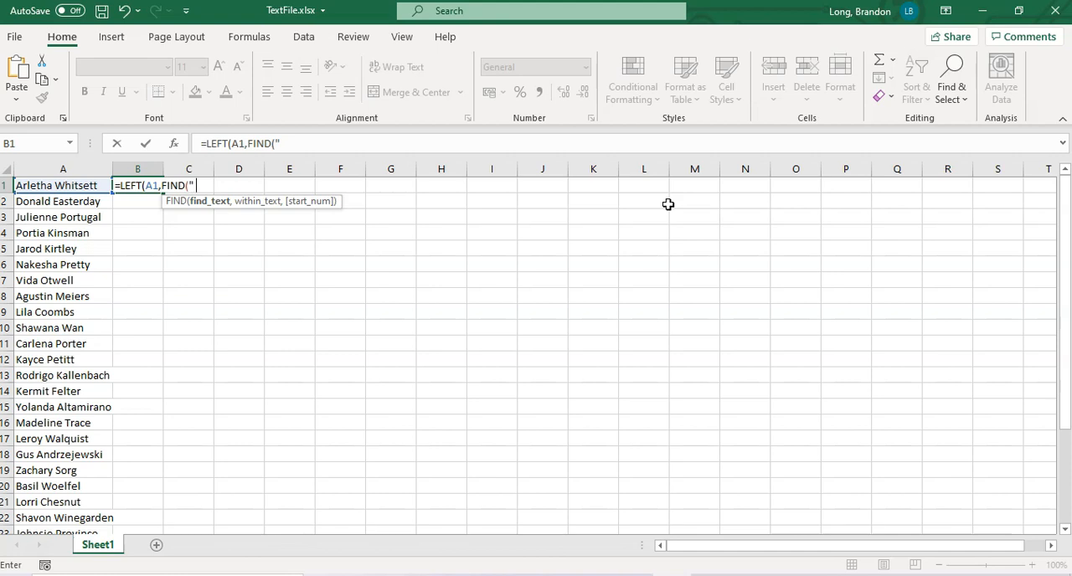
{"action": "type", "text": "\" \","}
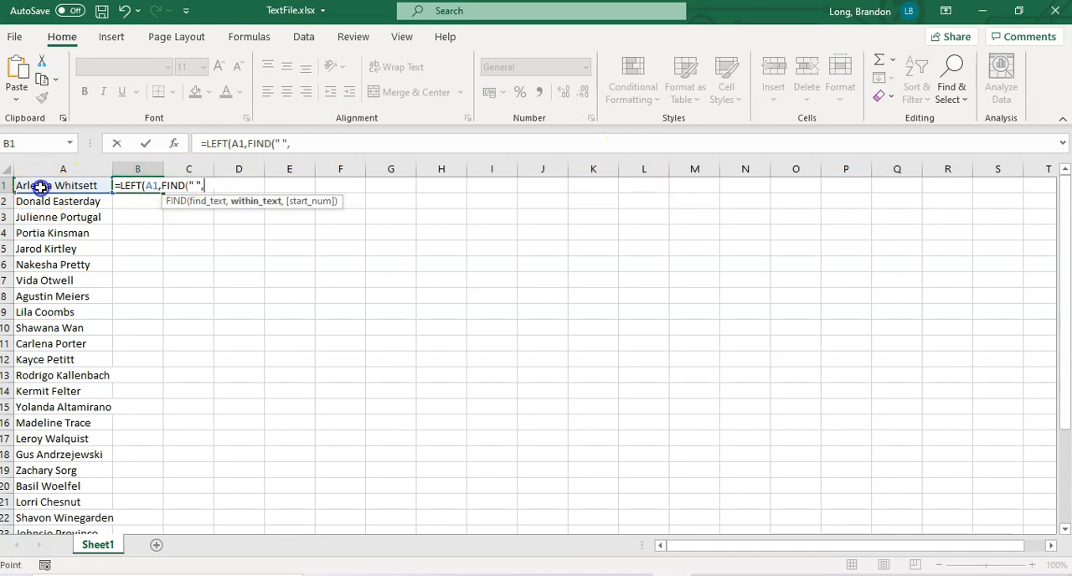
{"action": "type", "text": "A1)"}
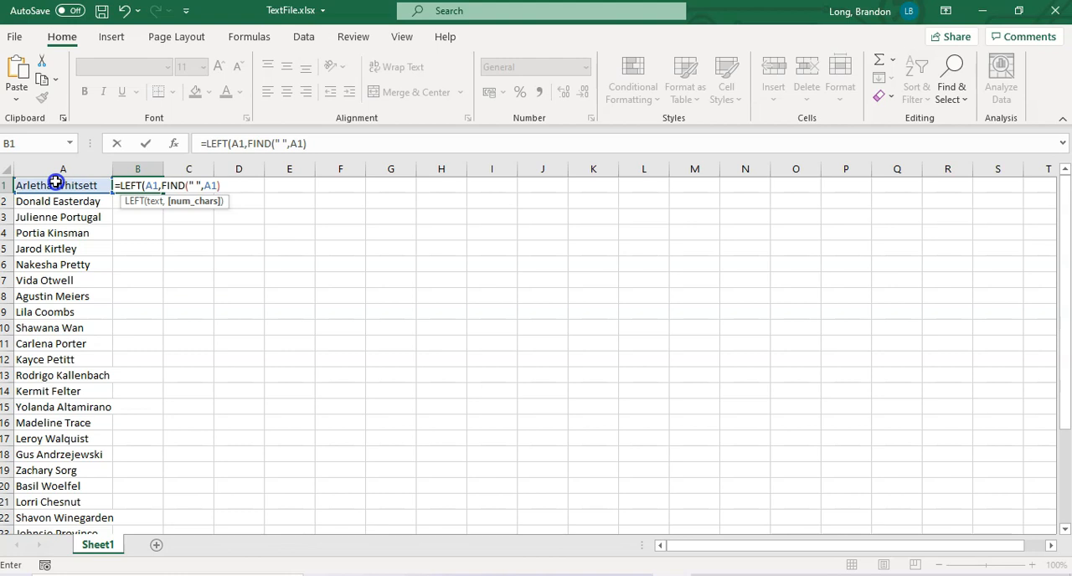
{"action": "type", "text": "-1)"}
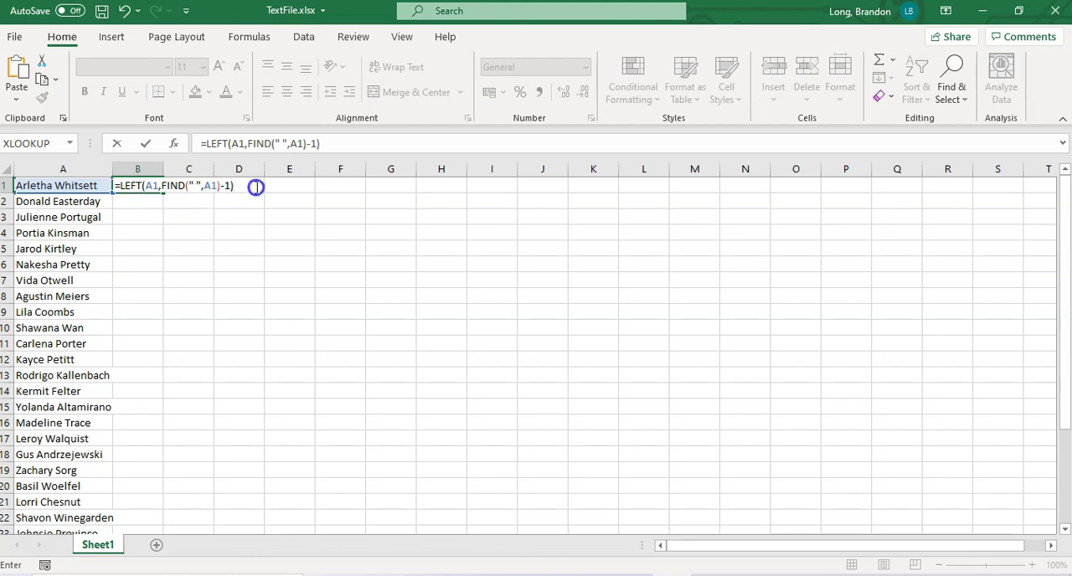
{"action": "key", "text": "Enter"}
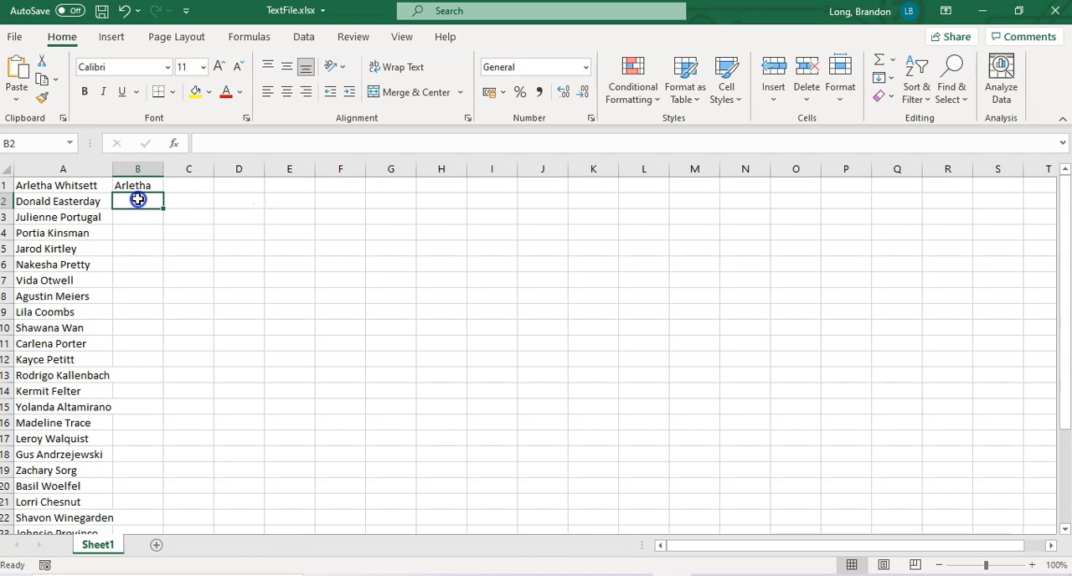
Fill the first-name formula down column B for all thirty rows.
{"action": "left_click", "coordinate": [137, 185]}
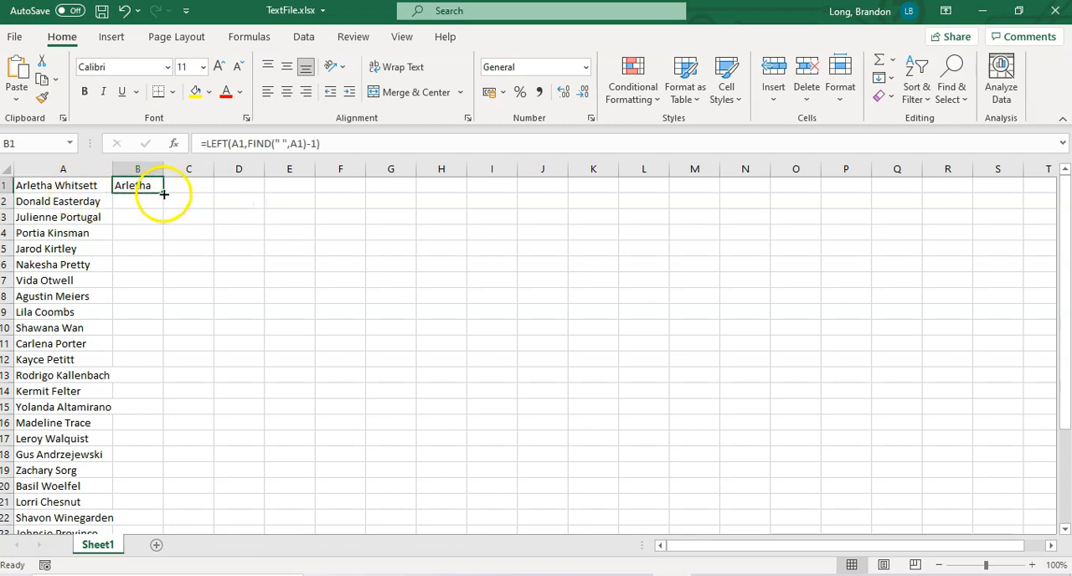
{"action": "left_click_drag", "start_coordinate": [163, 194], "coordinate": [149, 527]}
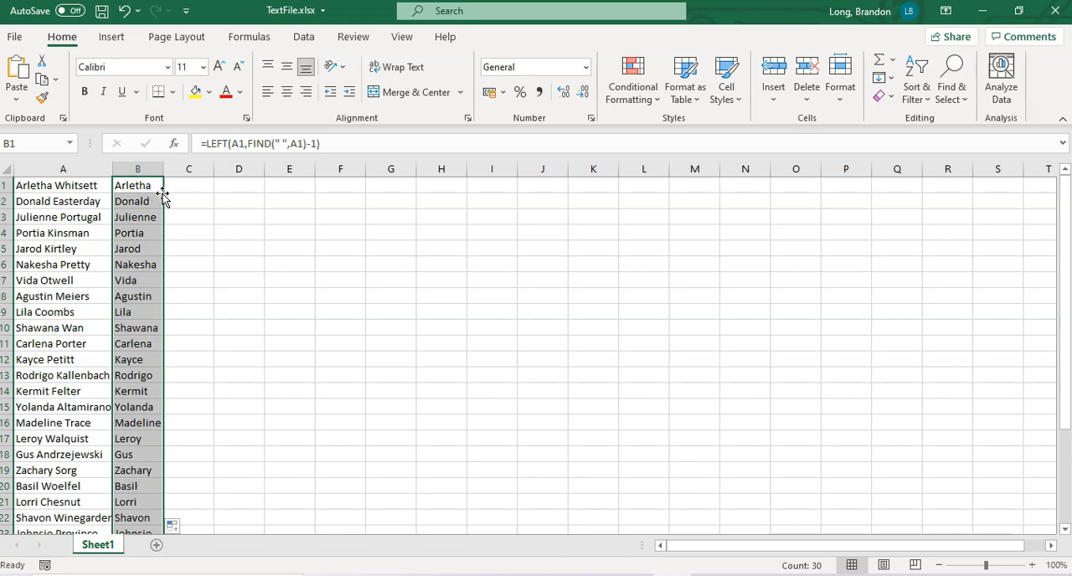
{"action": "left_click", "coordinate": [188, 185]}
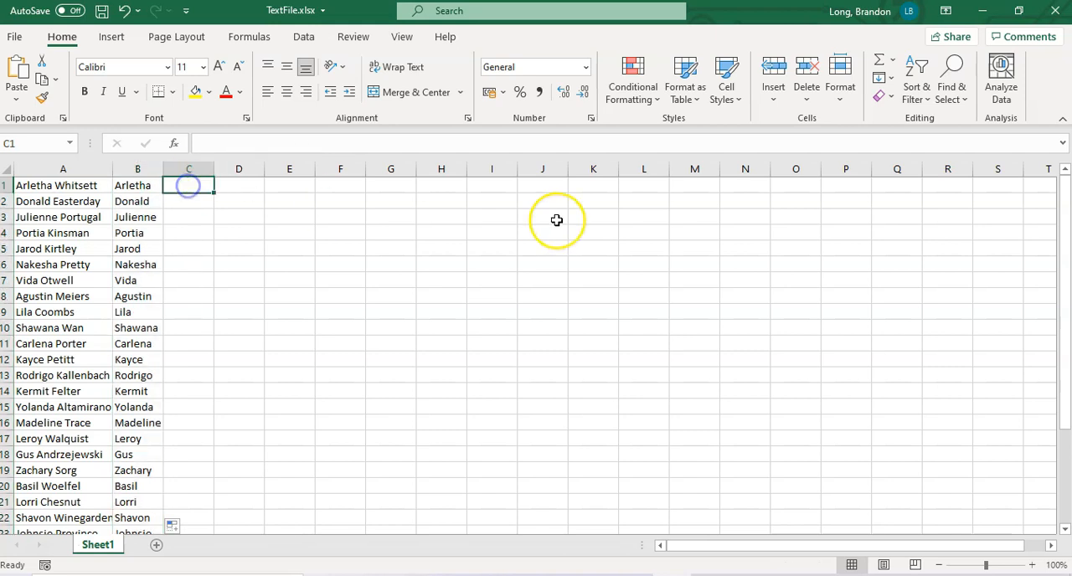
Enter =SUBSTITUTE(A1,B1,"") in C1 to strip the first name from the full name.
{"action": "type", "text": "="}
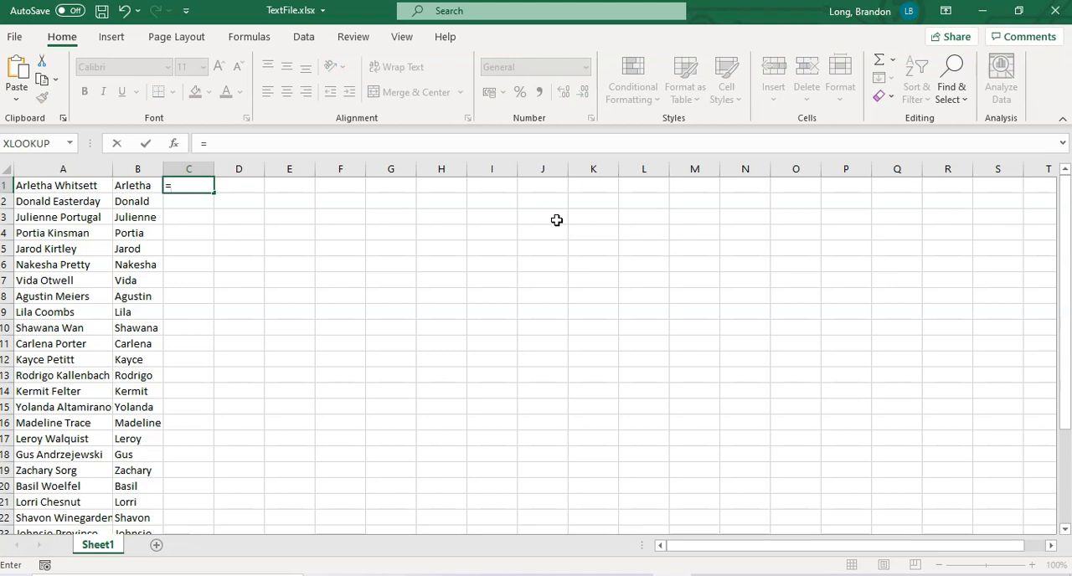
{"action": "type", "text": "SUBSTITUTE("}
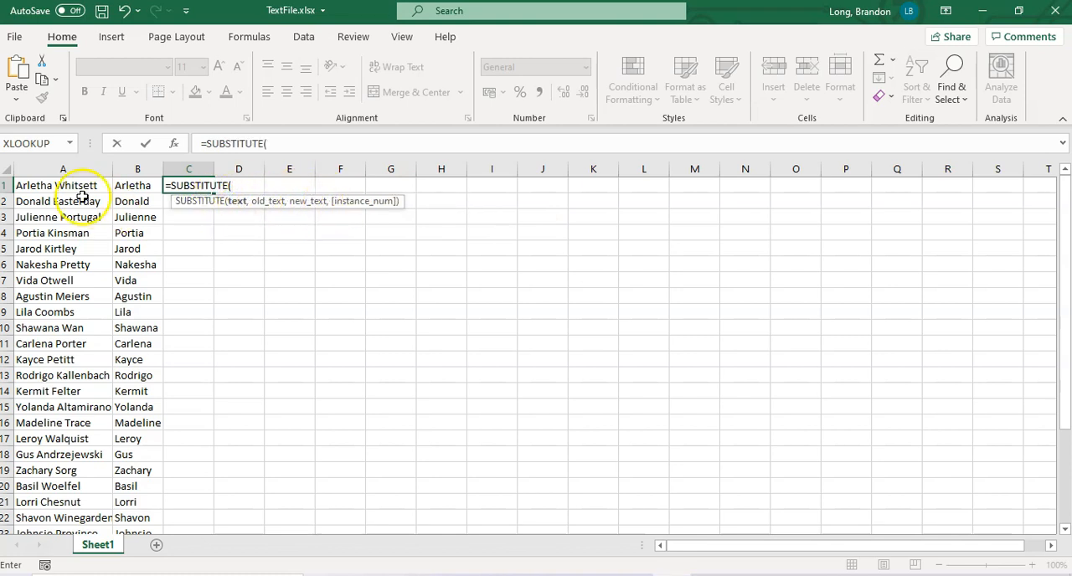
{"action": "left_click", "coordinate": [61, 185]}
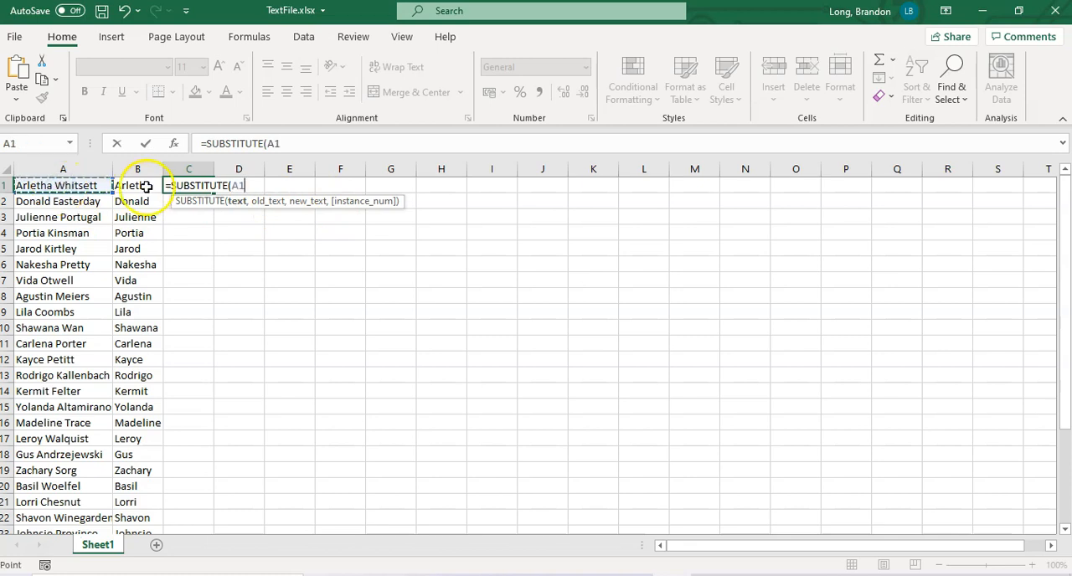
{"action": "type", "text": ","}
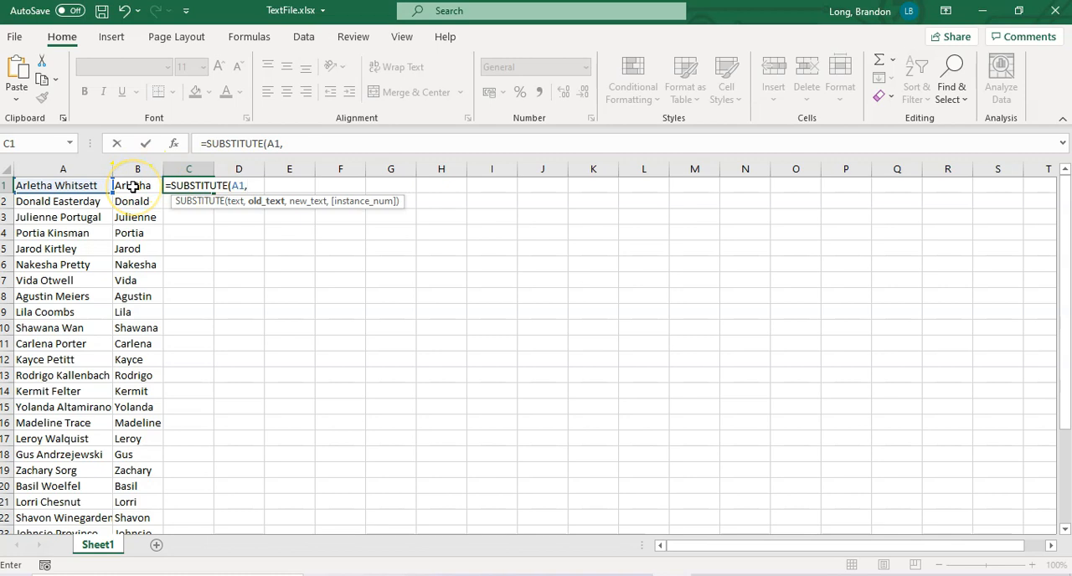
{"action": "left_click", "coordinate": [137, 185]}
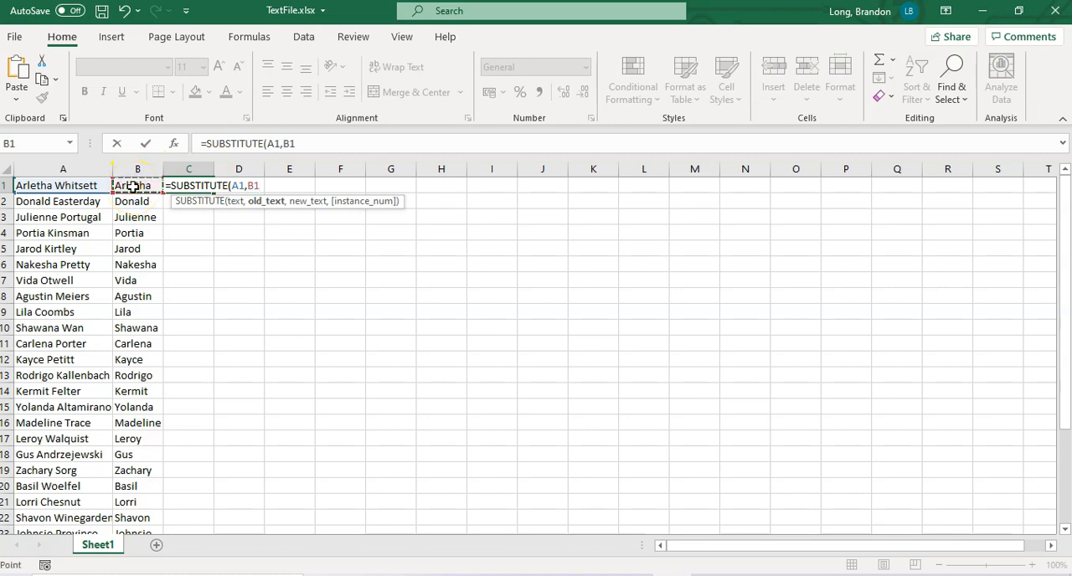
{"action": "type", "text": ",\""}
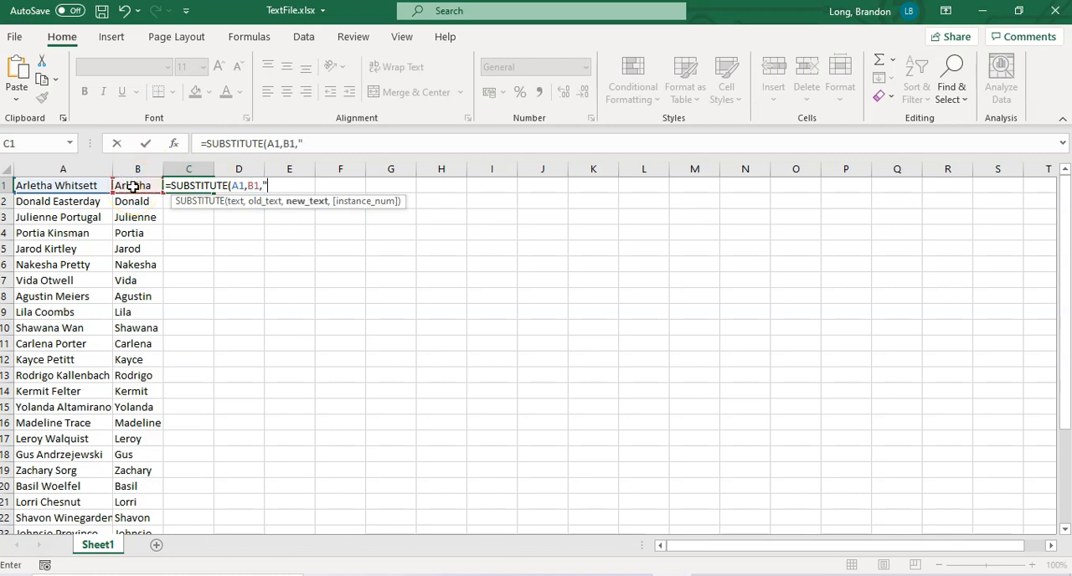
{"action": "type", "text": "\")"}
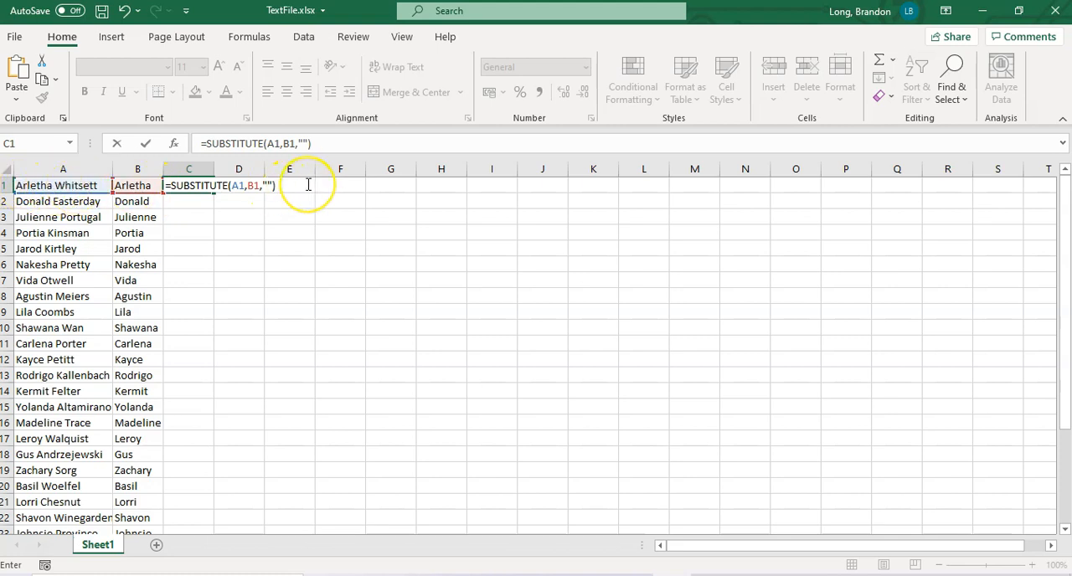
{"action": "key", "text": "Enter"}
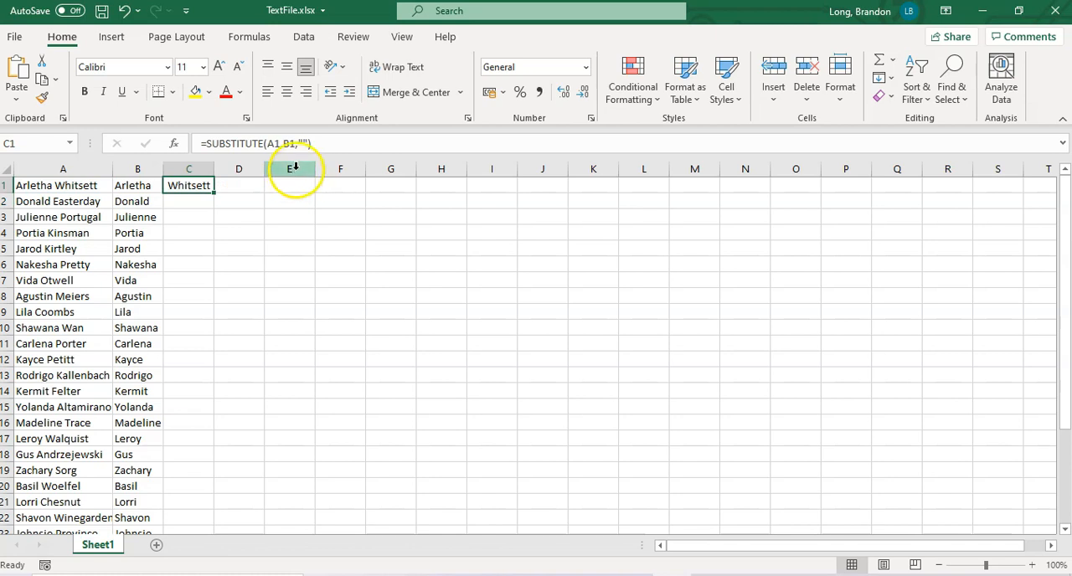
Wrap the C1 formula in TRIM to remove the leftover leading space.
{"action": "double_click", "coordinate": [188, 185]}
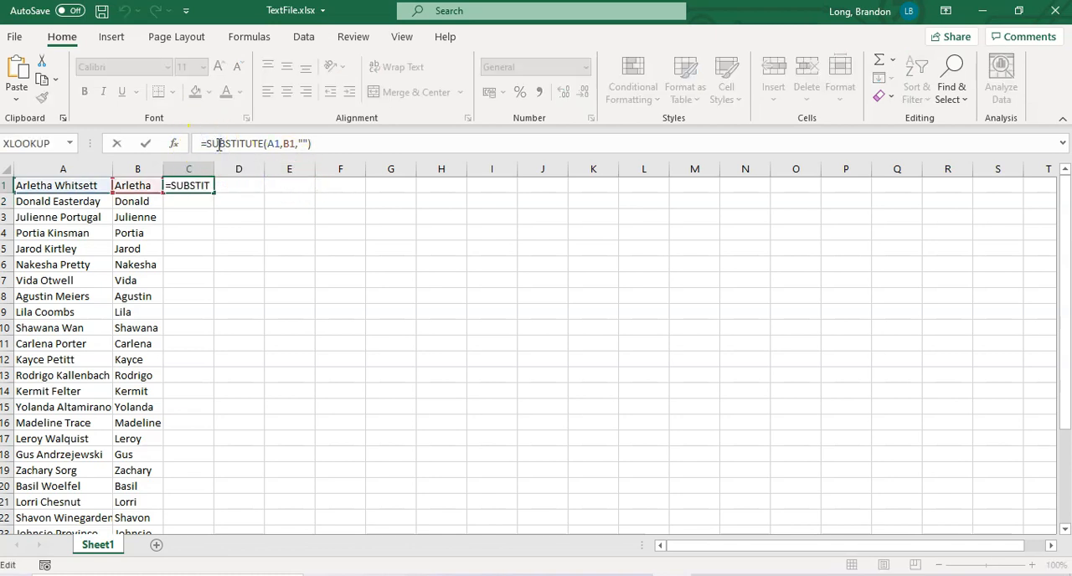
{"action": "type", "text": "TRIM("}
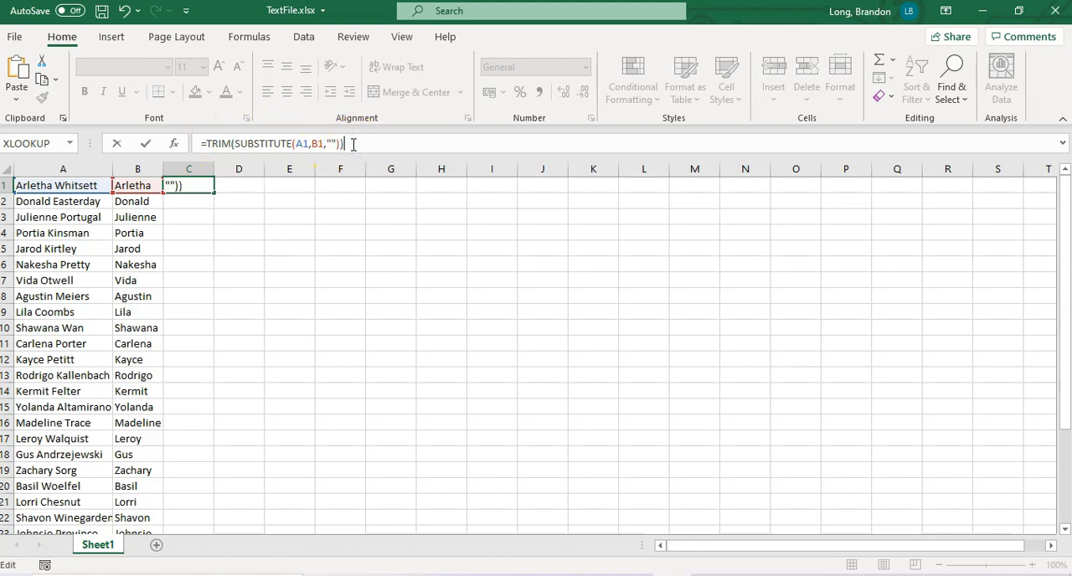
{"action": "key", "text": "Enter"}
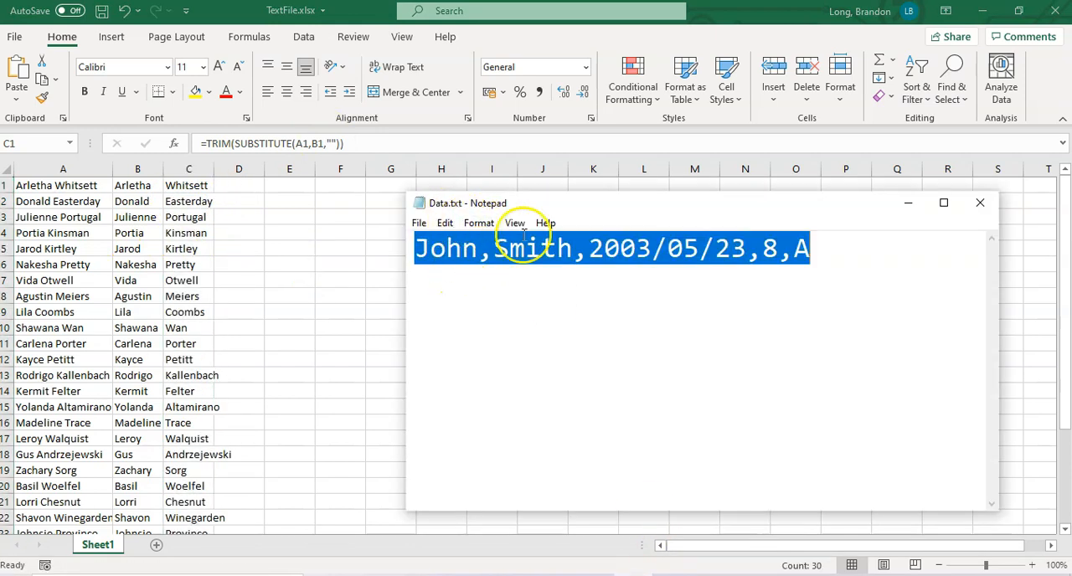
Bring the Excel sheet back in front of Notepad and select D1.
{"action": "left_click", "coordinate": [980, 202]}
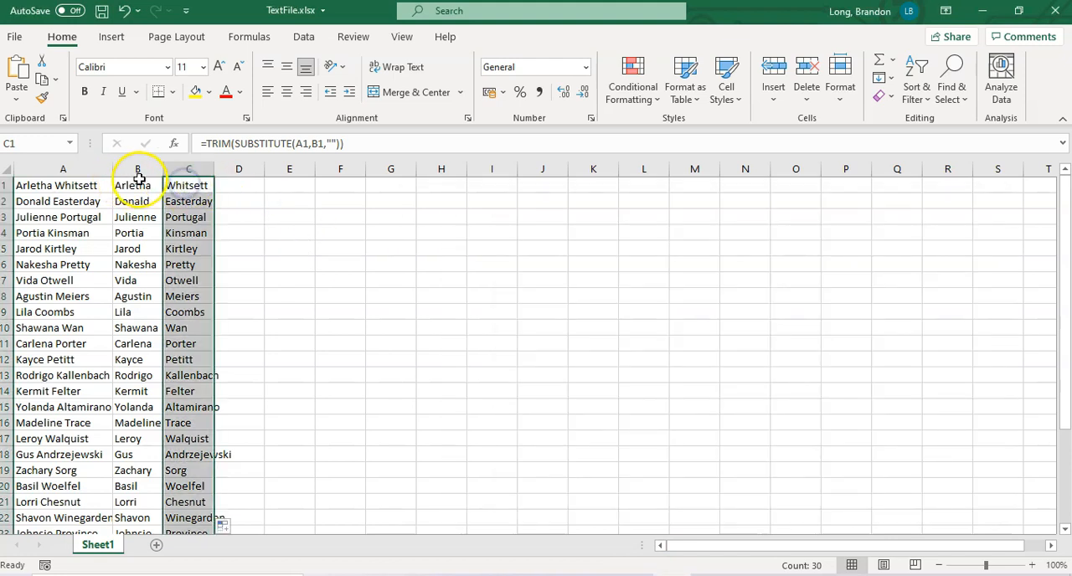
{"action": "left_click", "coordinate": [187, 185]}
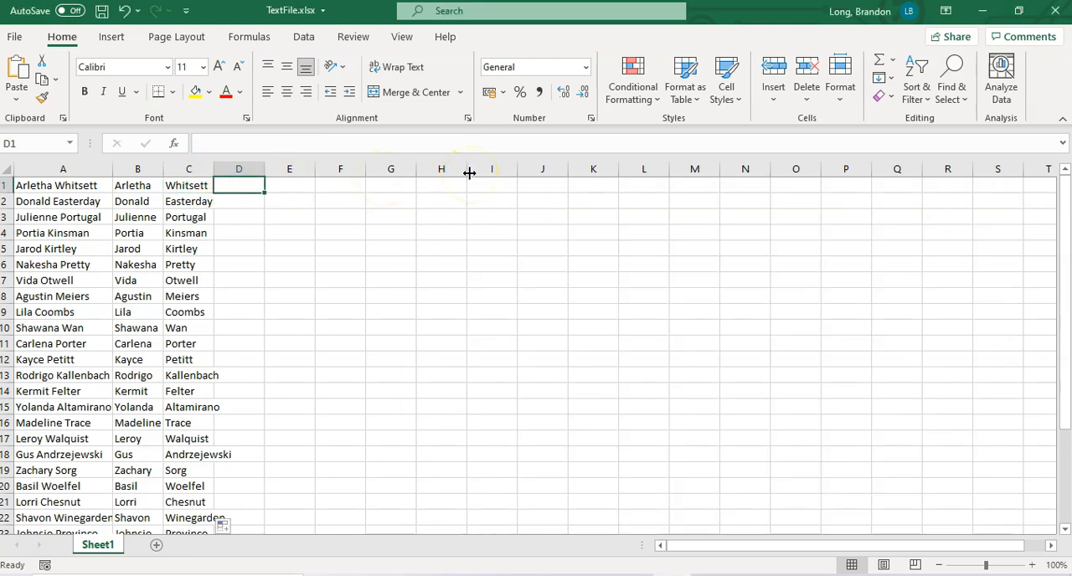
Enter =RANDBETWEEN(1996,2008) in D1 to generate a random year.
{"action": "type", "text": "=randbetween("}
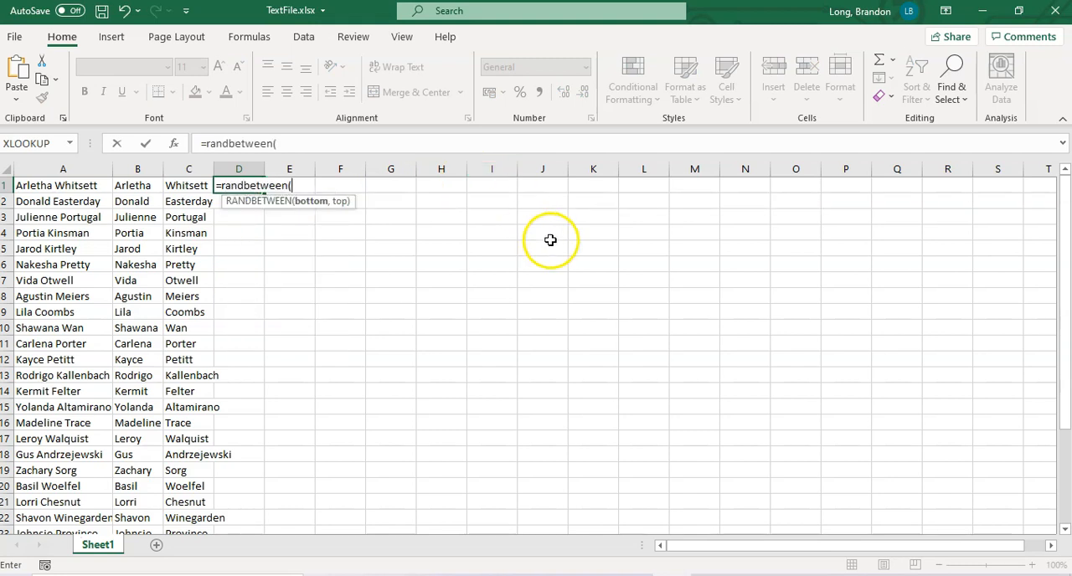
{"action": "mouse_move", "coordinate": [586, 286]}
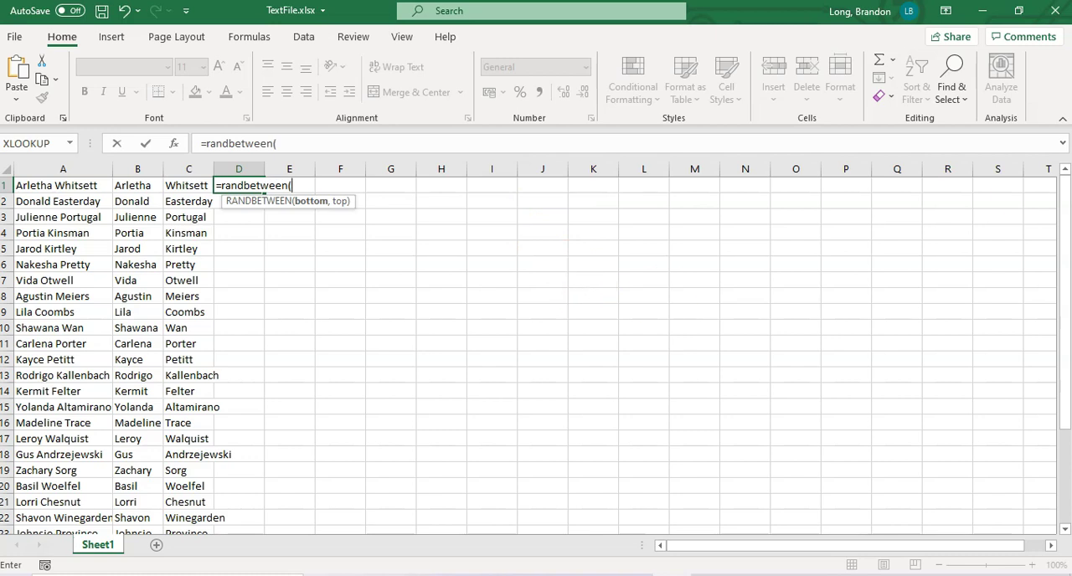
{"action": "type", "text": "199"}
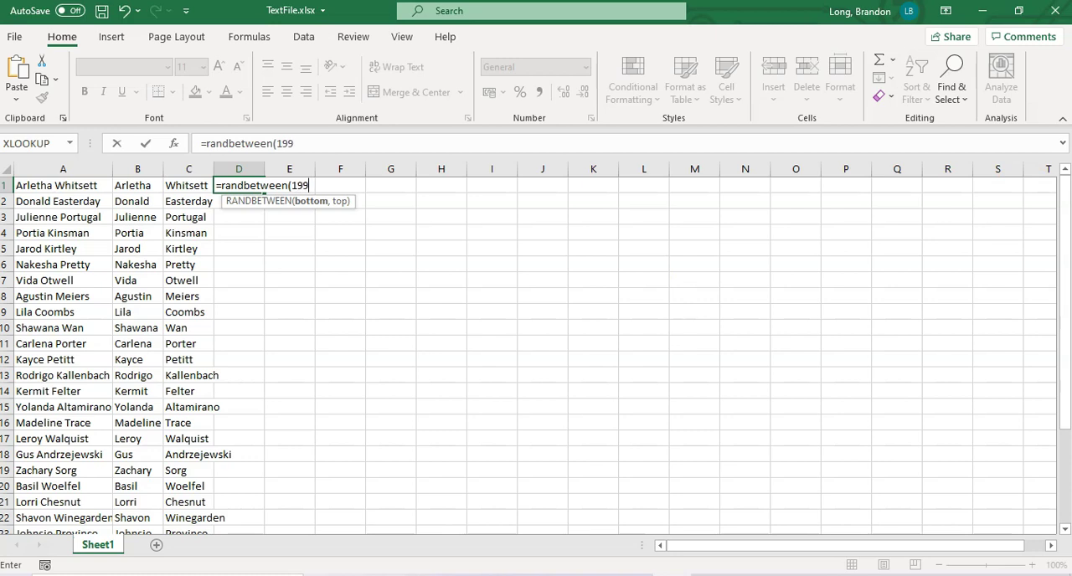
{"action": "key", "text": "Backspace"}
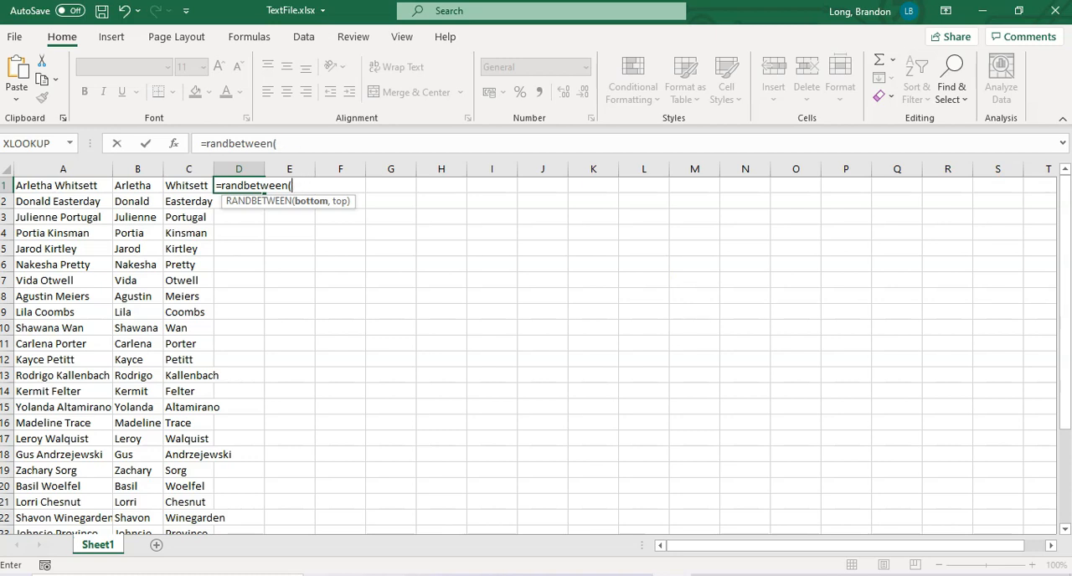
{"action": "type", "text": "1996"}
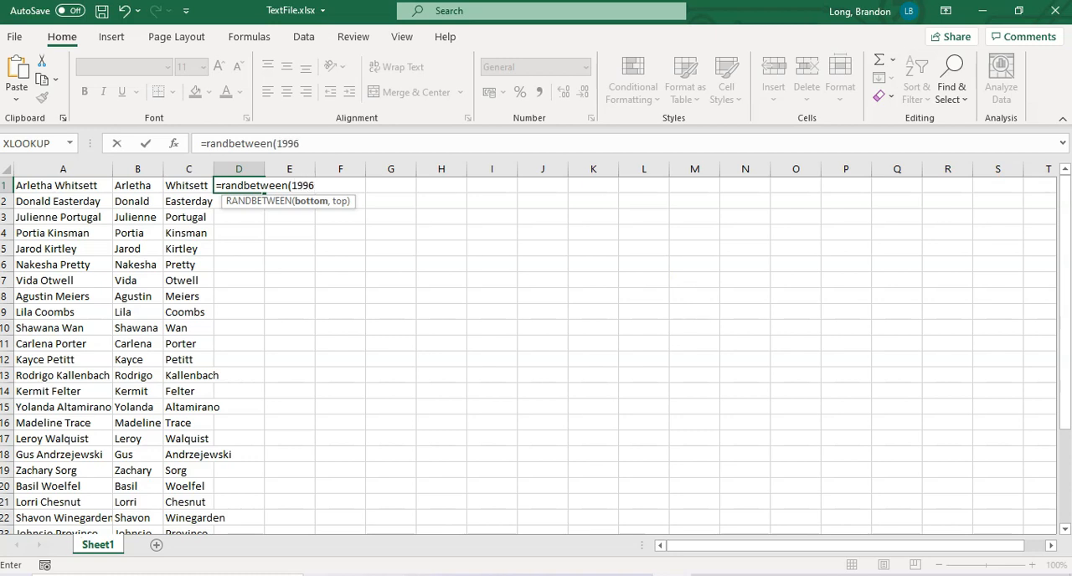
{"action": "type", "text": ",2008"}
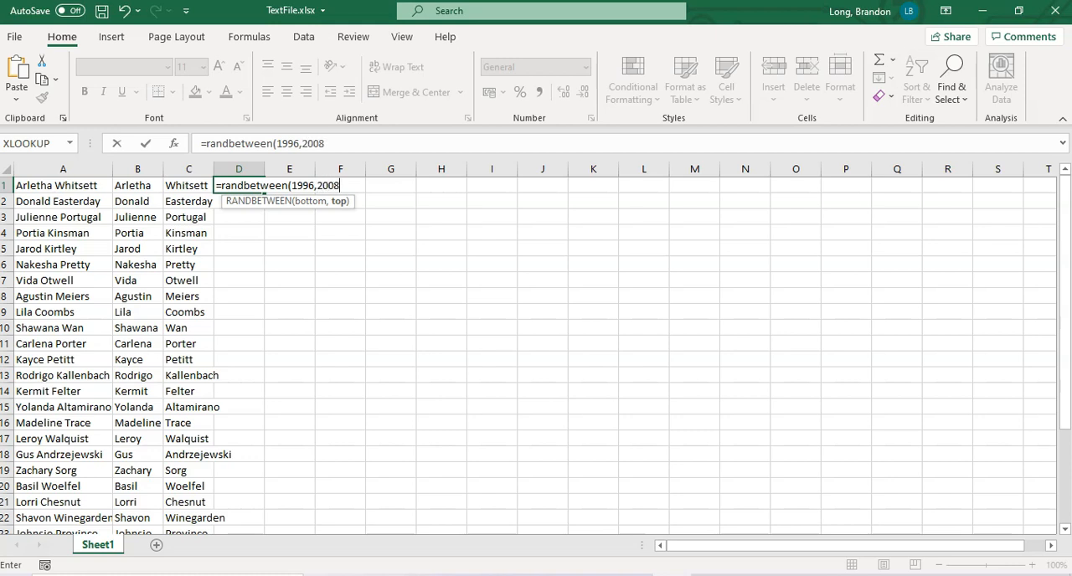
{"action": "type", "text": ")"}
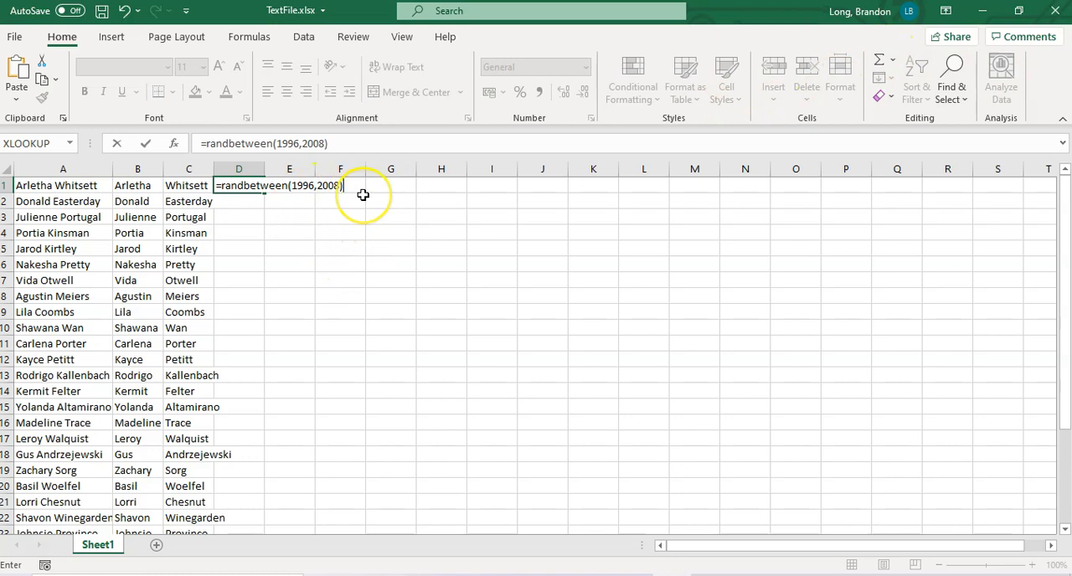
{"action": "key", "text": "Enter"}
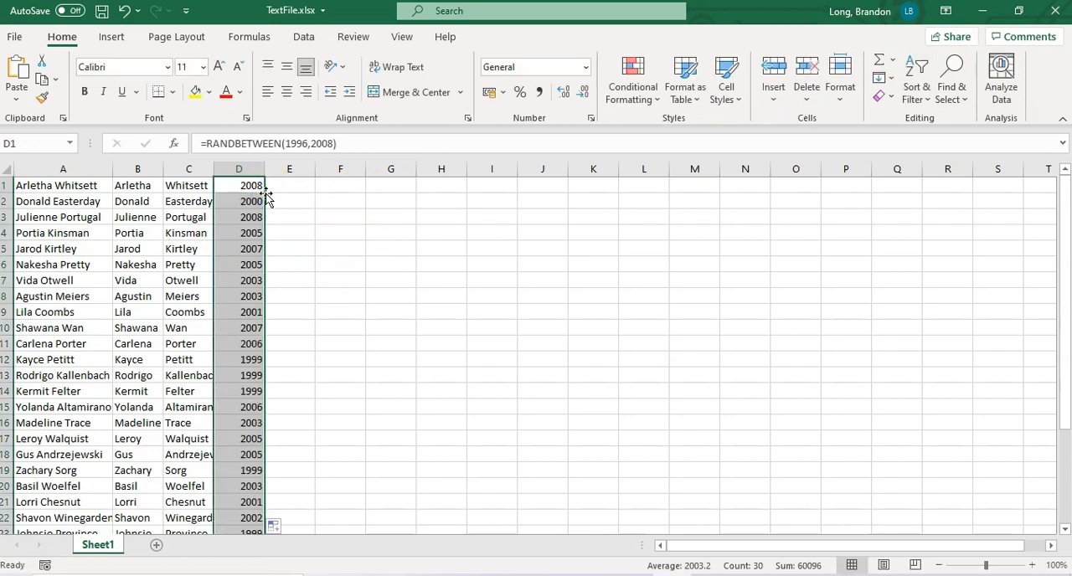
{"action": "left_click", "coordinate": [289, 186]}
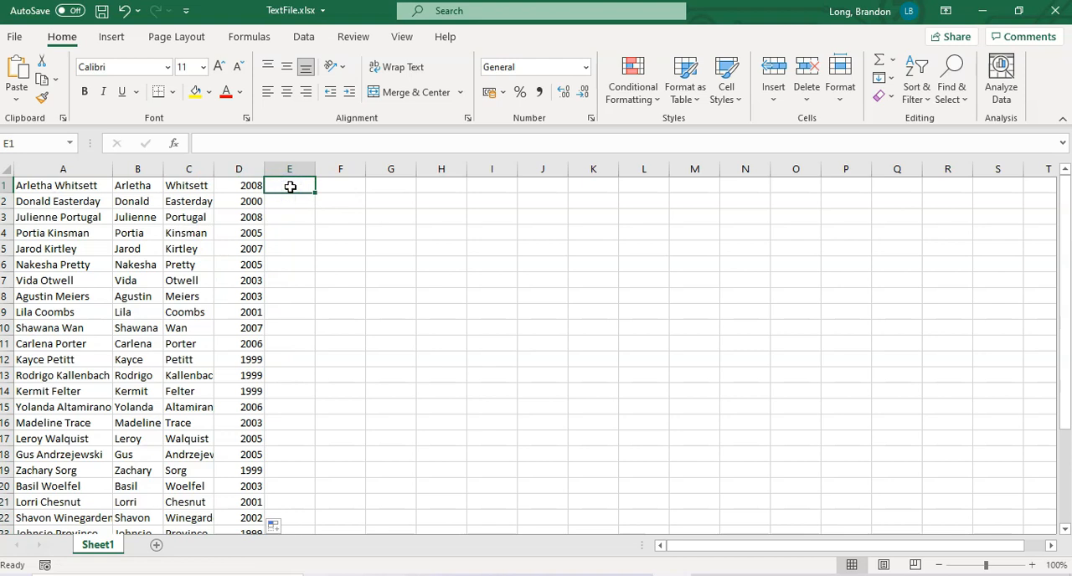
Enter a RANDBETWEEN(1,12) month formula in E1 and fill it down column E.
{"action": "type", "text": "=rand"}
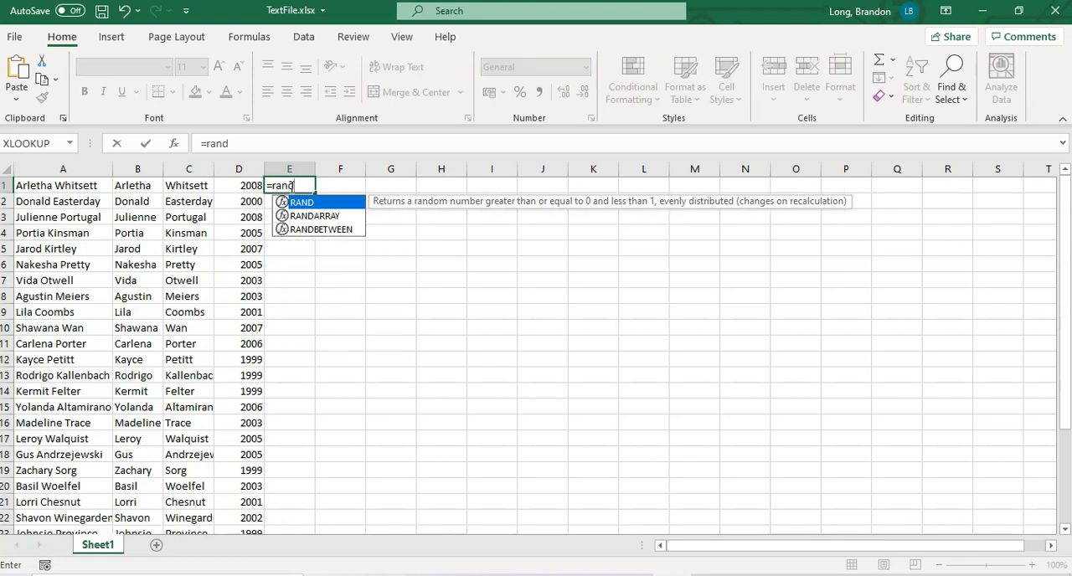
{"action": "type", "text": "between"}
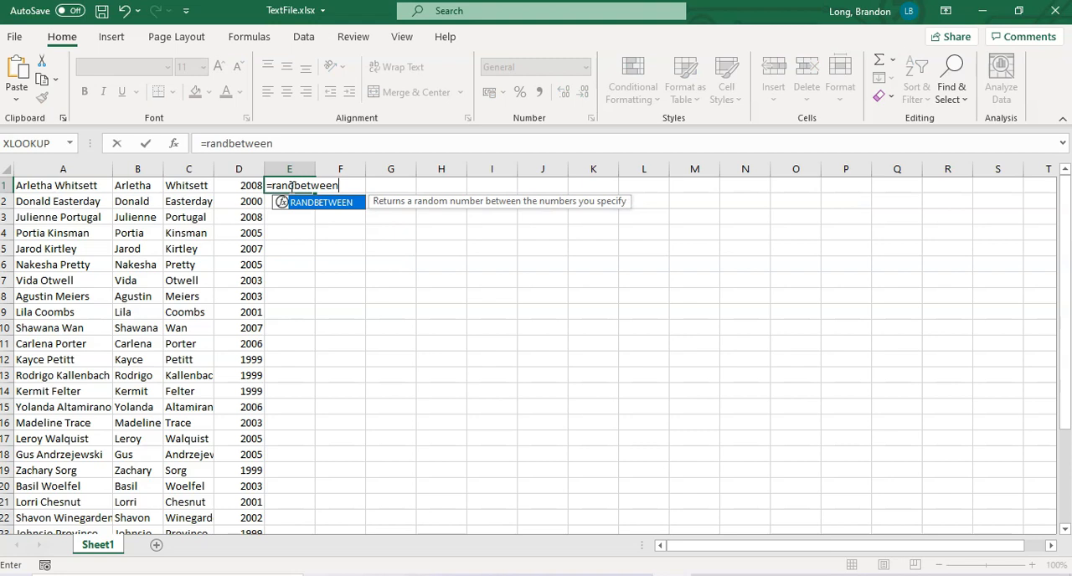
{"action": "type", "text": "(1,1"}
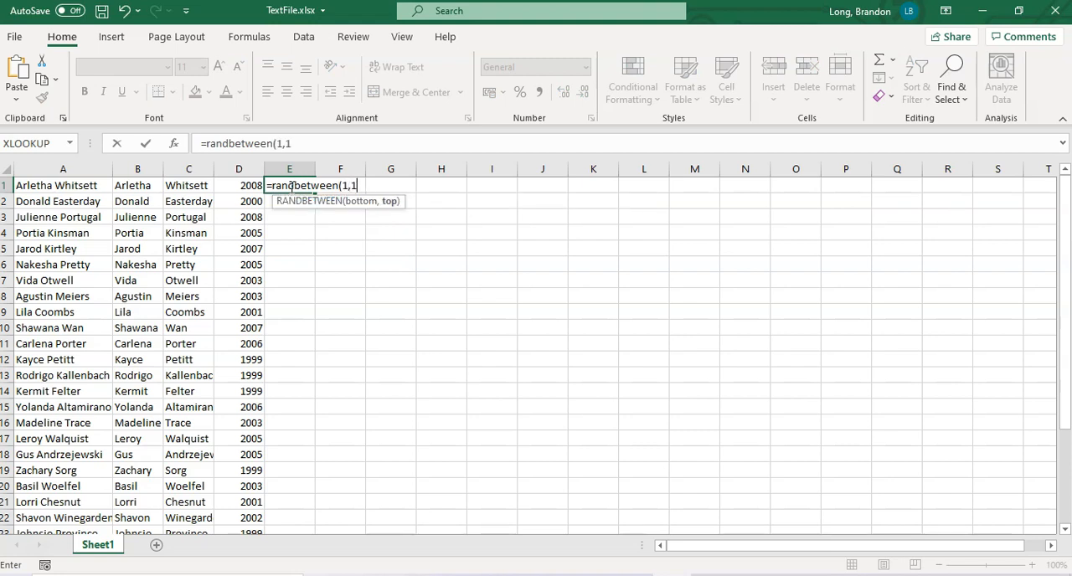
{"action": "key", "text": "Enter"}
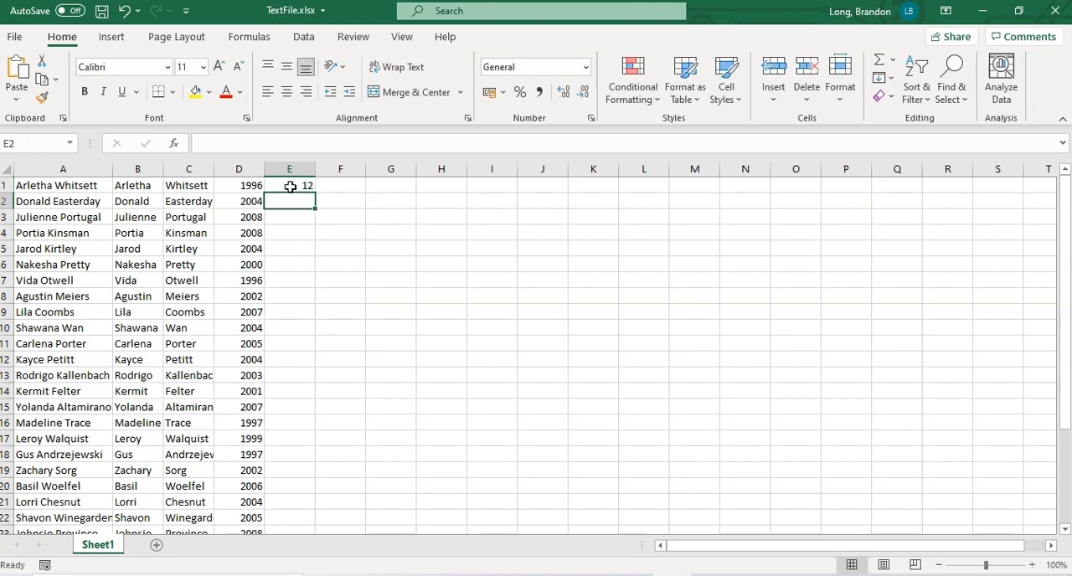
{"action": "left_click_drag", "start_coordinate": [289, 185], "coordinate": [289, 525]}
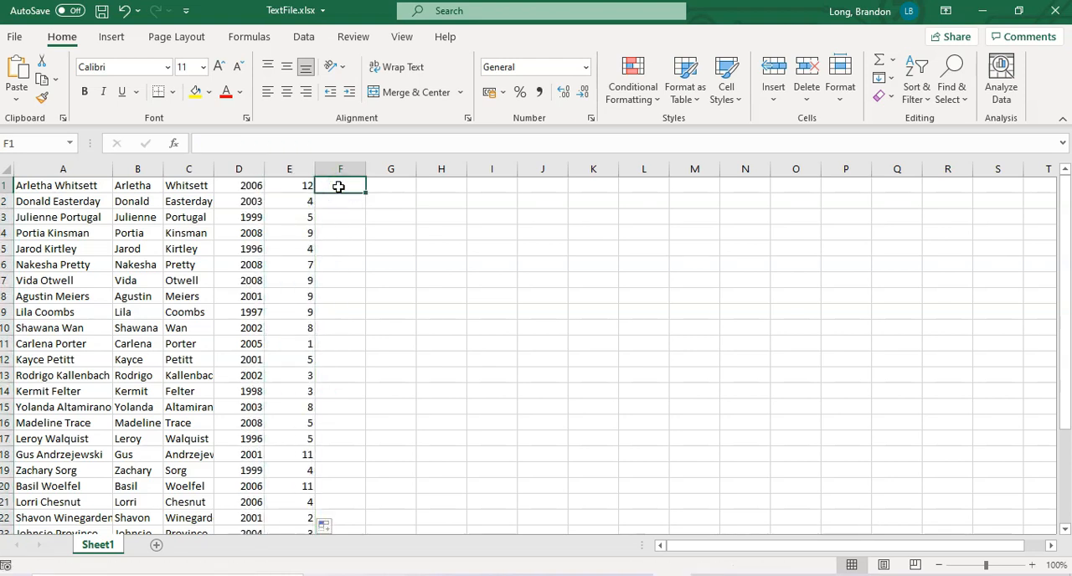
Enter =RANDBETWEEN(1,31) in F1, then reopen it to narrow the range to 1–28.
{"action": "type", "text": "=randbetween(1"}
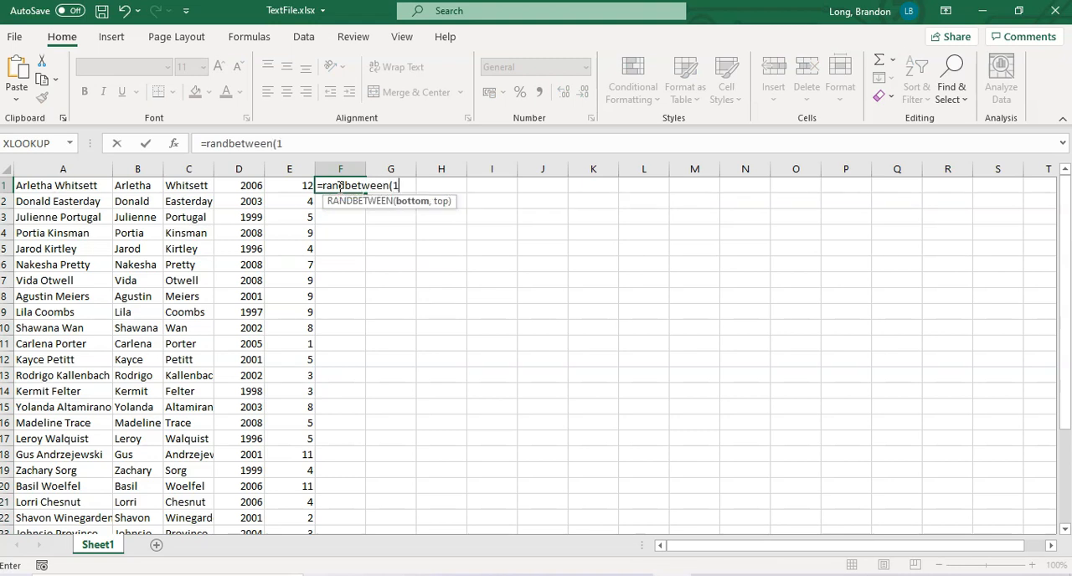
{"action": "type", "text": ",31)"}
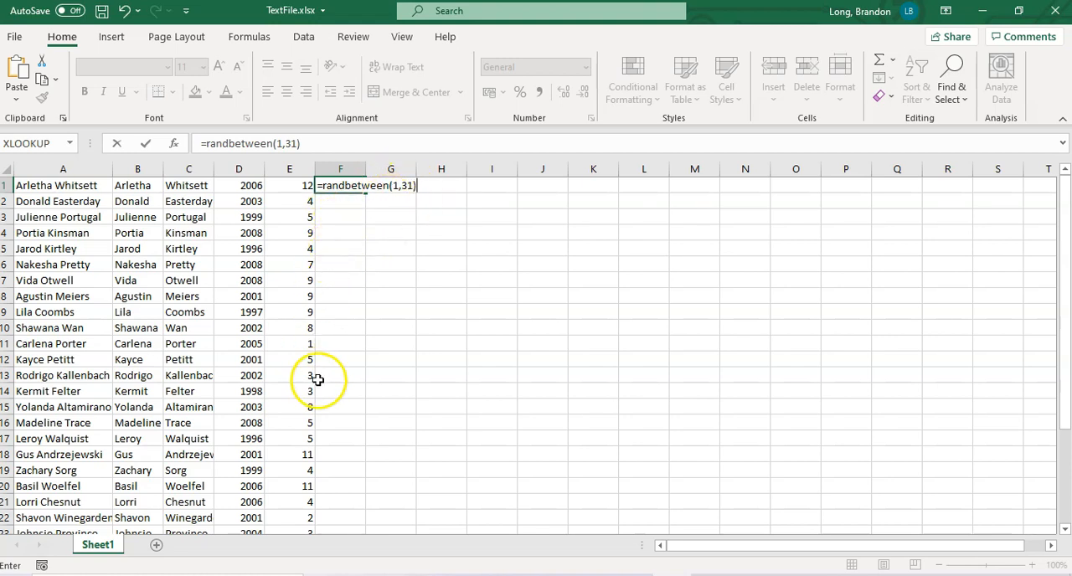
{"action": "mouse_move", "coordinate": [335, 341]}
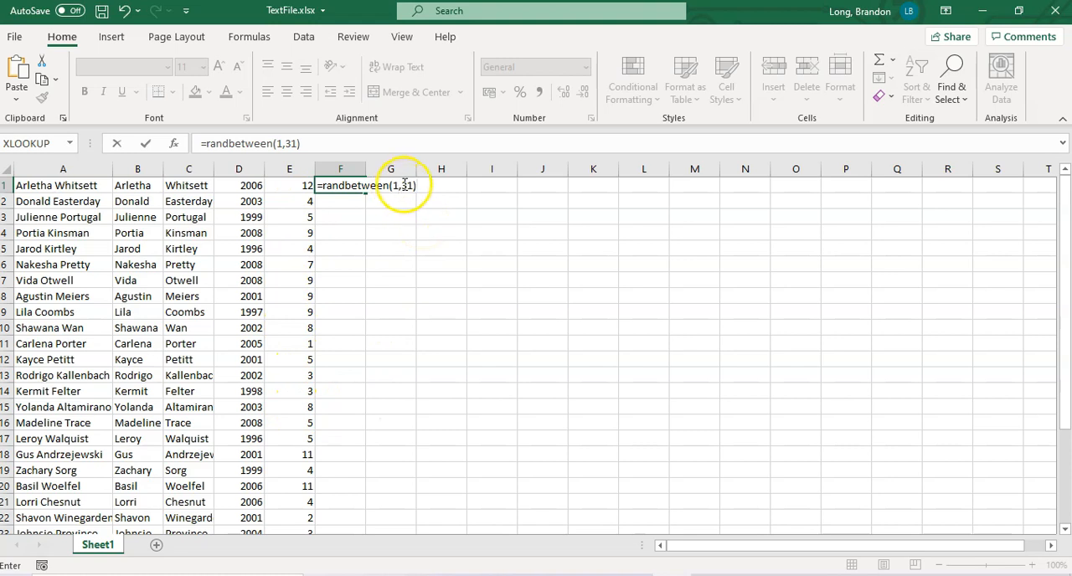
{"action": "mouse_move", "coordinate": [312, 270]}
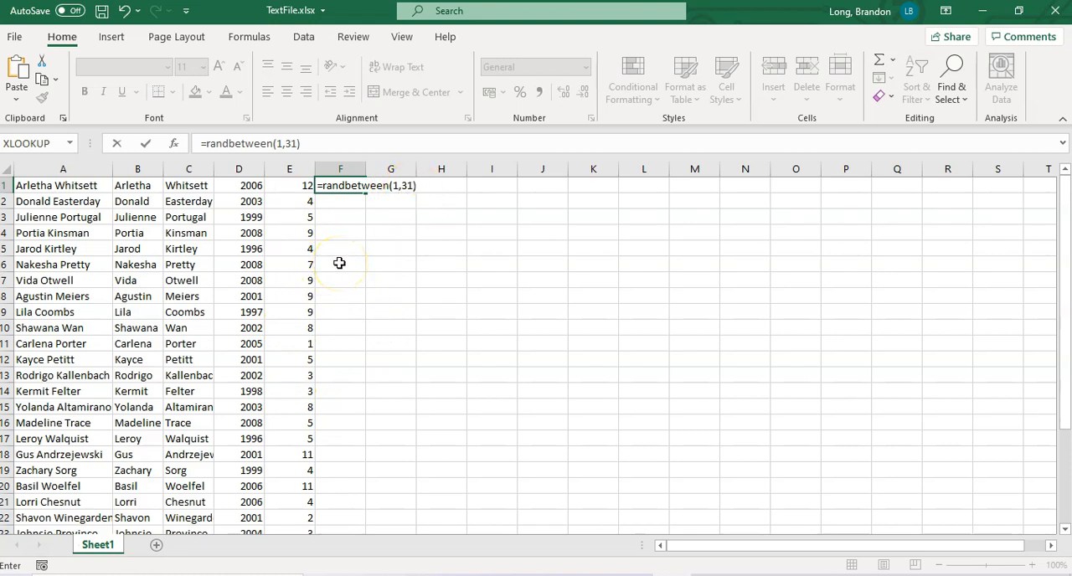
{"action": "key", "text": "Enter"}
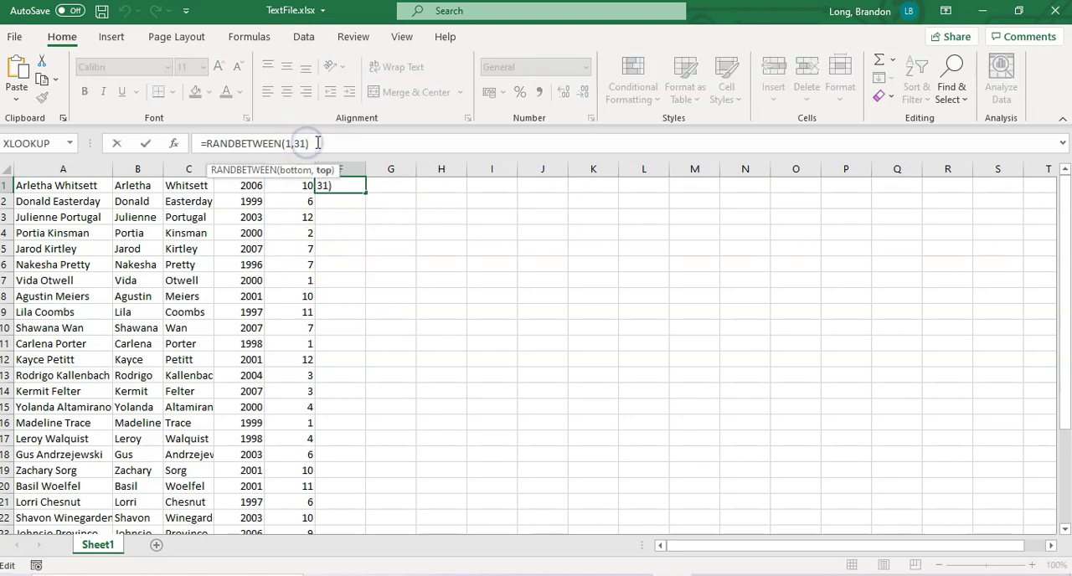
{"action": "key", "text": "Enter"}
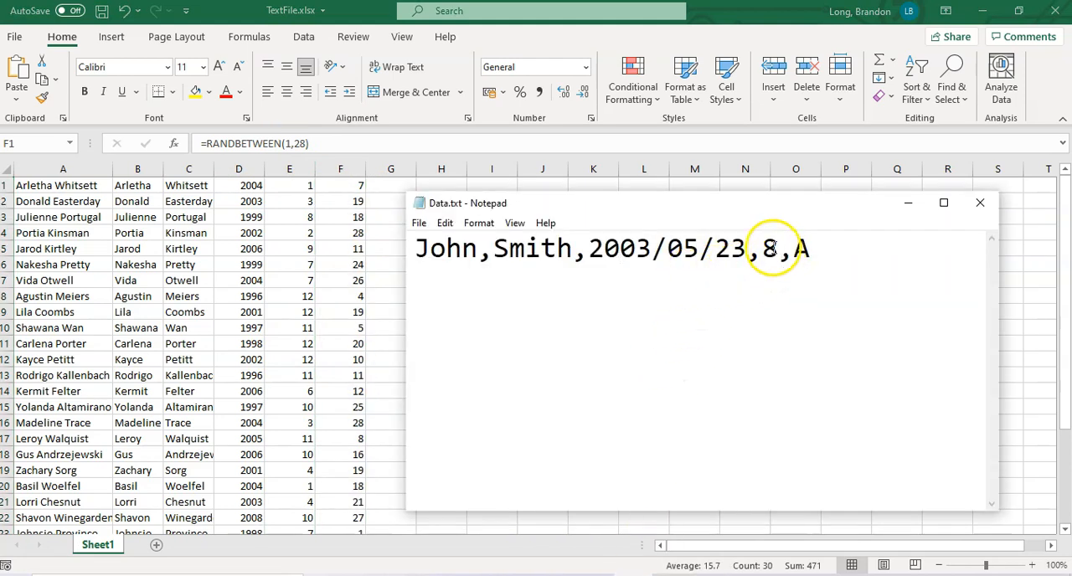
Type =RANDBETWEEN(8,12) into G1 for random numbers from 8 to 12.
{"action": "left_click", "coordinate": [390, 183]}
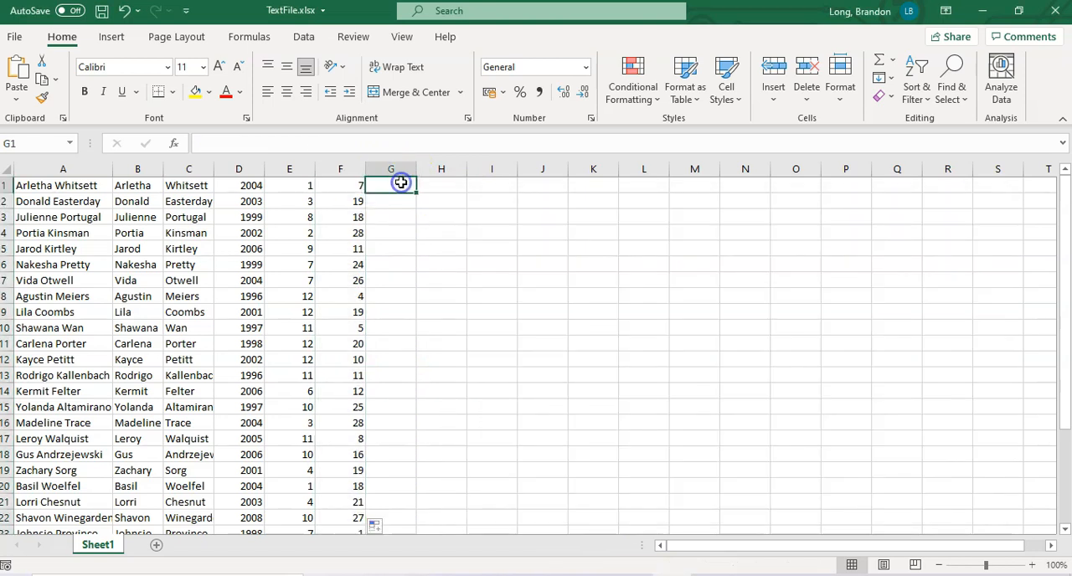
{"action": "type", "text": "=r"}
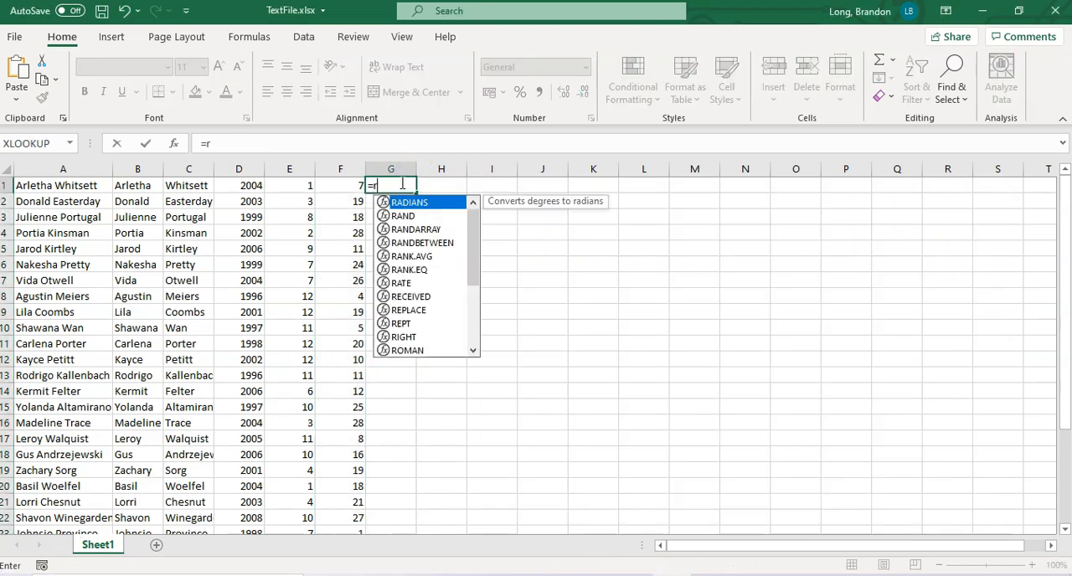
{"action": "type", "text": "randbewt"}
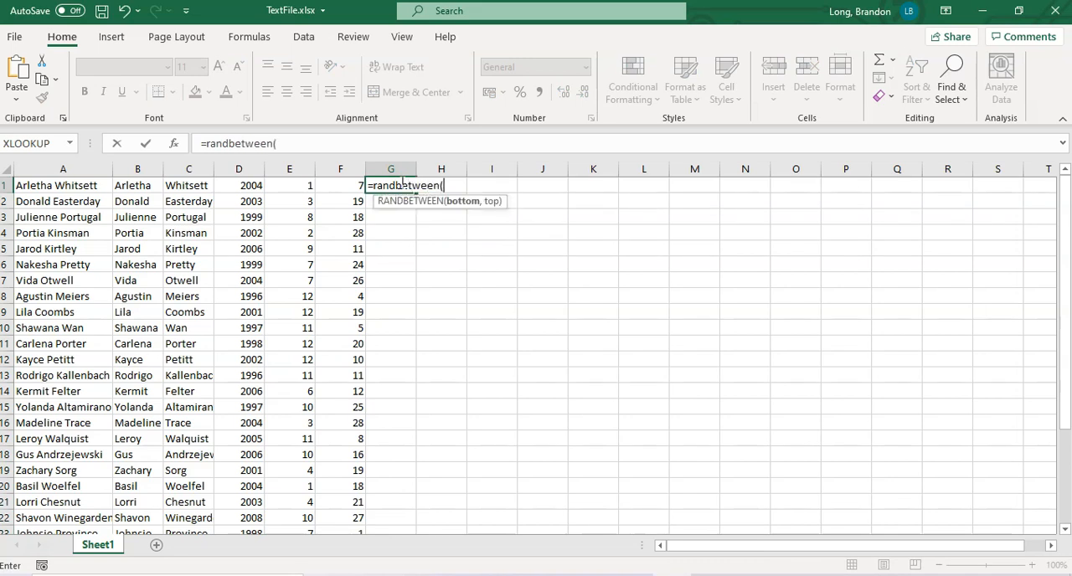
{"action": "type", "text": "8,12"}
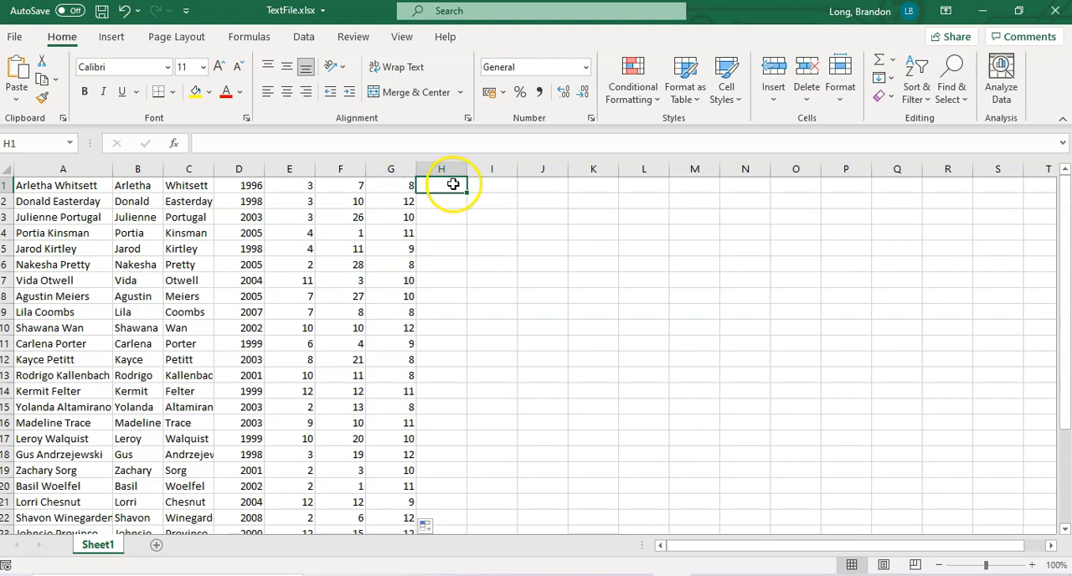
Enter =RANDBETWEEN(1,4) in H1, fill it down all thirty rows, and select column H.
{"action": "type", "text": "=randbetween(1,"}
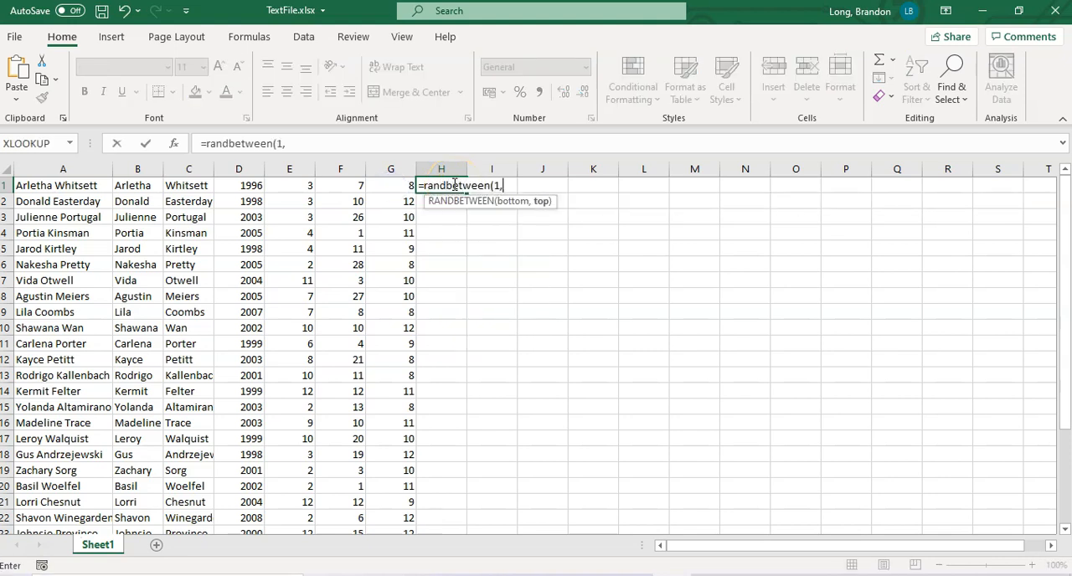
{"action": "key", "text": "Enter"}
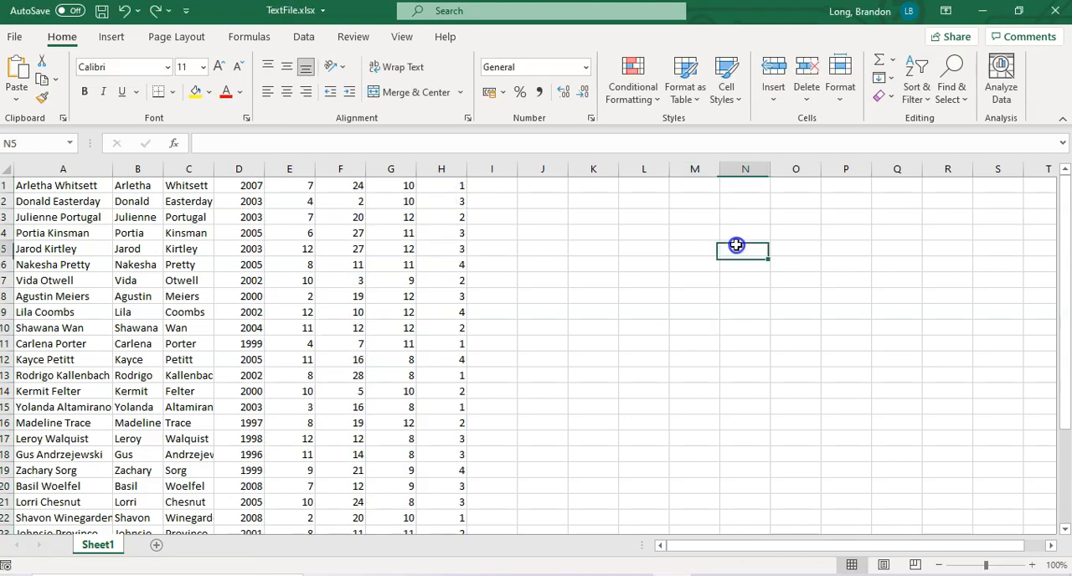
{"action": "left_click", "coordinate": [429, 183]}
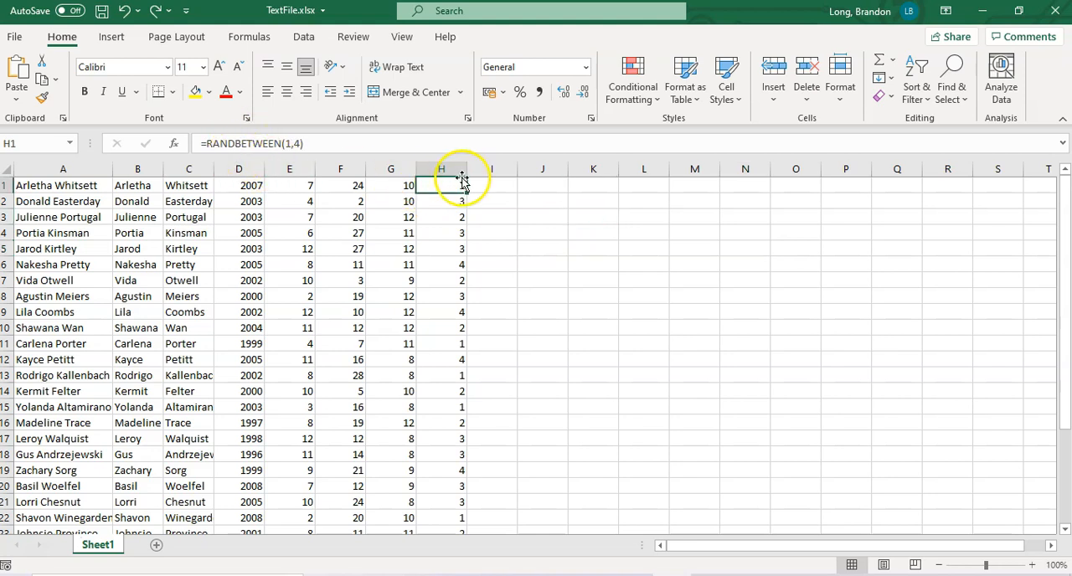
{"action": "left_click", "coordinate": [441, 168]}
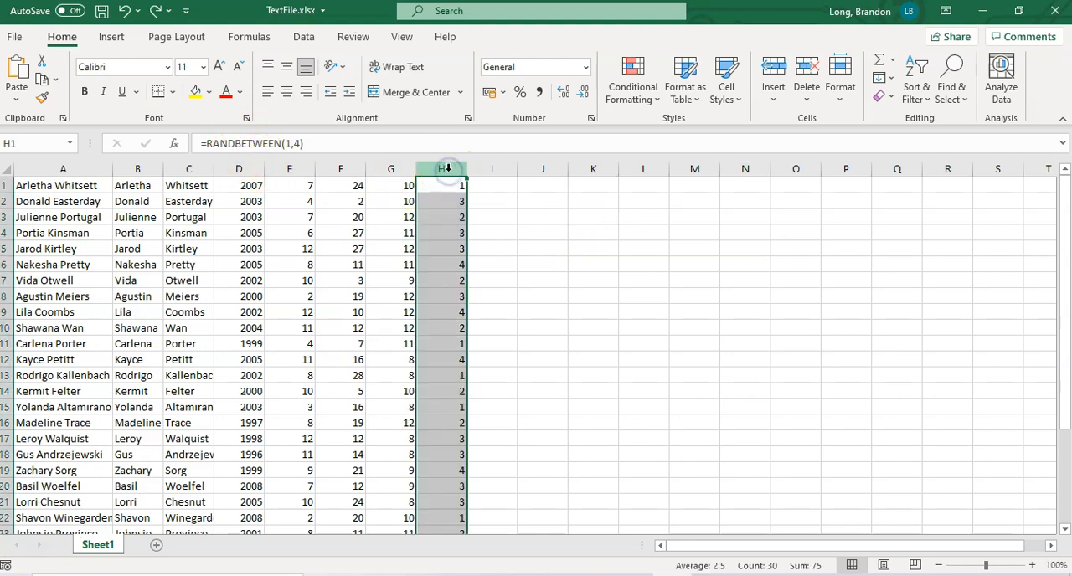
Copy column H and paste its 1-to-4 numbers into column A of a new Sheet2.
{"action": "right_click", "coordinate": [441, 168]}
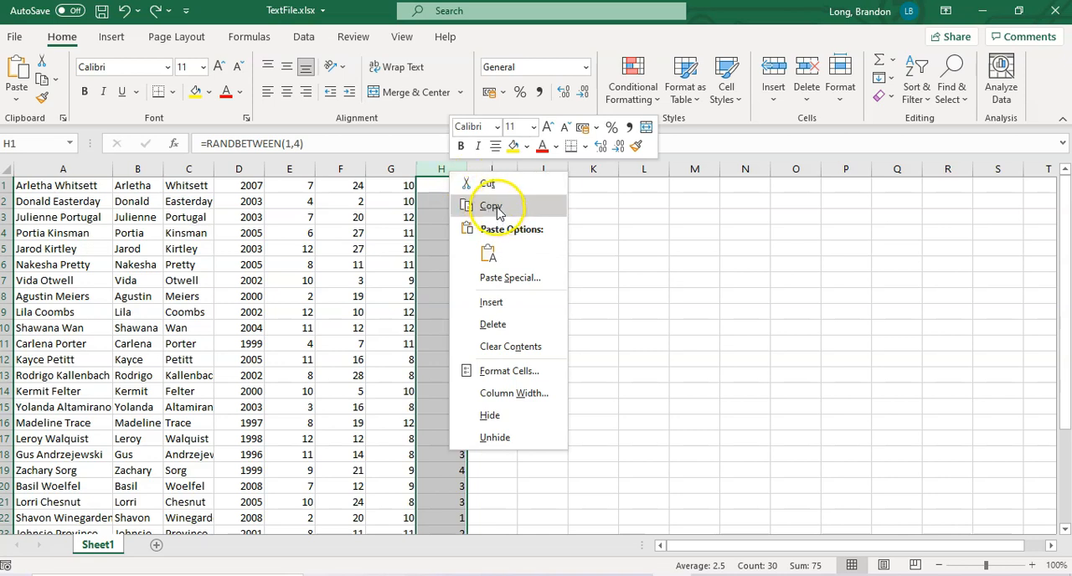
{"action": "left_click", "coordinate": [488, 206]}
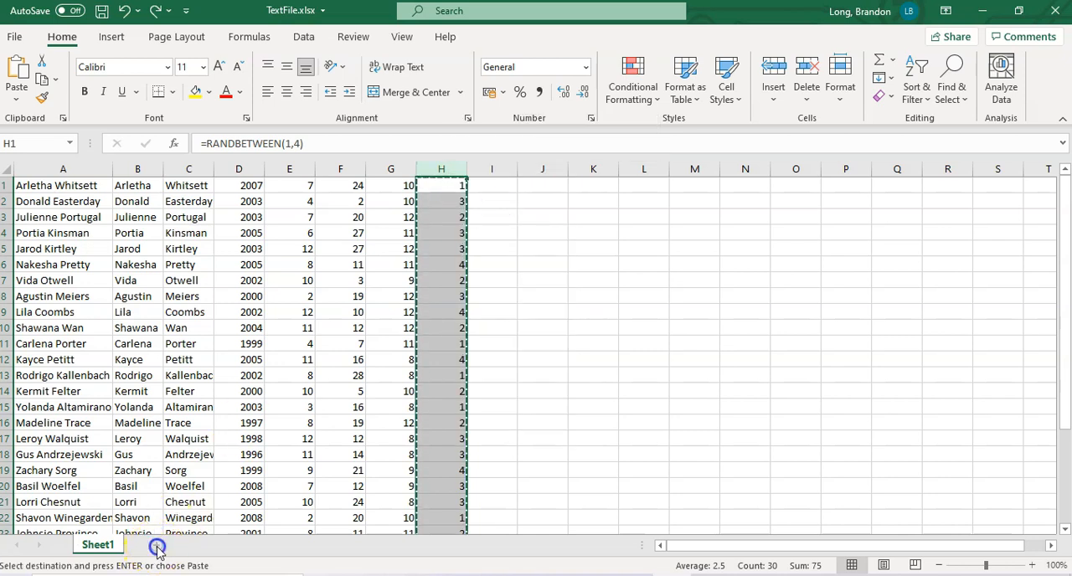
{"action": "left_click", "coordinate": [153, 544]}
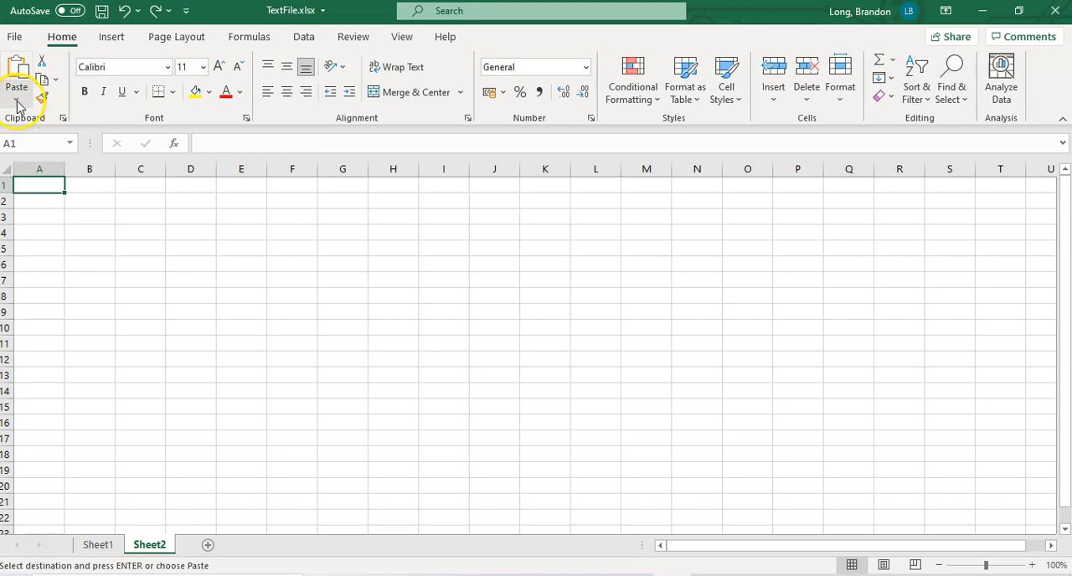
{"action": "left_click", "coordinate": [18, 87]}
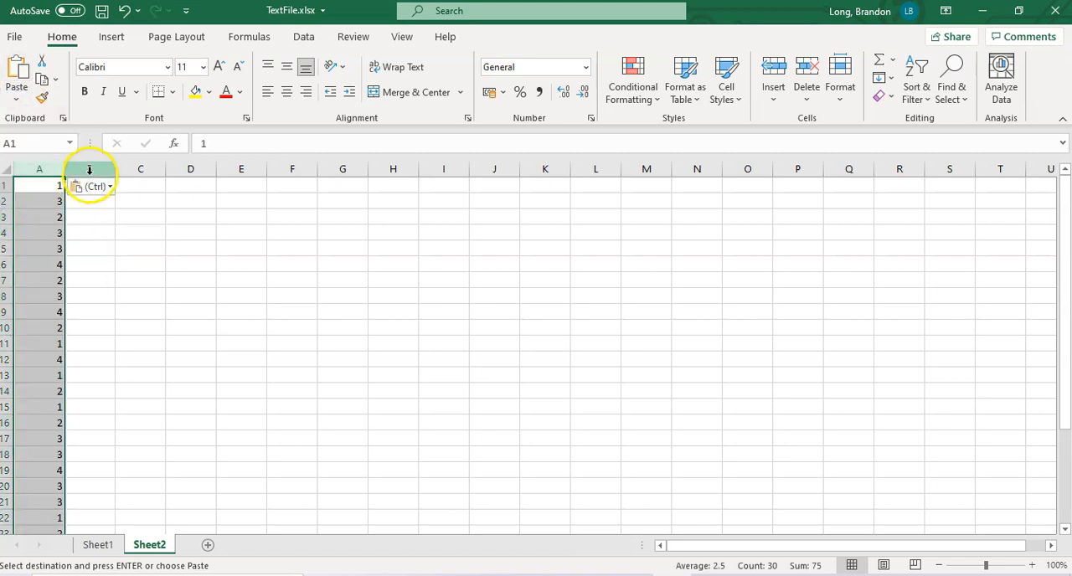
{"action": "left_click", "coordinate": [140, 374]}
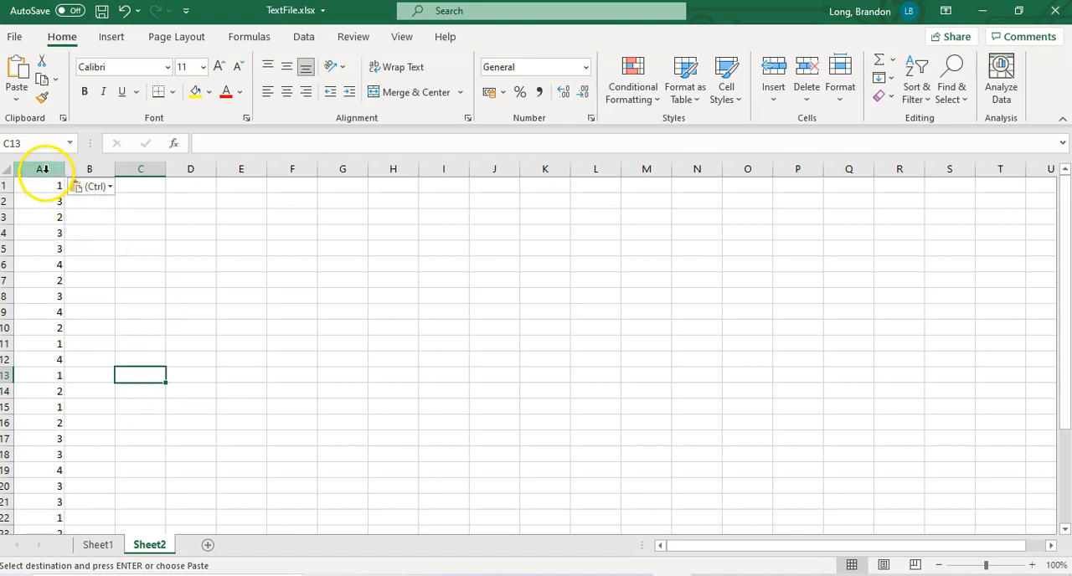
{"action": "left_click", "coordinate": [40, 169]}
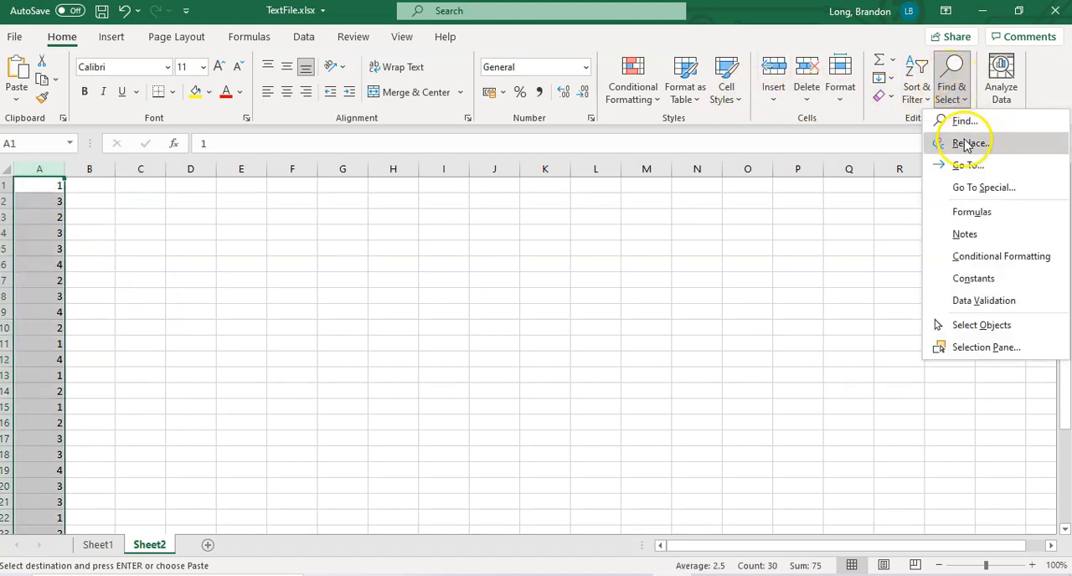
Use Replace All to change 1→A, 2→B, 3→C and 4→D in column A.
{"action": "left_click", "coordinate": [966, 142]}
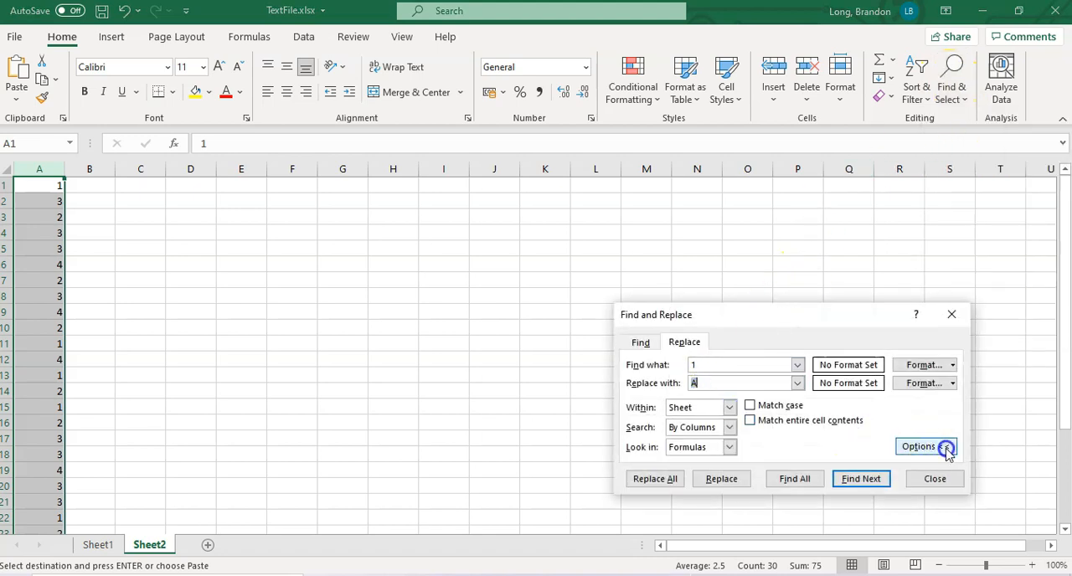
{"action": "left_click", "coordinate": [926, 447]}
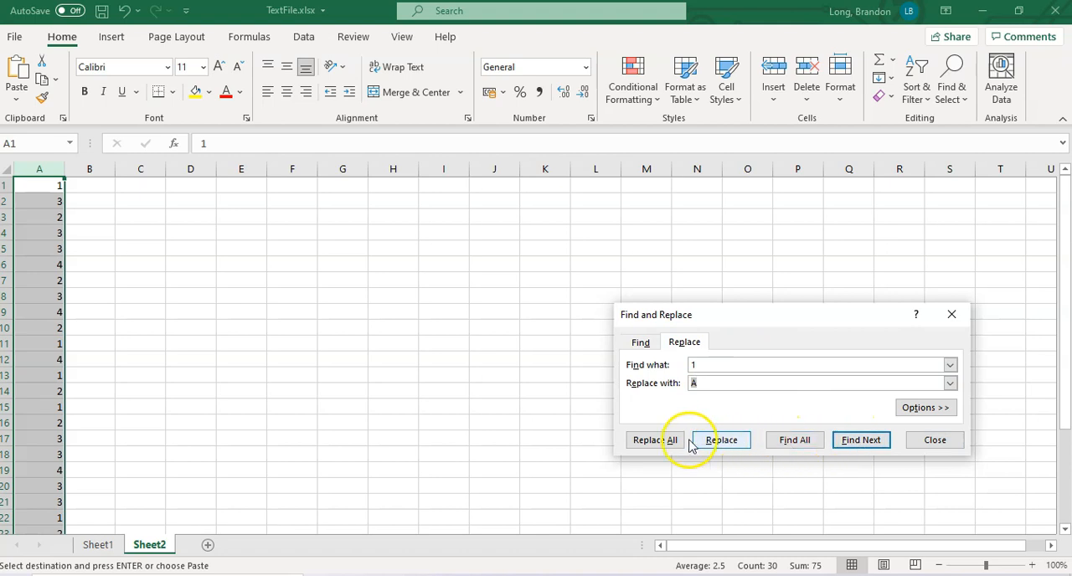
{"action": "left_click", "coordinate": [654, 440]}
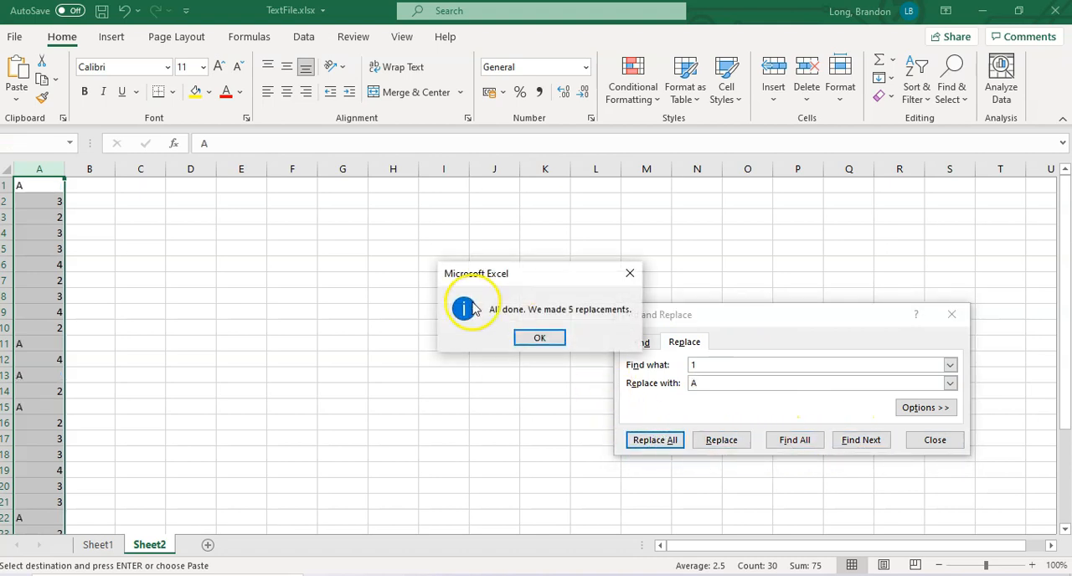
{"action": "left_click", "coordinate": [539, 337]}
{"action": "type", "text": "2"}
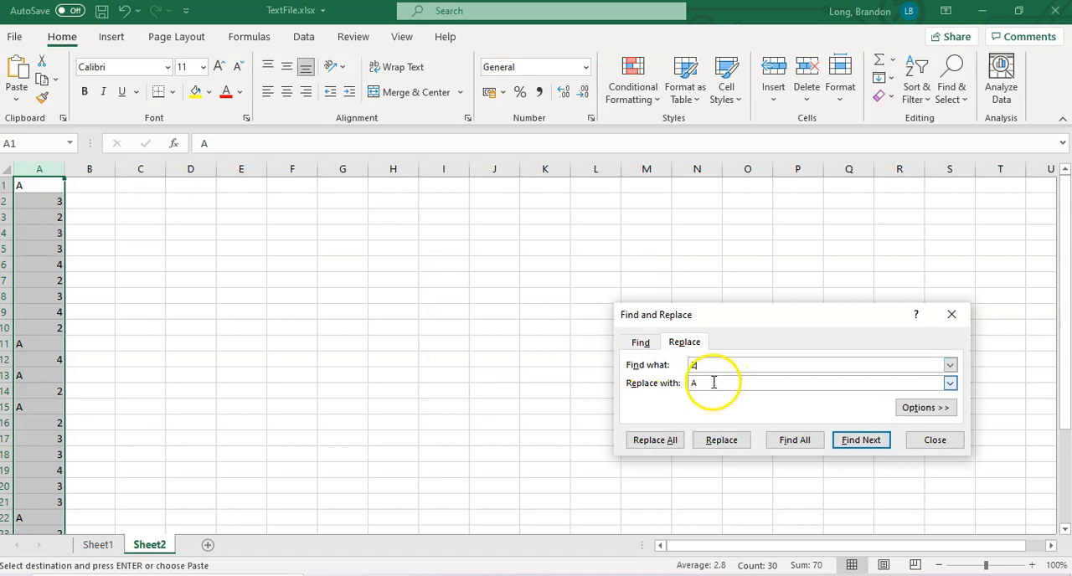
{"action": "left_click", "coordinate": [655, 440]}
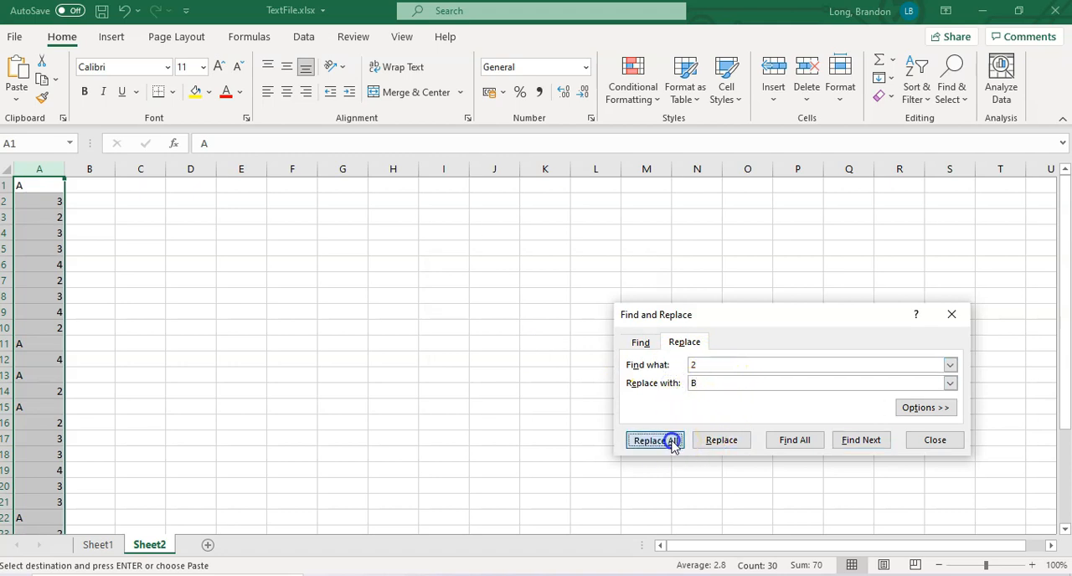
{"action": "left_click", "coordinate": [655, 440]}
{"action": "type", "text": "3"}
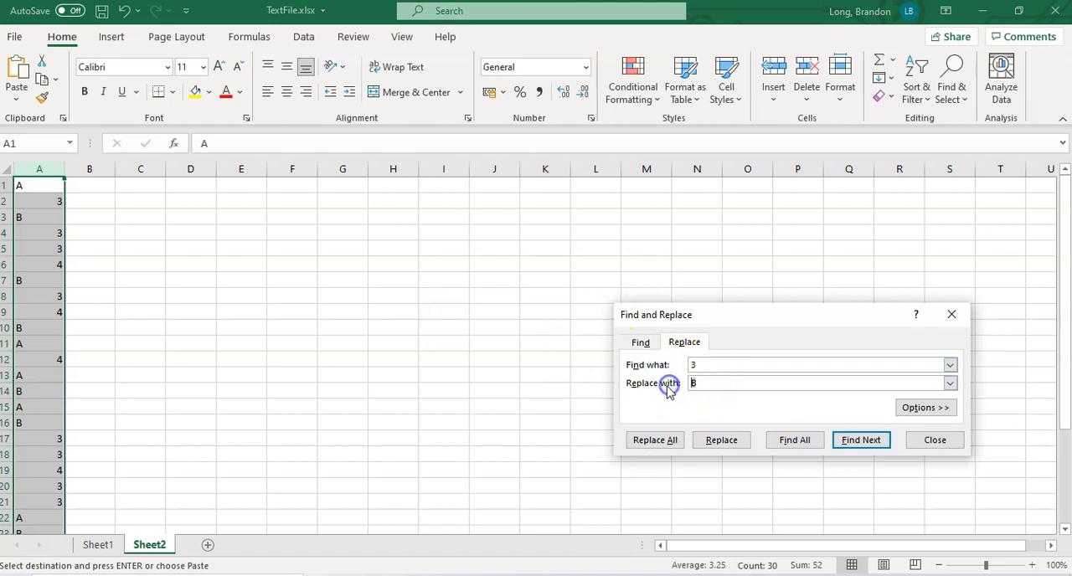
{"action": "left_click", "coordinate": [654, 439]}
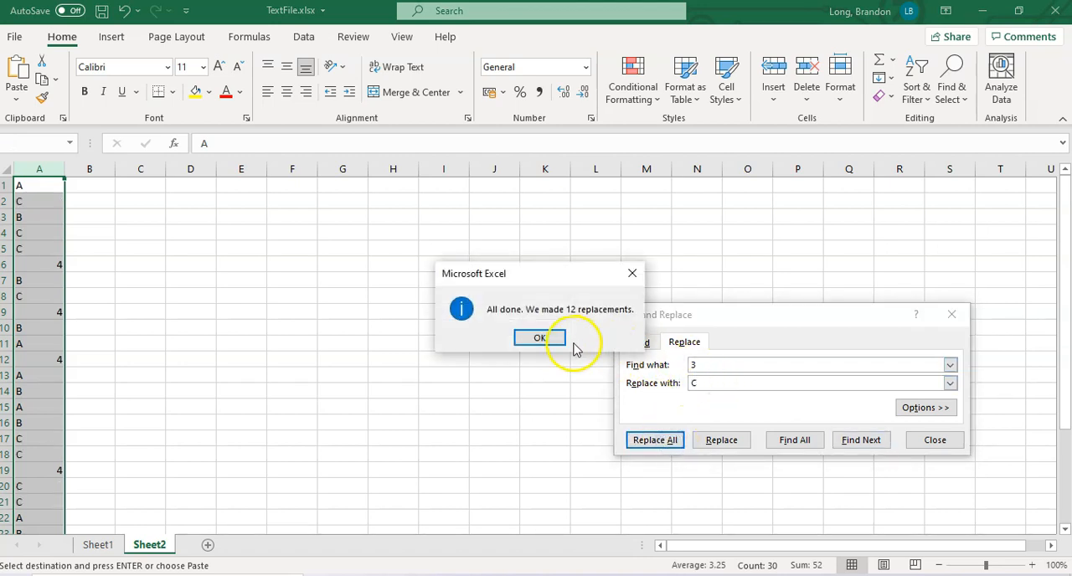
{"action": "left_click", "coordinate": [539, 337]}
{"action": "type", "text": "4"}
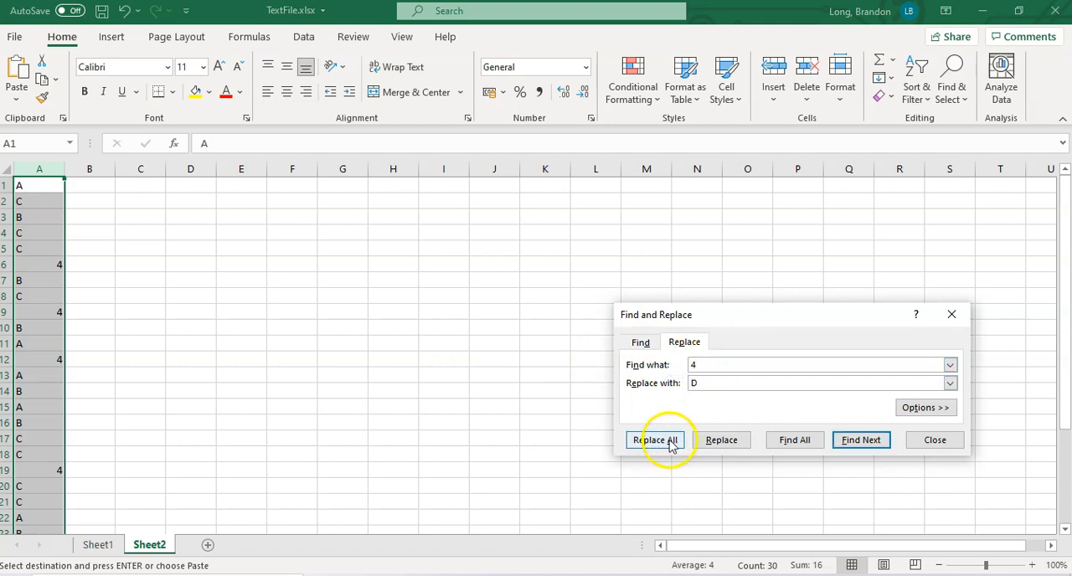
{"action": "left_click", "coordinate": [655, 440]}
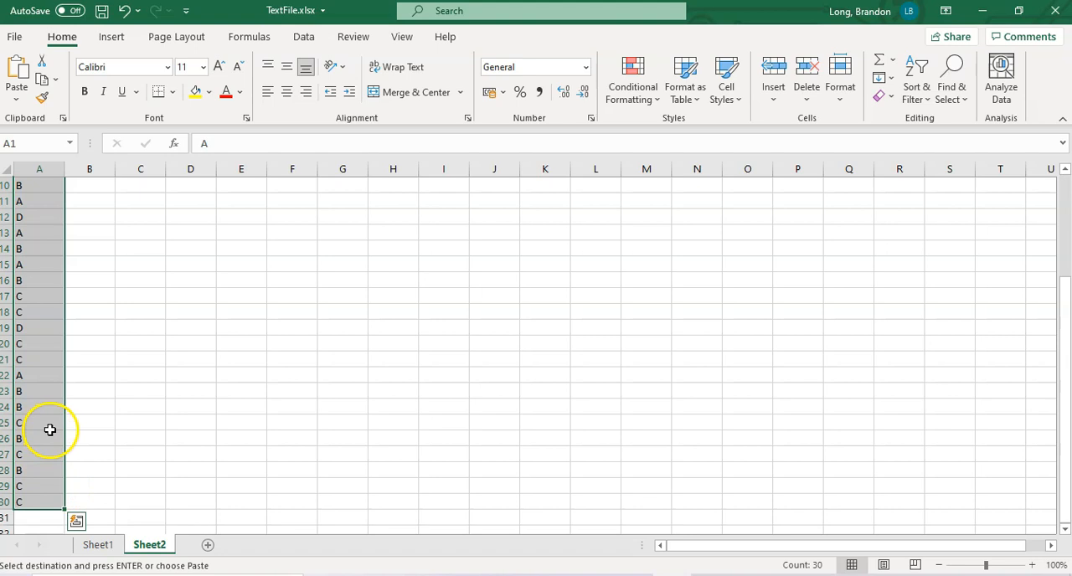
Paste Sheet2's letter grades into Sheet1 column H, replacing the numbers.
{"action": "left_click", "coordinate": [89, 324]}
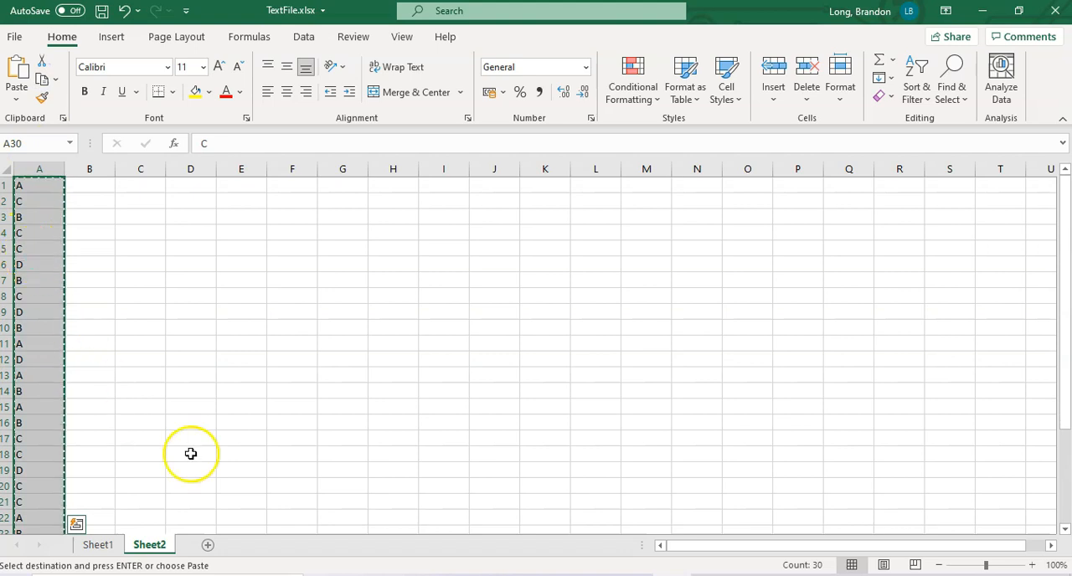
{"action": "left_click", "coordinate": [108, 544]}
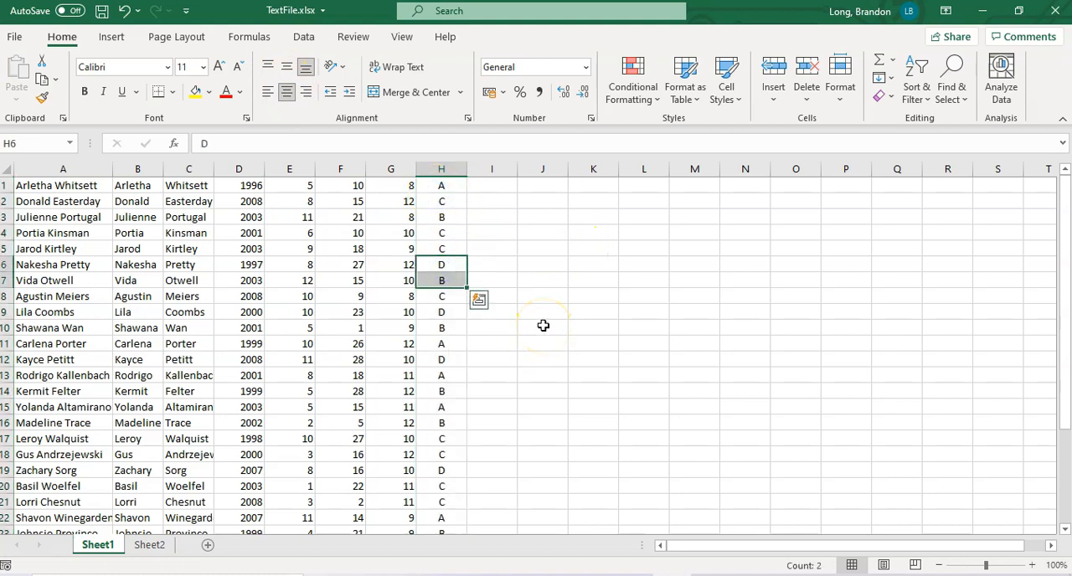
{"action": "mouse_move", "coordinate": [481, 218]}
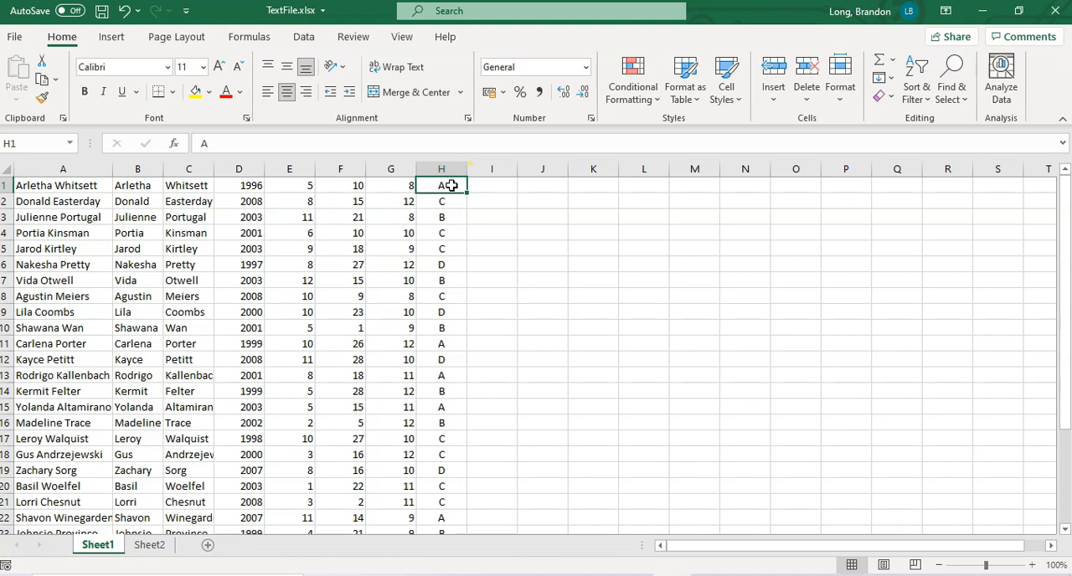
{"action": "left_click", "coordinate": [188, 217]}
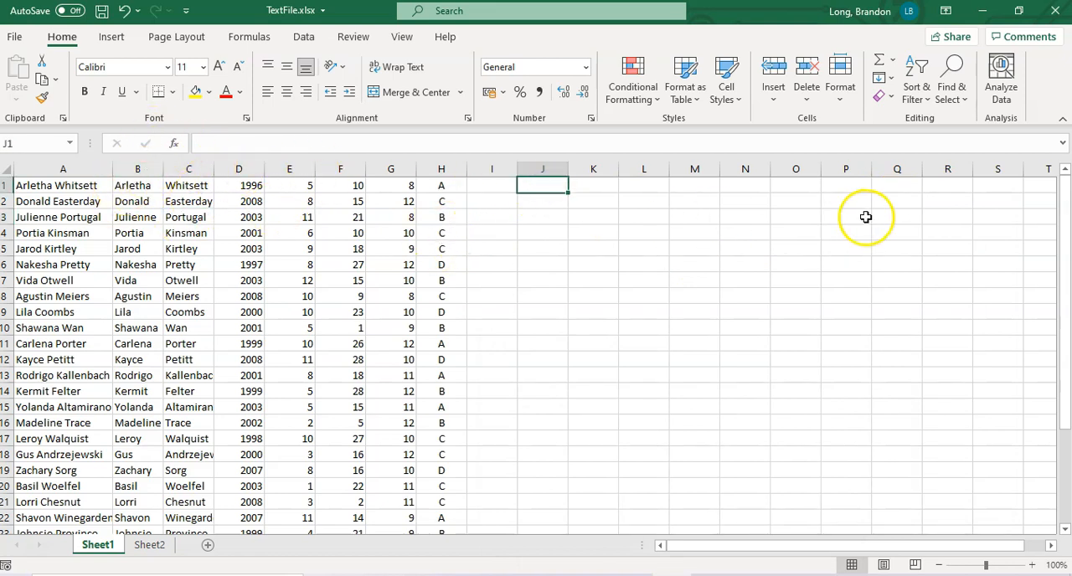
{"action": "mouse_move", "coordinate": [865, 217]}
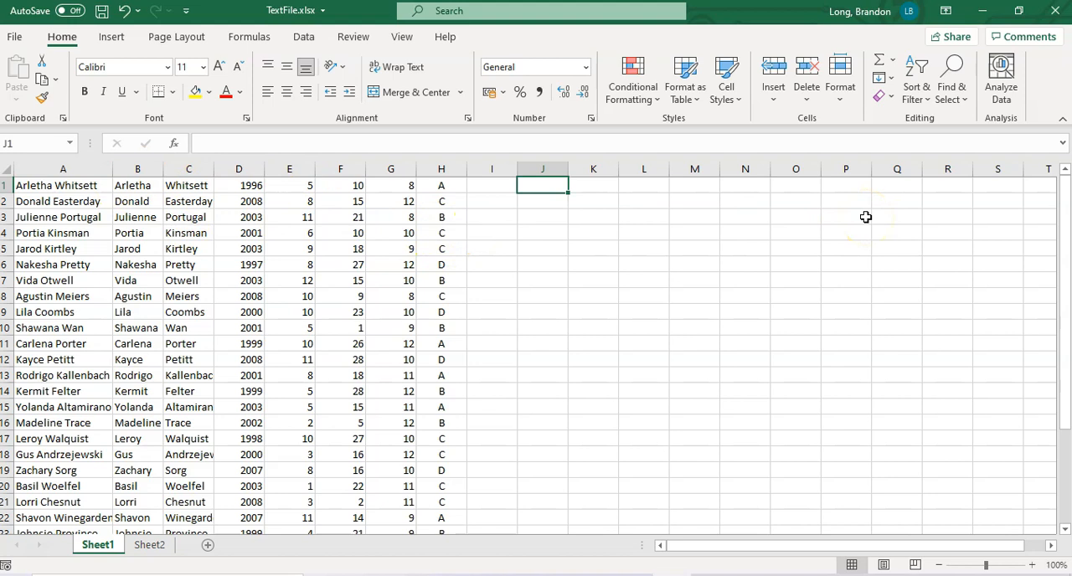
Begin the J1 formula =B1&","&C1&"," joining first and last names with commas.
{"action": "type", "text": "&"}
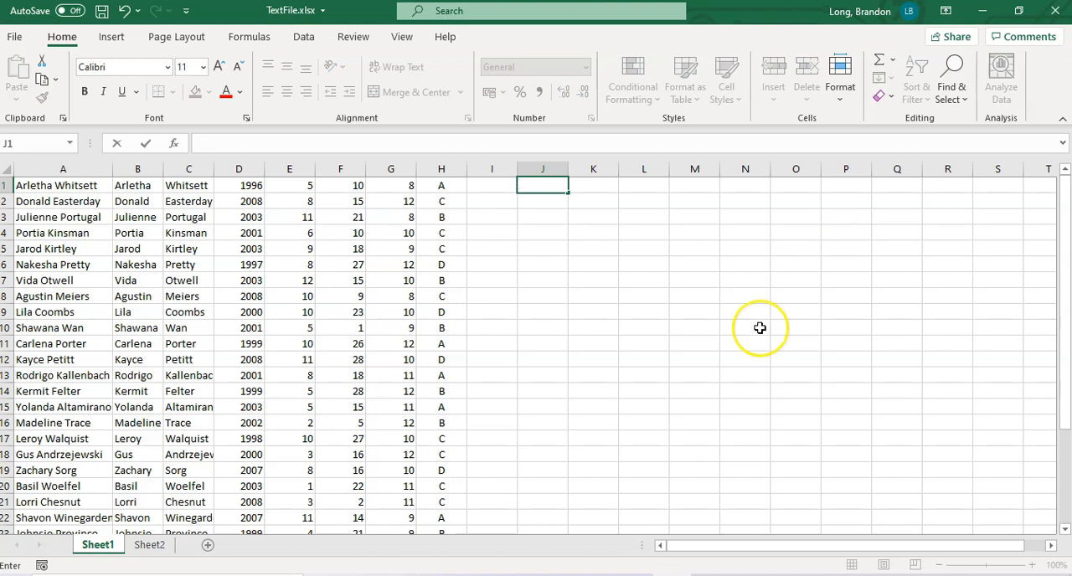
{"action": "type", "text": "="}
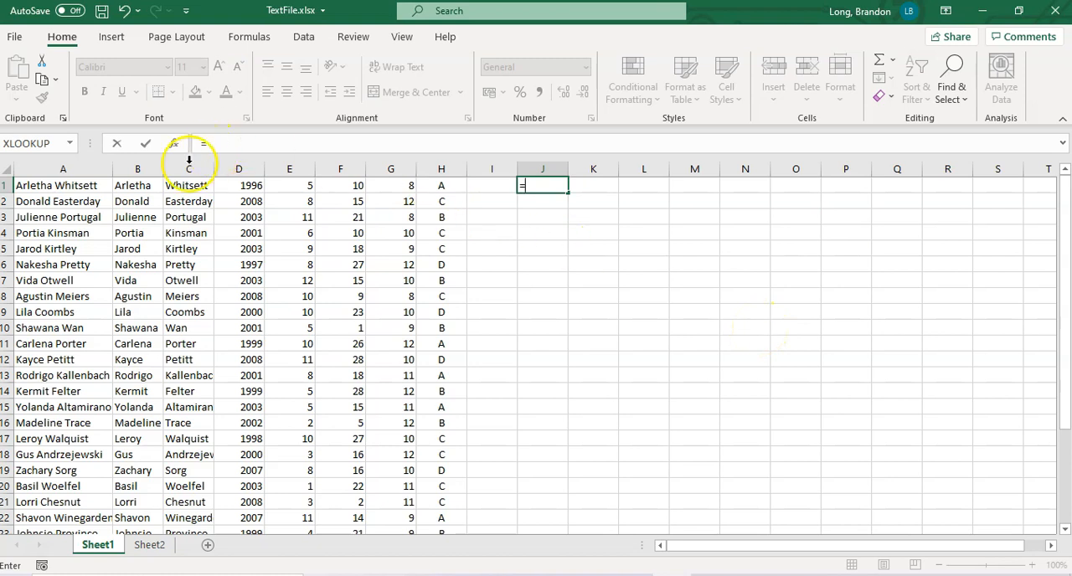
{"action": "left_click", "coordinate": [138, 185]}
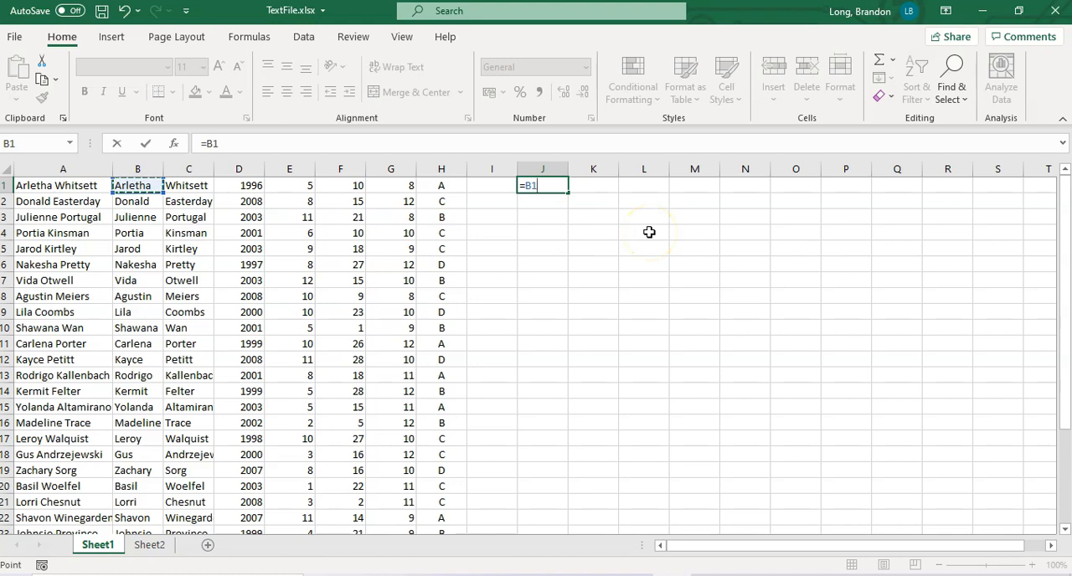
{"action": "type", "text": "&"}
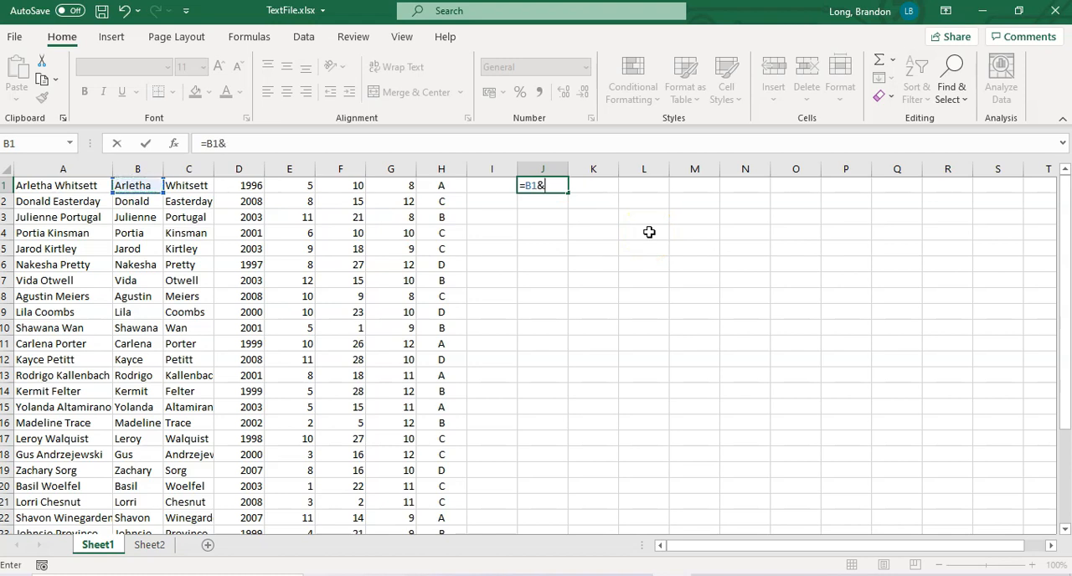
{"action": "type", "text": "\",\""}
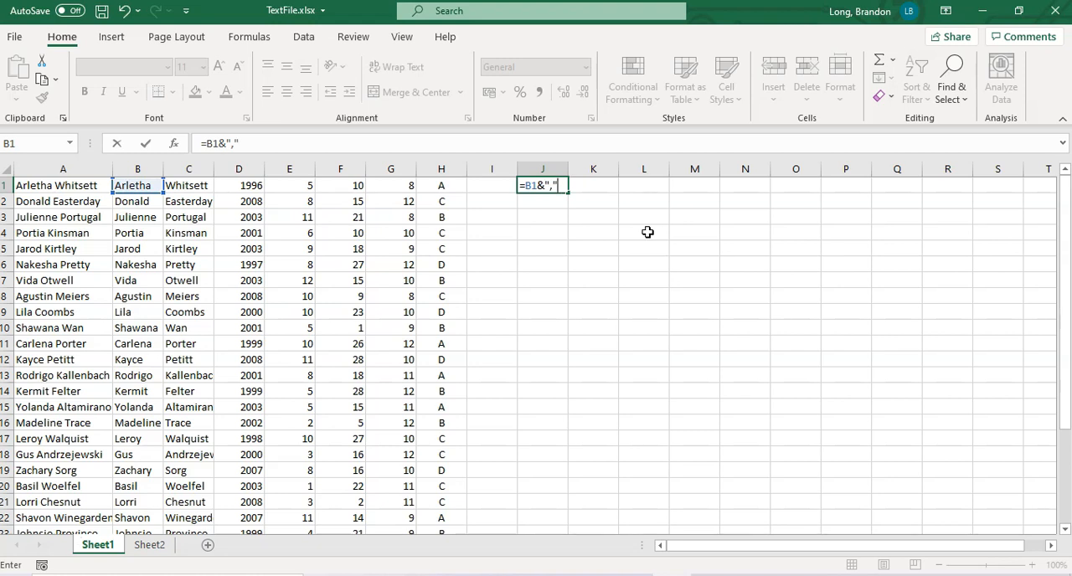
{"action": "type", "text": "&"}
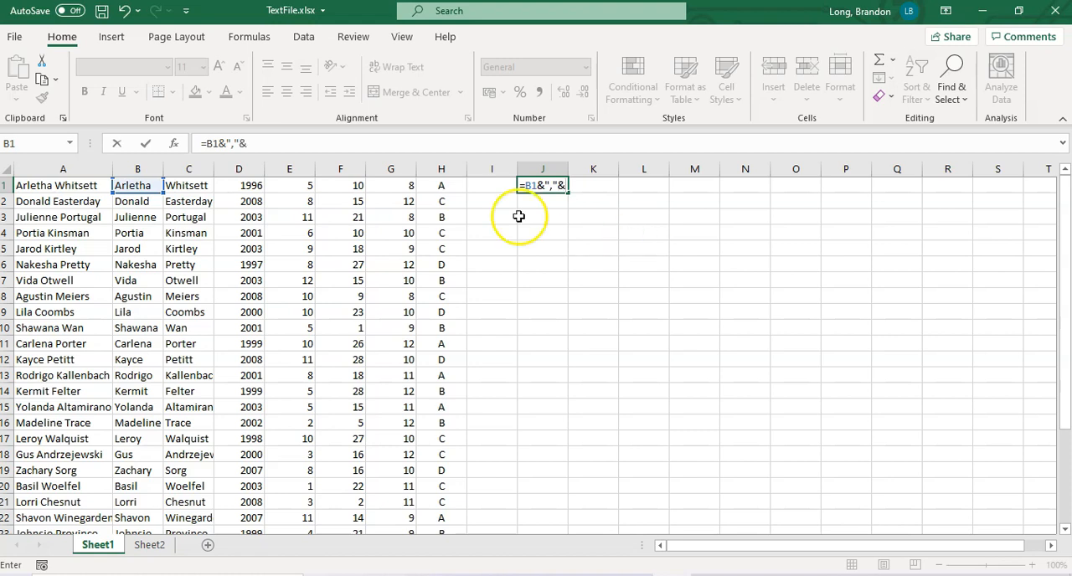
{"action": "left_click", "coordinate": [188, 185]}
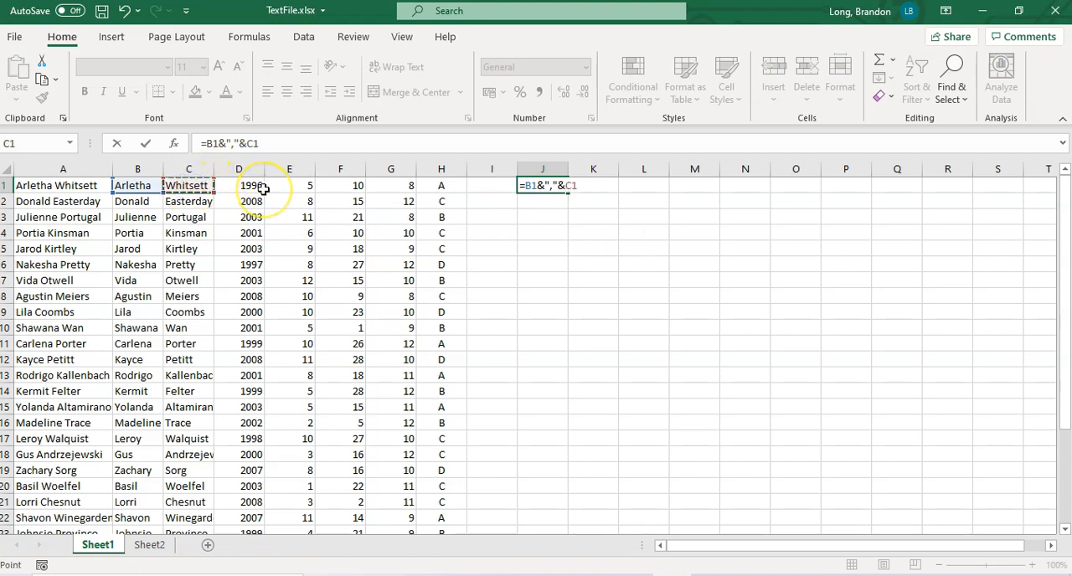
{"action": "type", "text": "&\""}
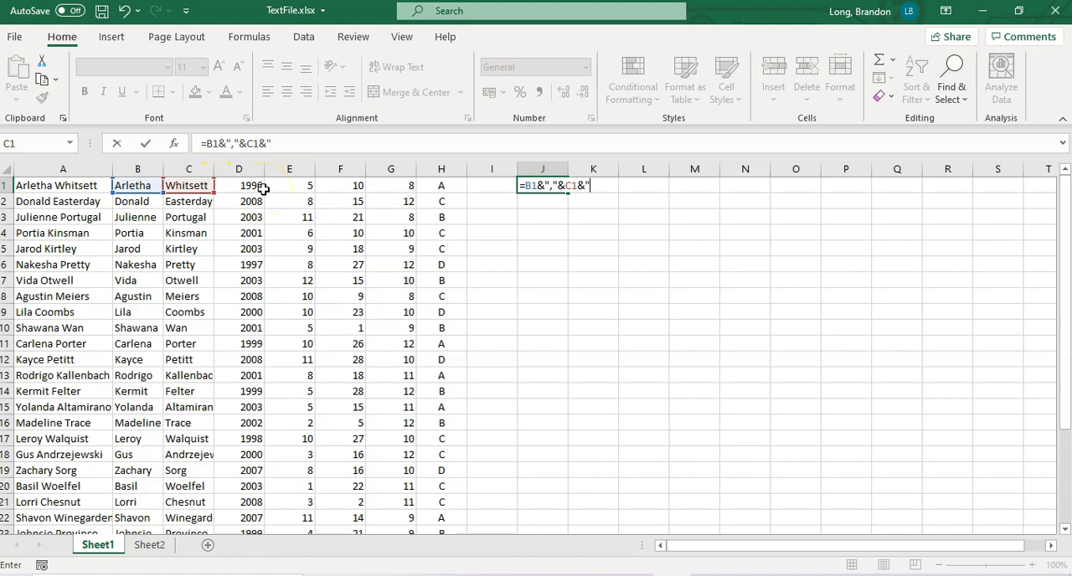
{"action": "type", "text": ",\"&"}
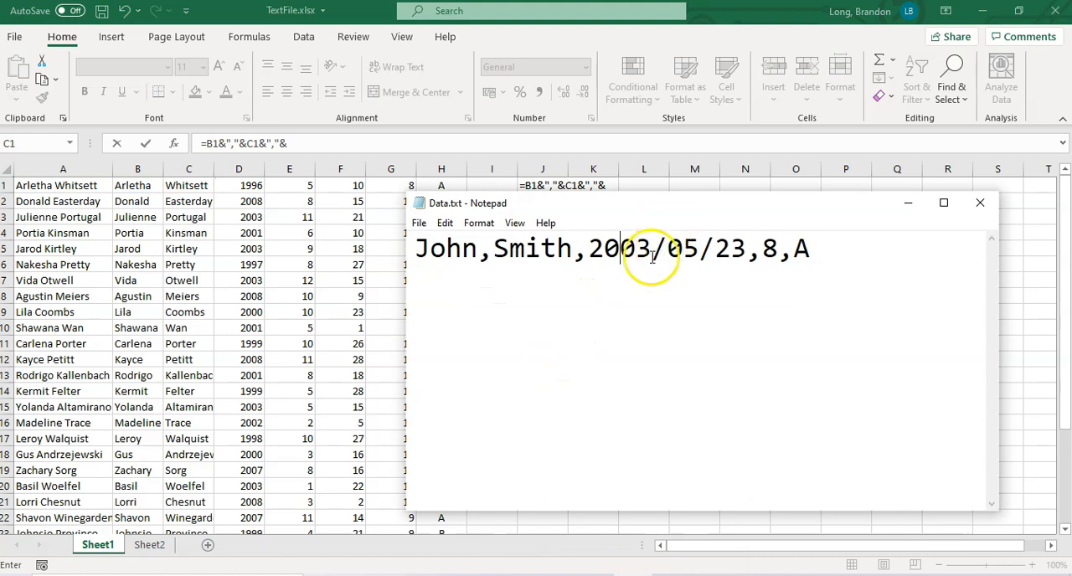
Extend J1 with D1"/"E1"/"F1, G1 and H1 to form the full comma-separated record.
{"action": "left_click", "coordinate": [979, 202]}
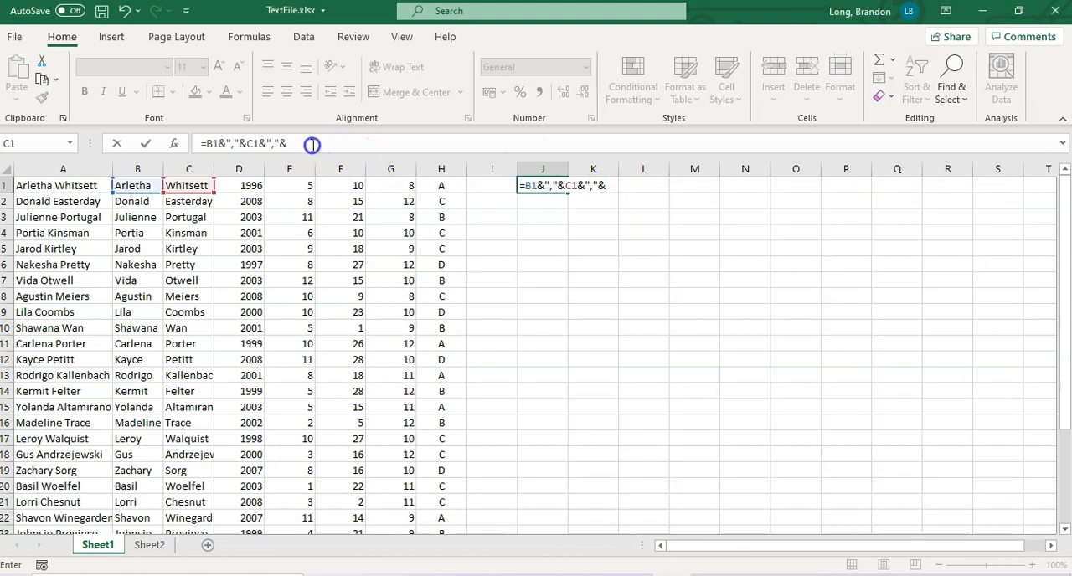
{"action": "left_click", "coordinate": [239, 185]}
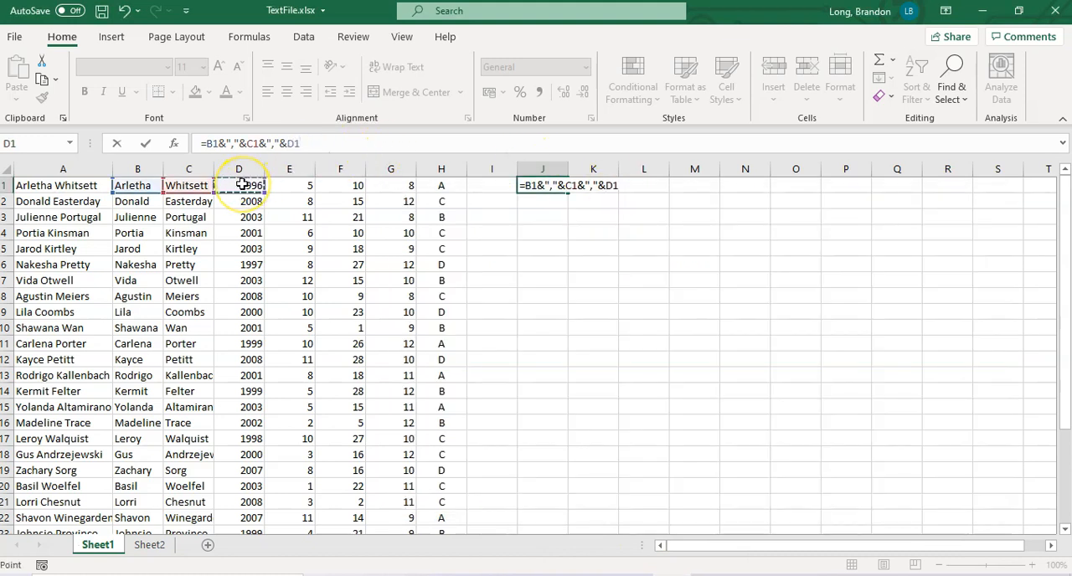
{"action": "type", "text": "&"}
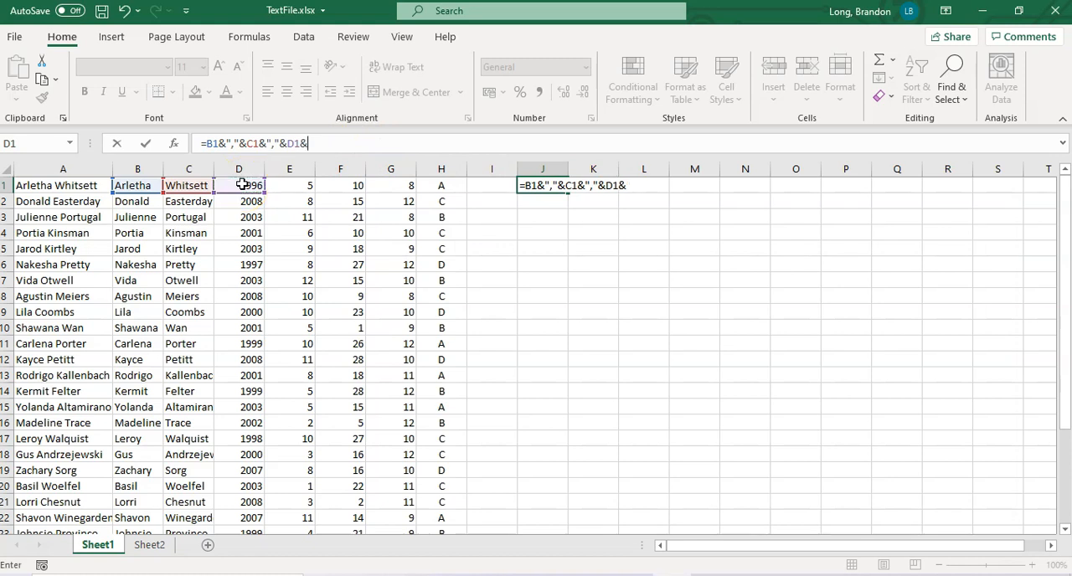
{"action": "type", "text": "\"/\"&"}
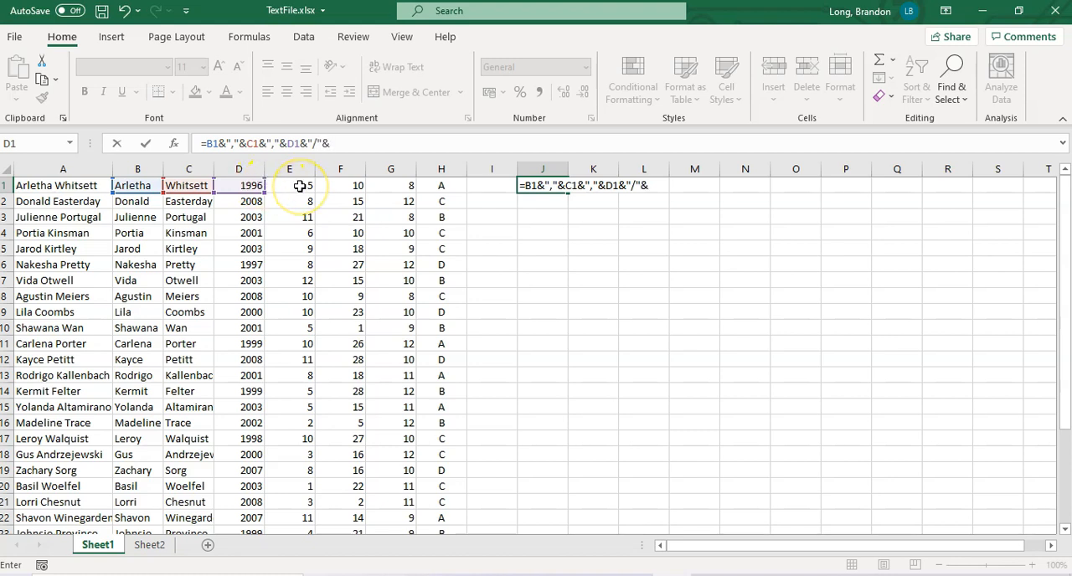
{"action": "left_click", "coordinate": [296, 185]}
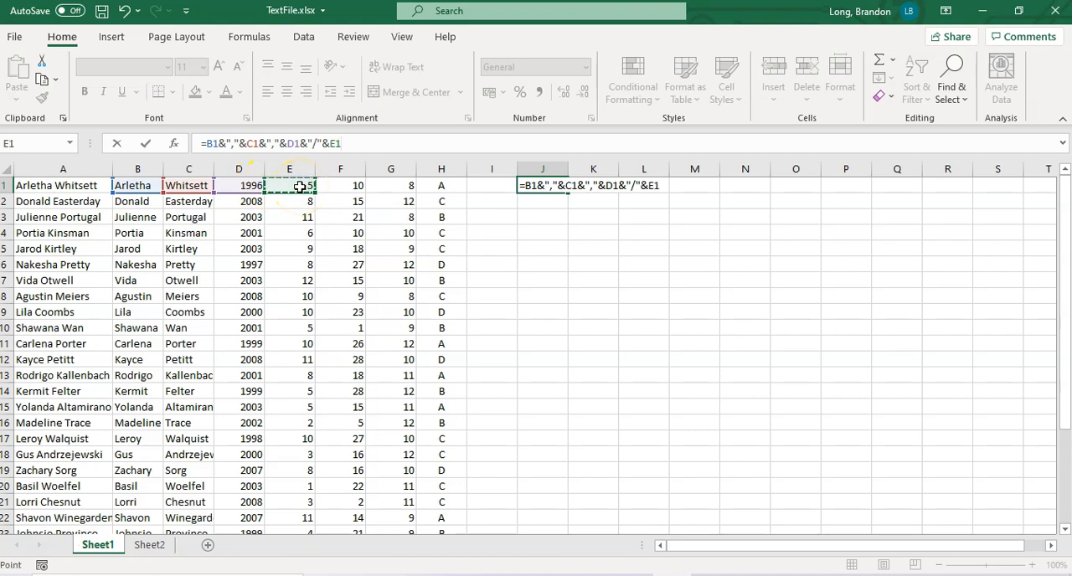
{"action": "type", "text": "&\"/"}
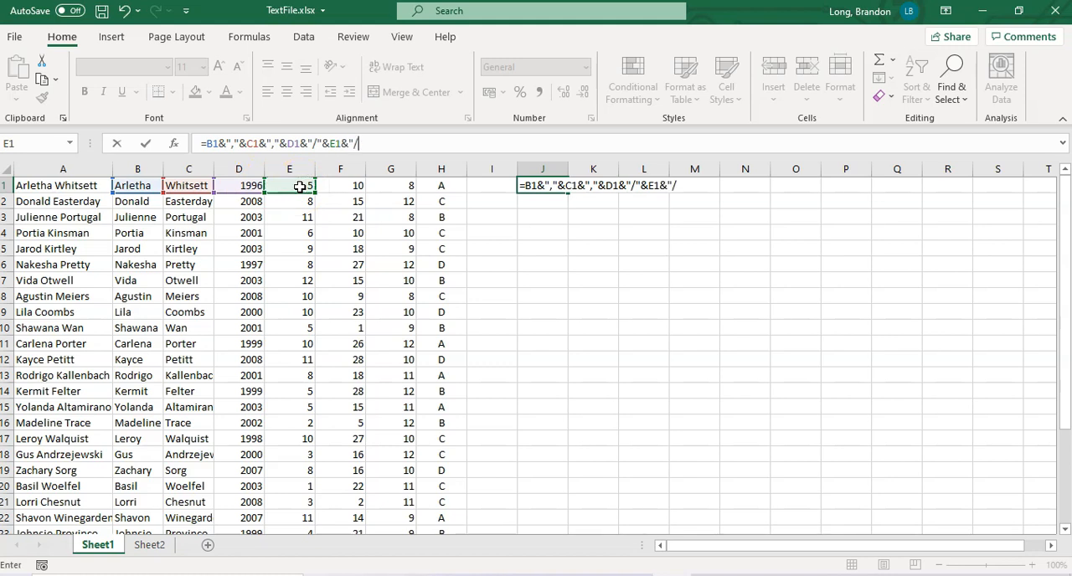
{"action": "type", "text": "&"}
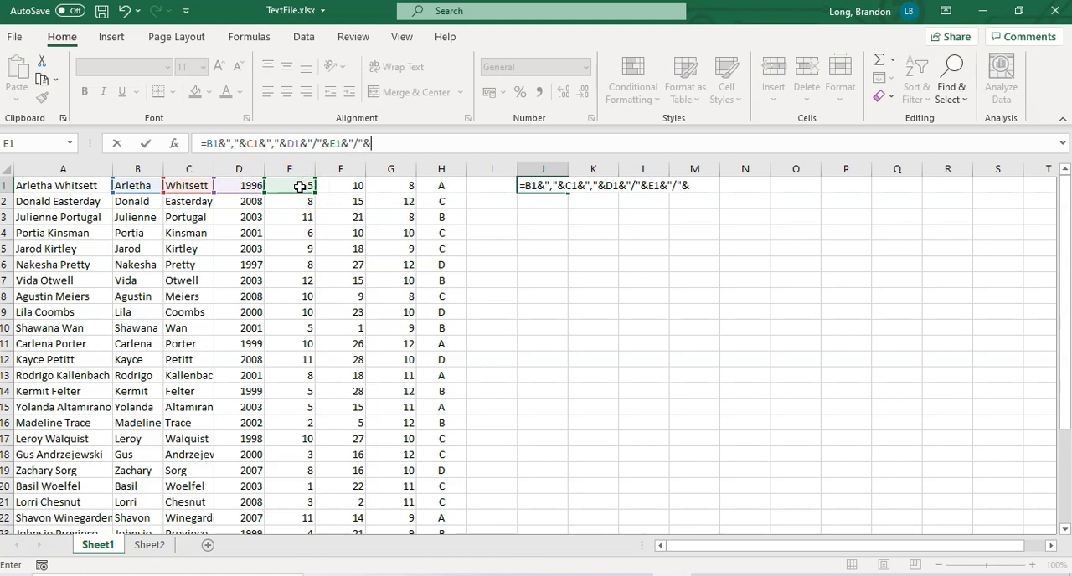
{"action": "left_click", "coordinate": [340, 185]}
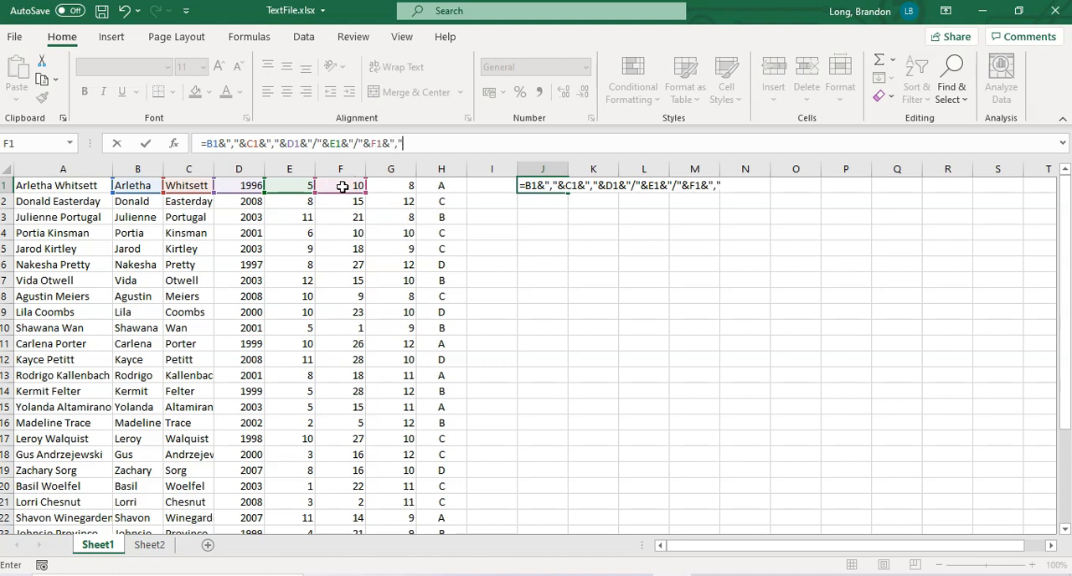
{"action": "type", "text": "&"}
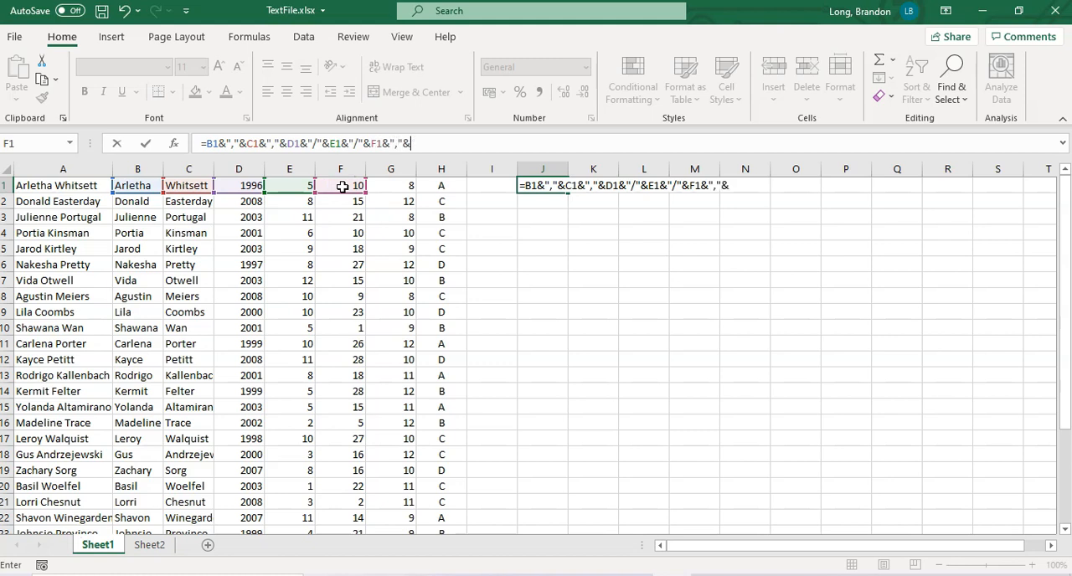
{"action": "left_click", "coordinate": [390, 185]}
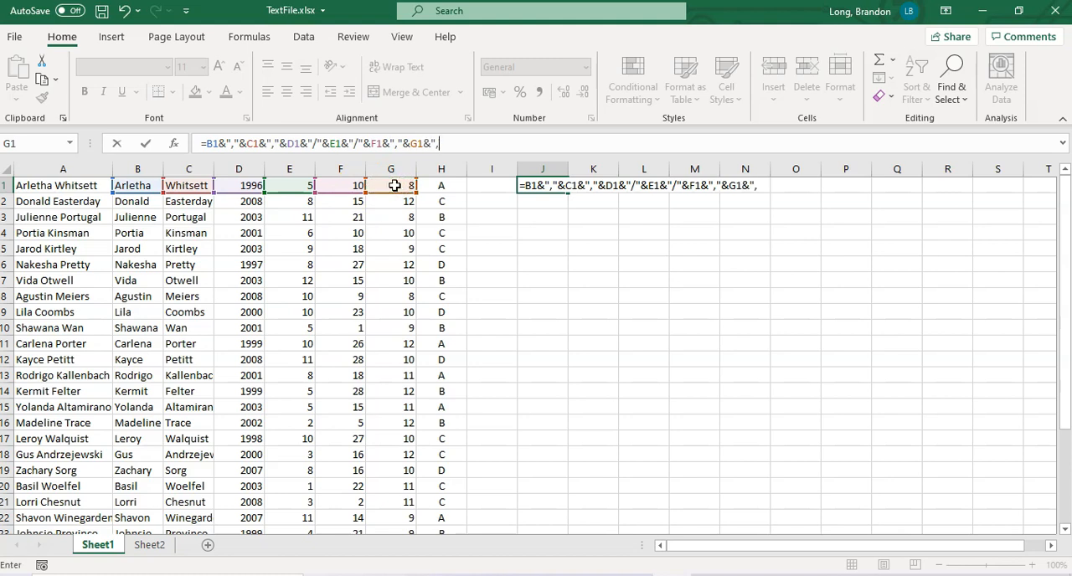
{"action": "type", "text": "&"}
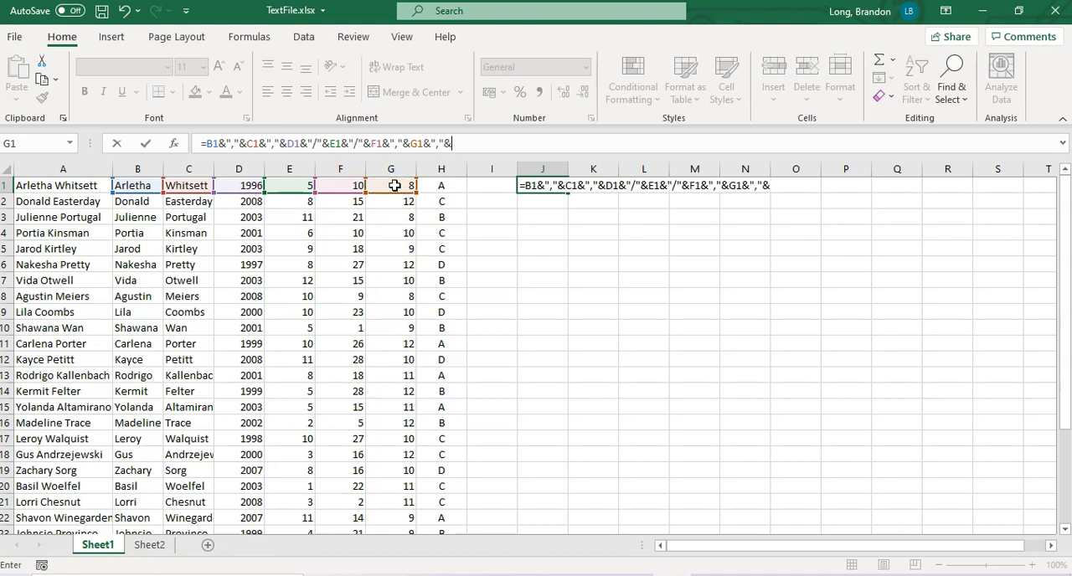
{"action": "left_click", "coordinate": [440, 185]}
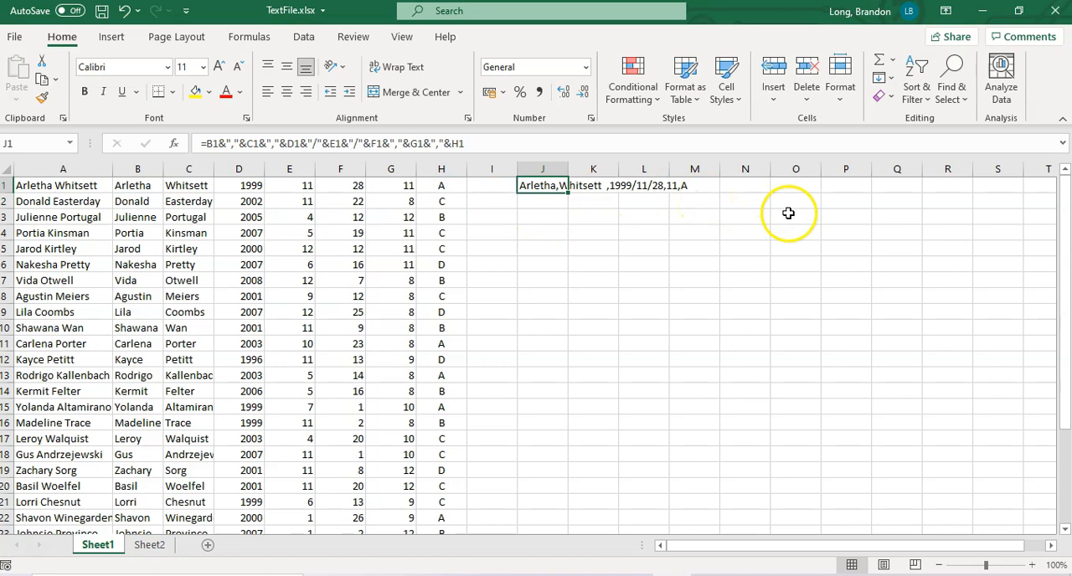
{"action": "mouse_move", "coordinate": [537, 185]}
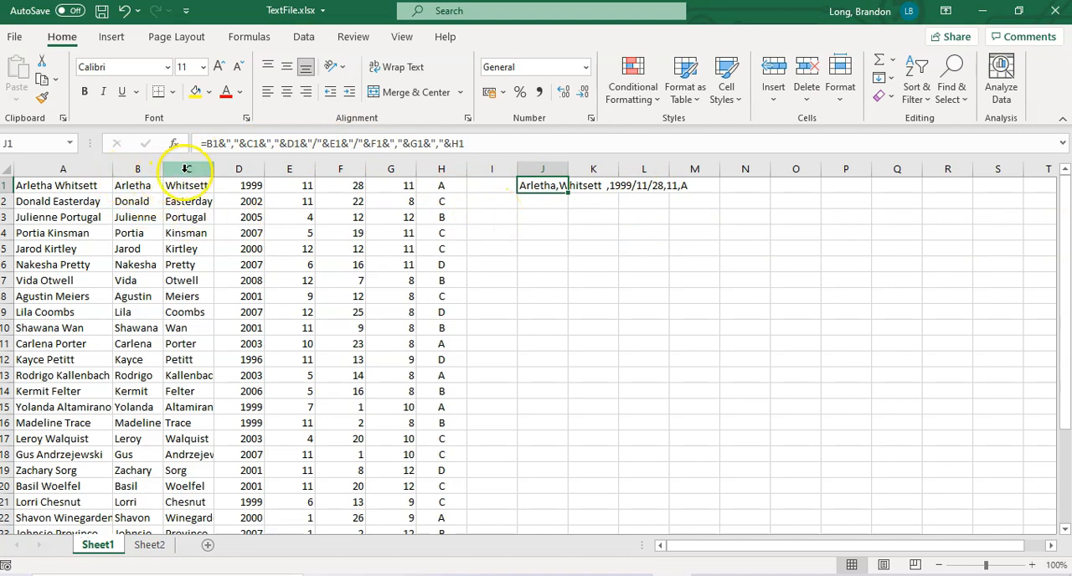
Insert separator columns before columns C and G for commas and slashes.
{"action": "left_click", "coordinate": [188, 168]}
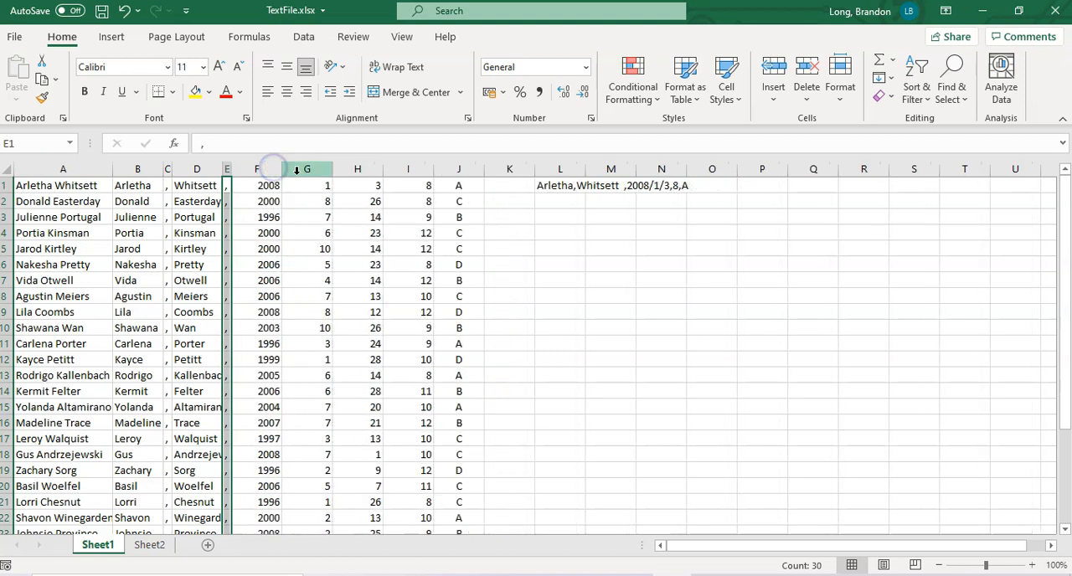
{"action": "right_click", "coordinate": [308, 168]}
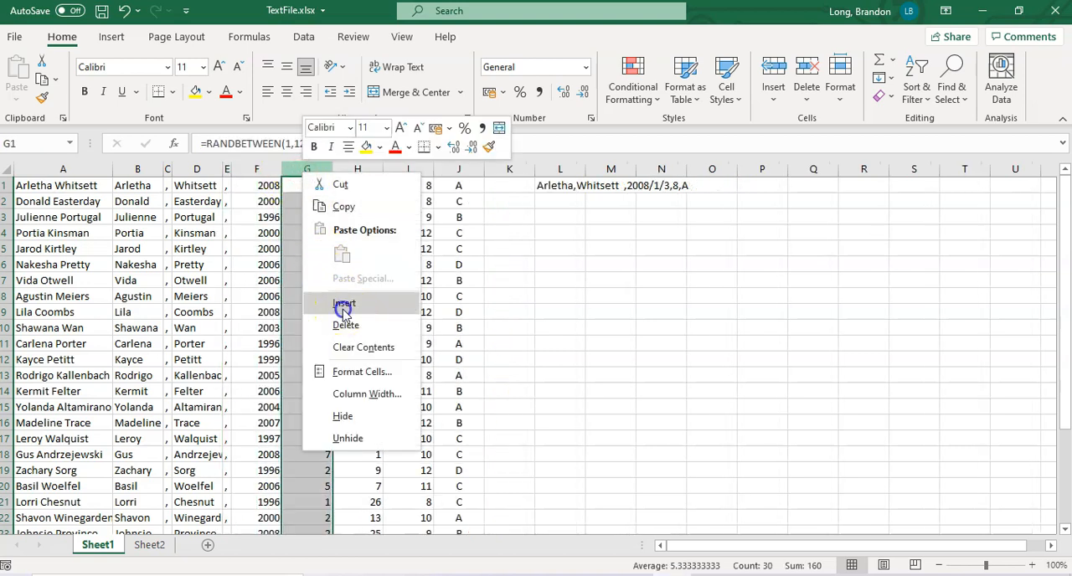
{"action": "left_click", "coordinate": [342, 303]}
{"action": "type", "text": "="}
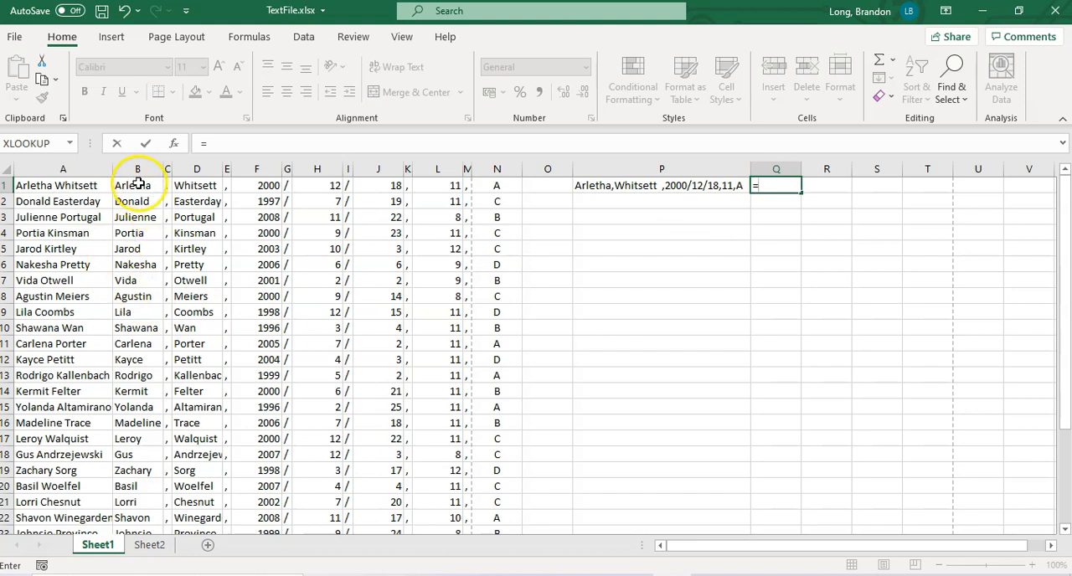
Build Q1 as =B1&C1&…&N1 and check its result matches P1.
{"action": "left_click", "coordinate": [137, 185]}
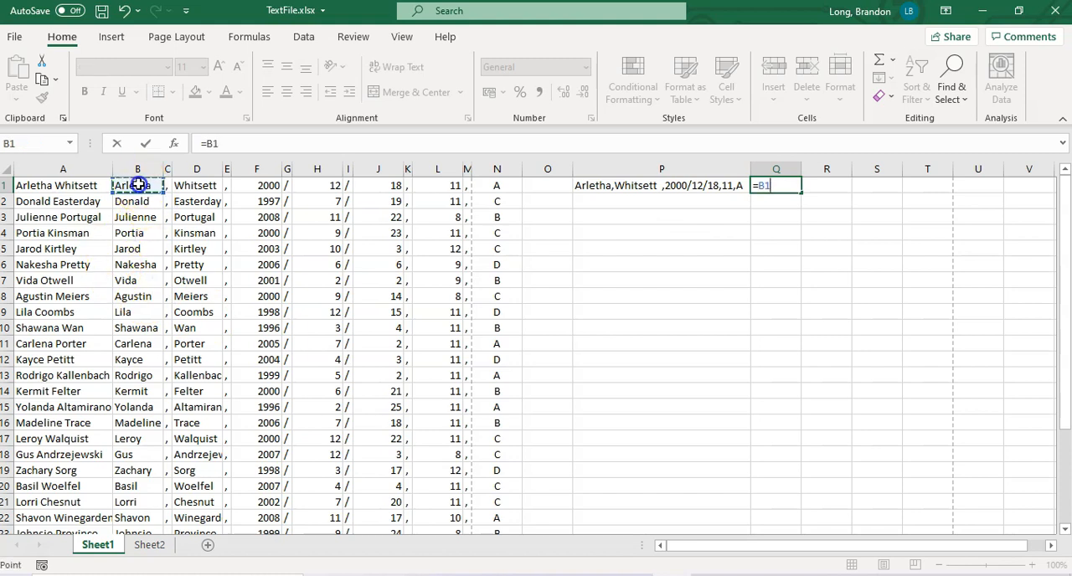
{"action": "type", "text": "&"}
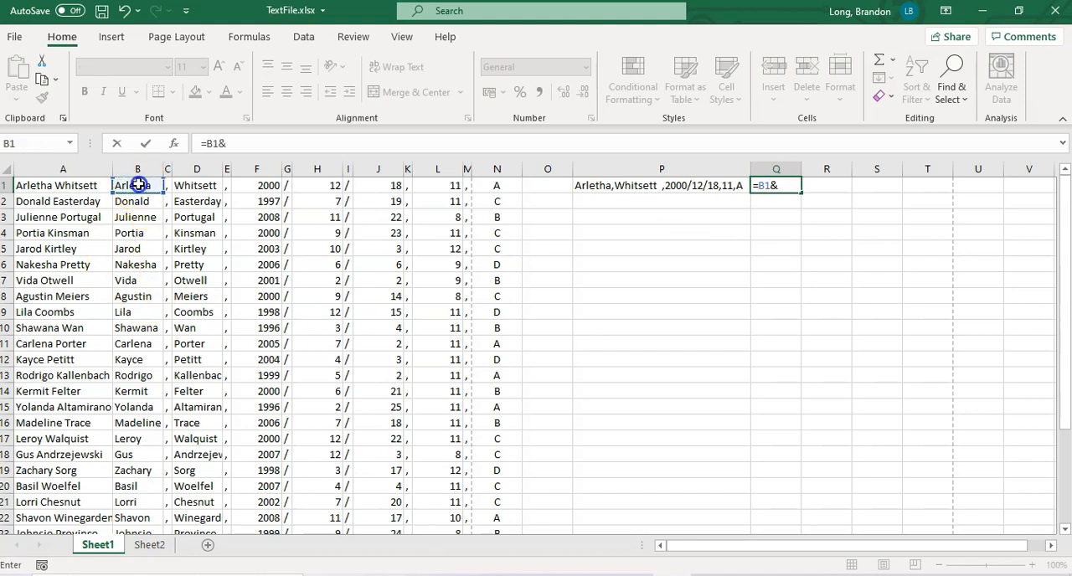
{"action": "left_click", "coordinate": [168, 185]}
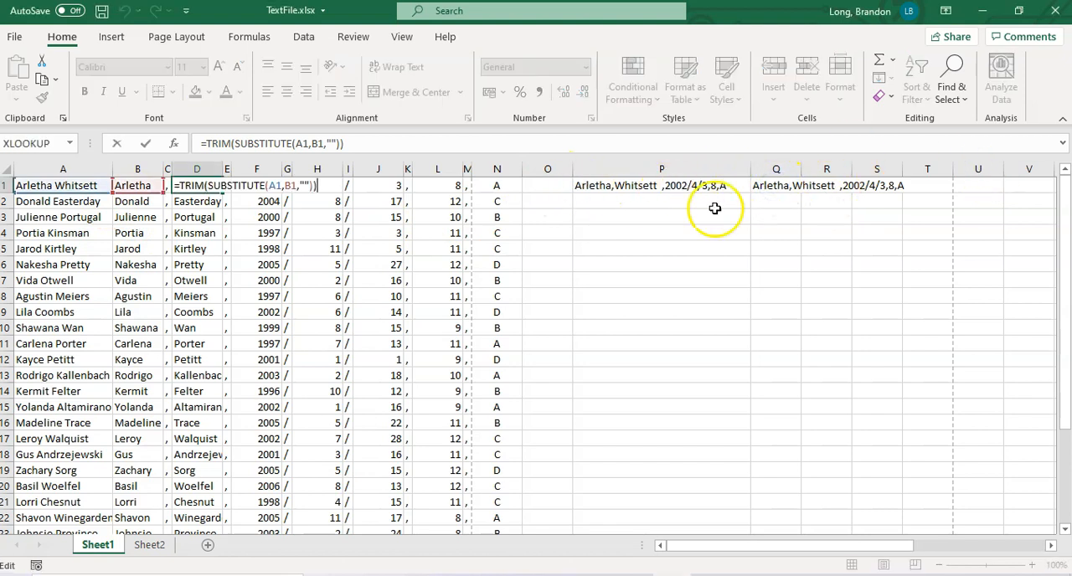
{"action": "left_click", "coordinate": [776, 185]}
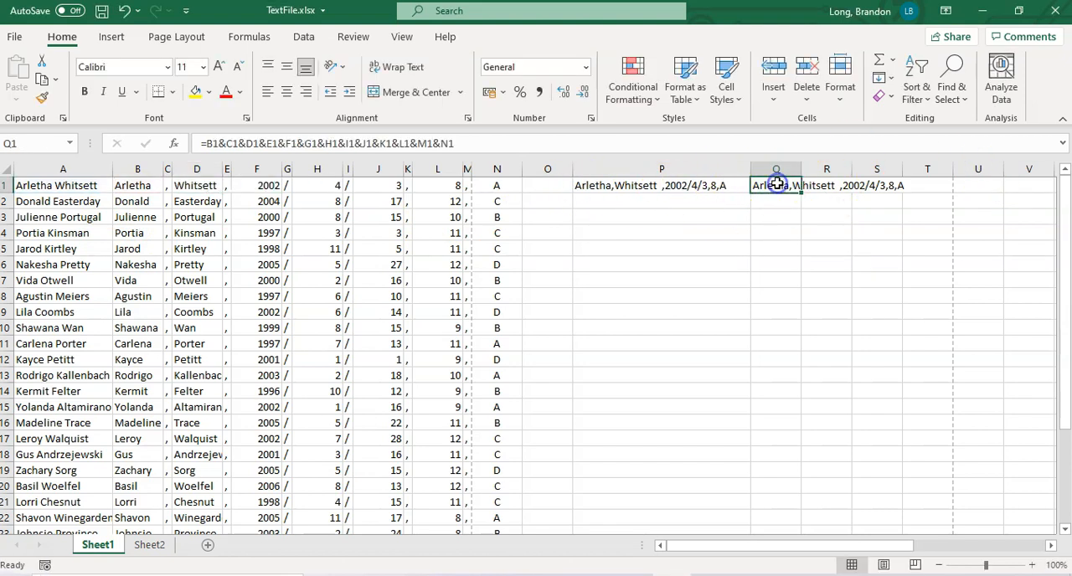
{"action": "mouse_move", "coordinate": [609, 263]}
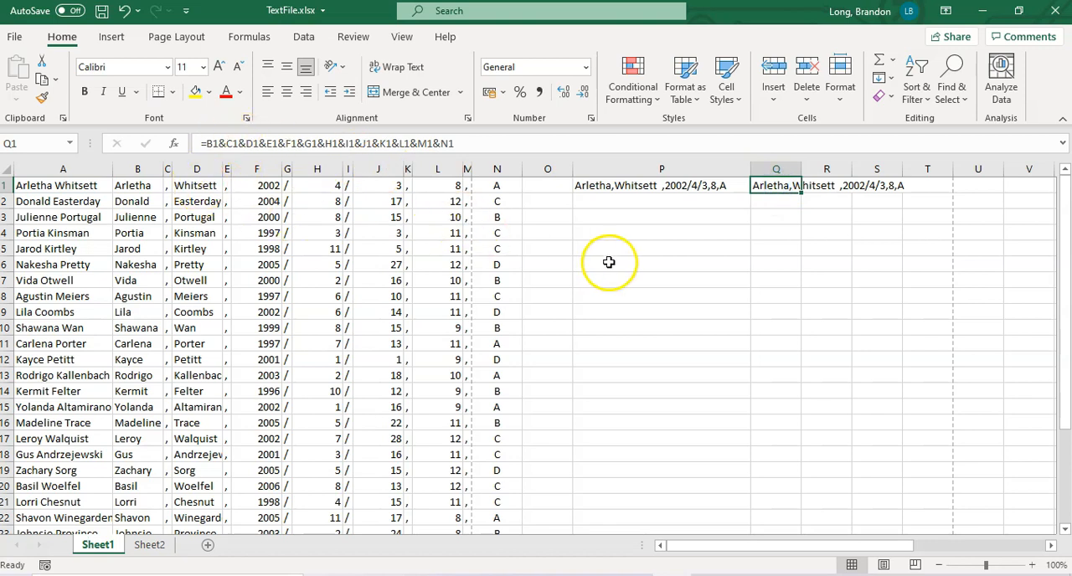
{"action": "left_click", "coordinate": [662, 185]}
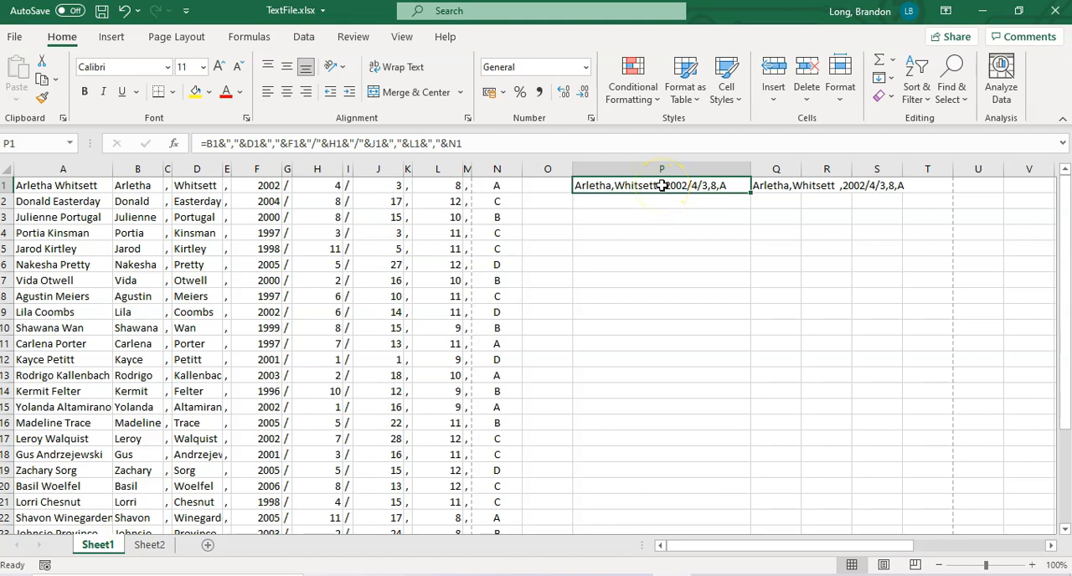
{"action": "left_click", "coordinate": [196, 185]}
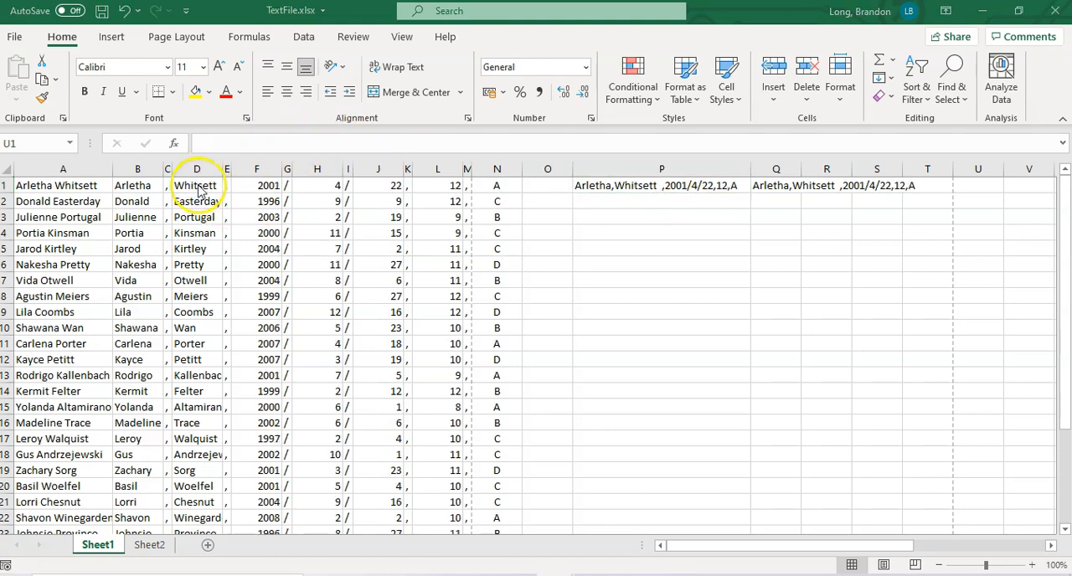
{"action": "left_click", "coordinate": [973, 185]}
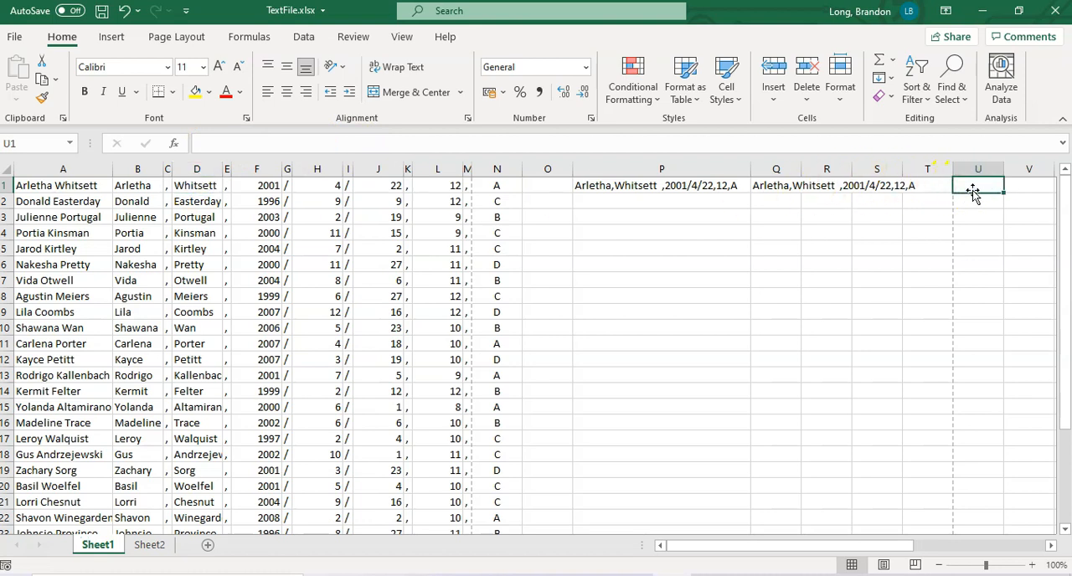
Enter =LEFT(A1,LEN(A1)-2) in U1, then paste the column back as plain values.
{"action": "type", "text": "=LEFT(A1,LEN(A1)-2)"}
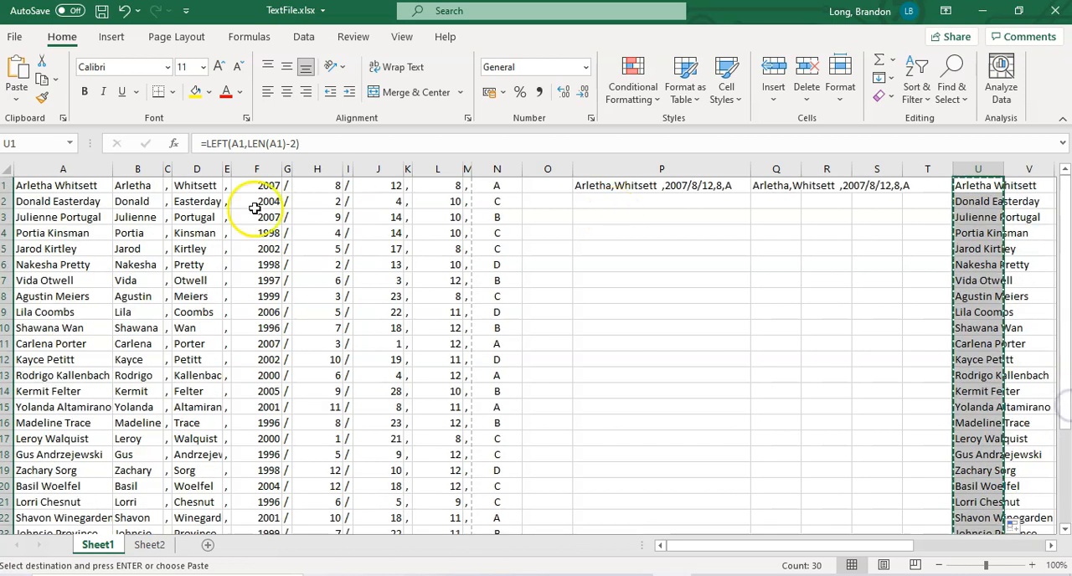
{"action": "left_click", "coordinate": [16, 89]}
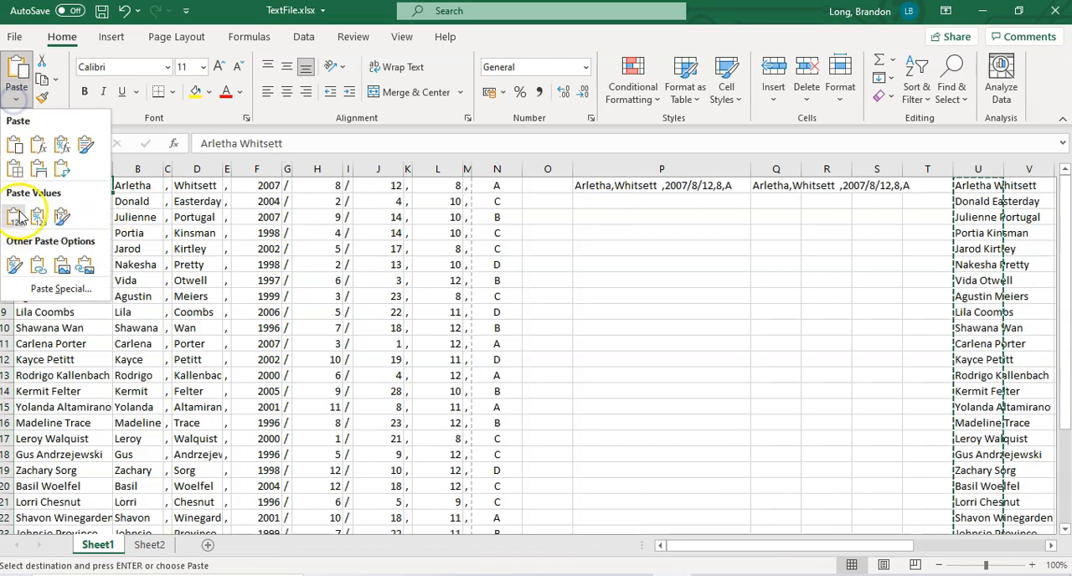
{"action": "left_click", "coordinate": [15, 216]}
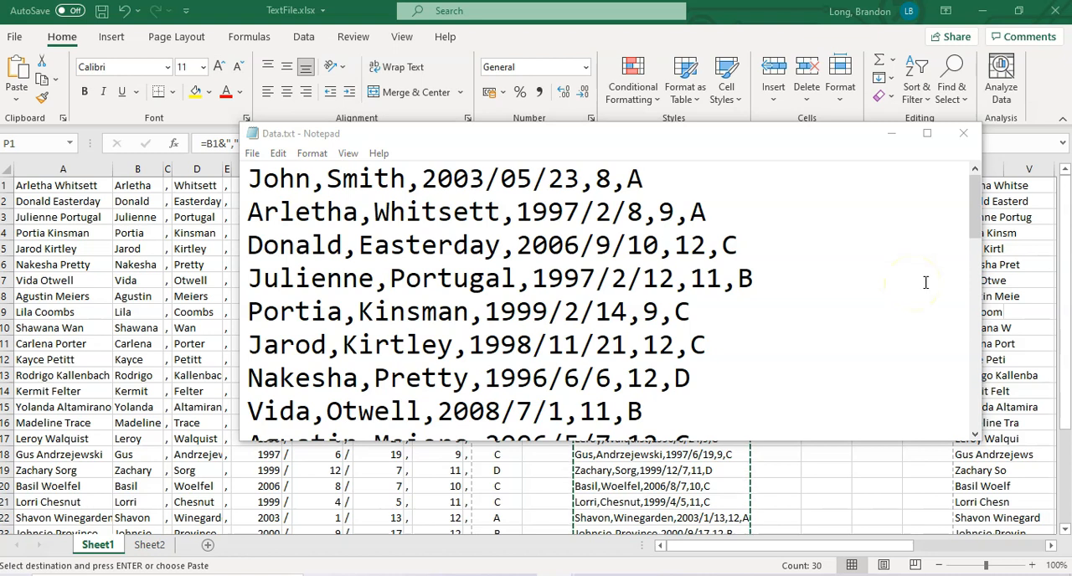
{"action": "mouse_move", "coordinate": [932, 280]}
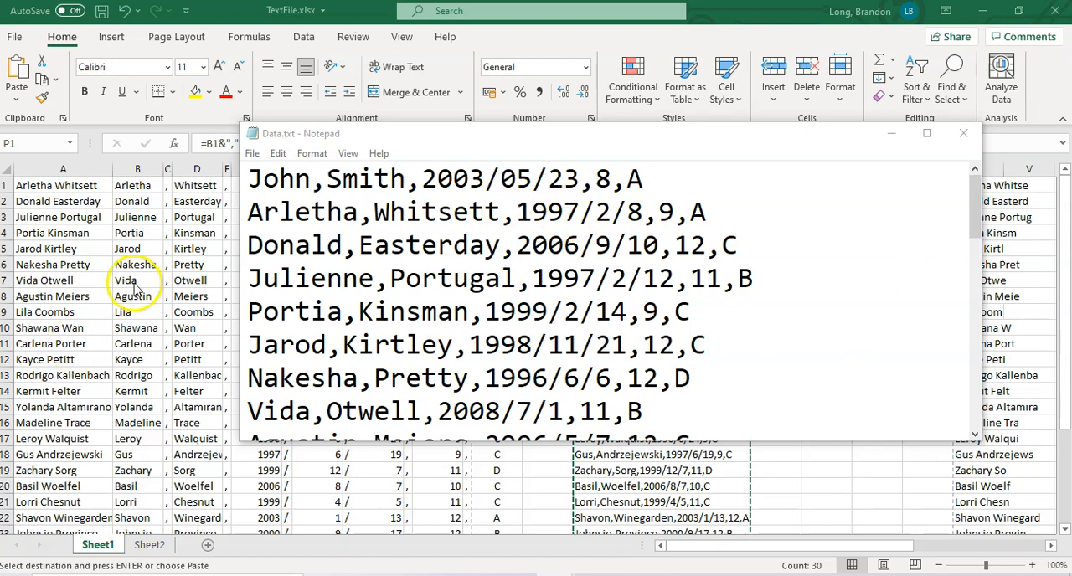
Return to the Excel window and open the Paste options for the copied lines.
{"action": "left_click", "coordinate": [962, 133]}
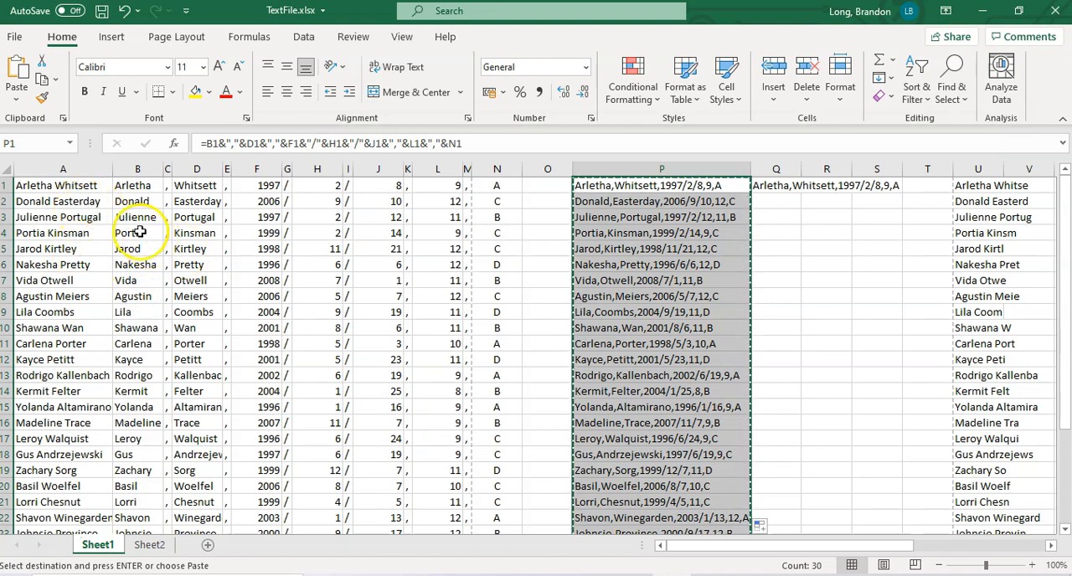
{"action": "left_click", "coordinate": [17, 79]}
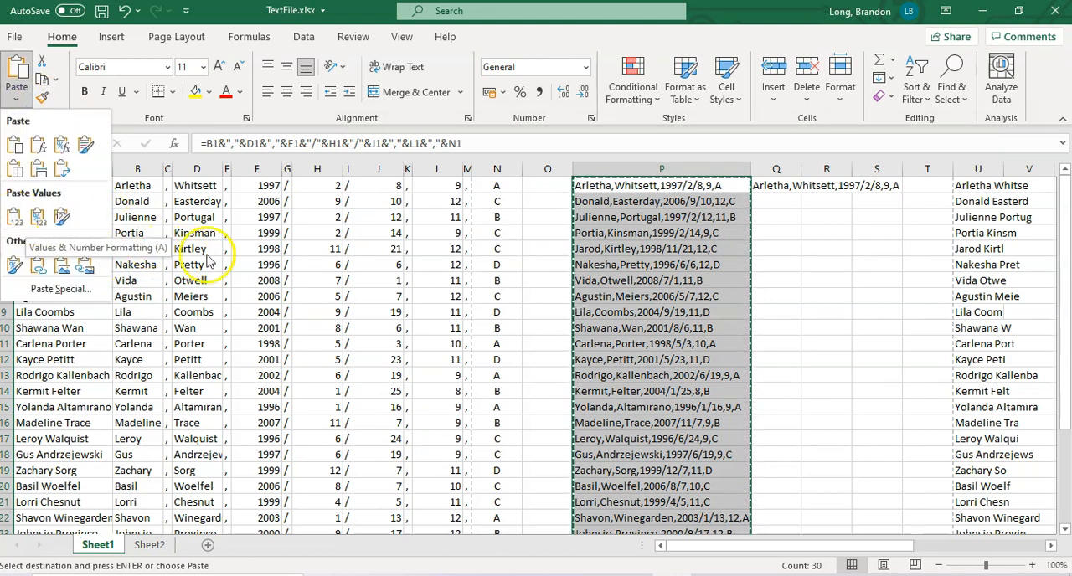